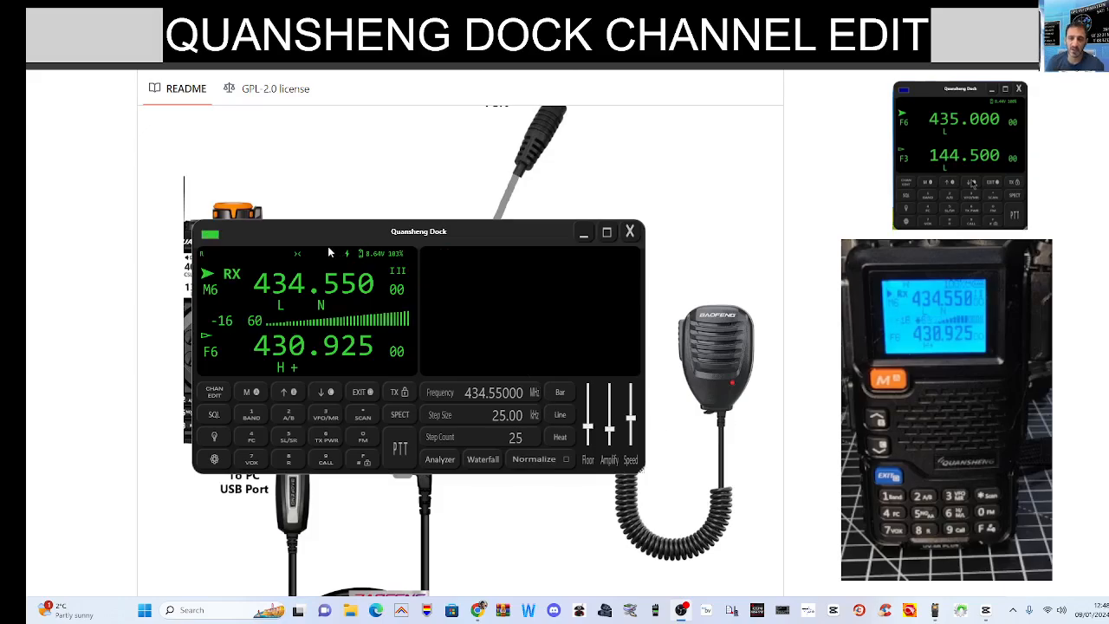
Shrink the Quansheng Dock window to the compact radio panel and position it over the wiring diagram
left_click_drag(418, 230, 489, 226)
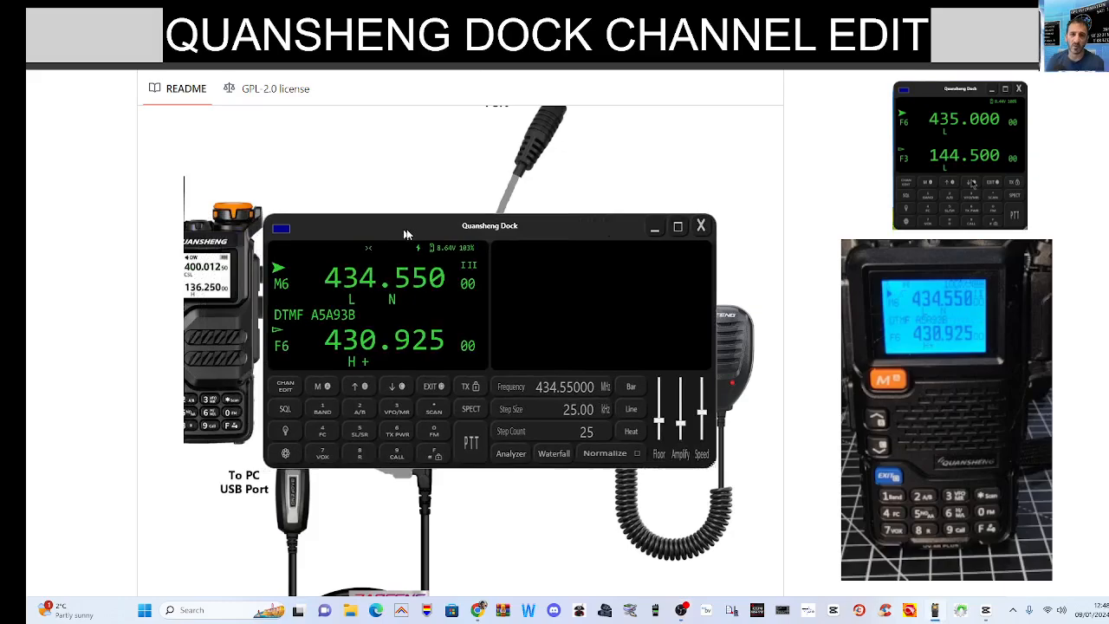
left_click_drag(489, 225, 481, 310)
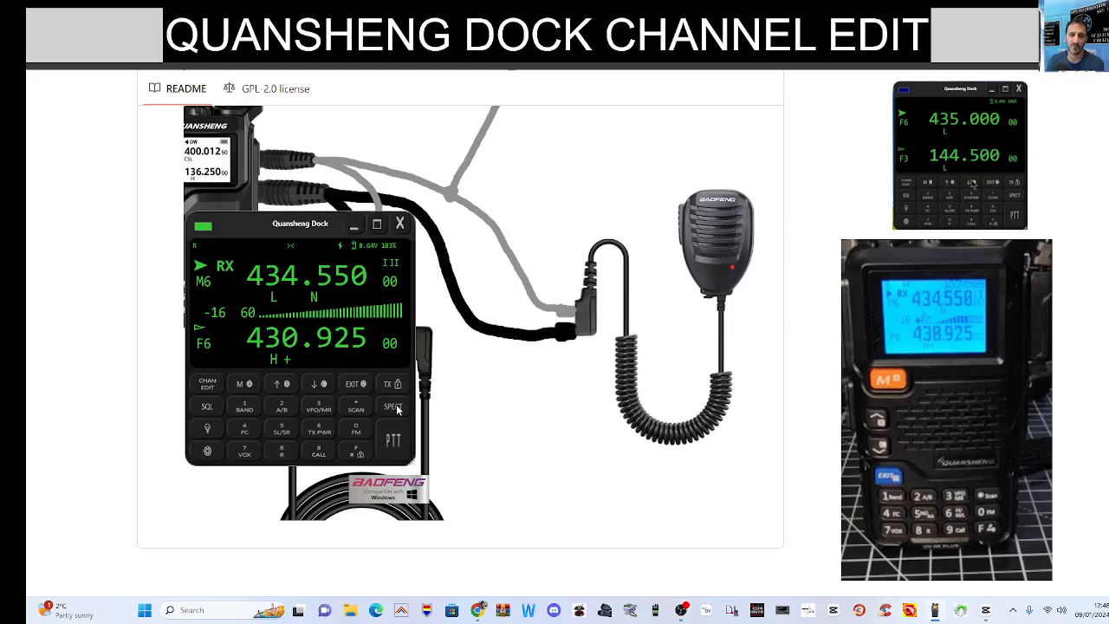
left_click_drag(301, 223, 346, 215)
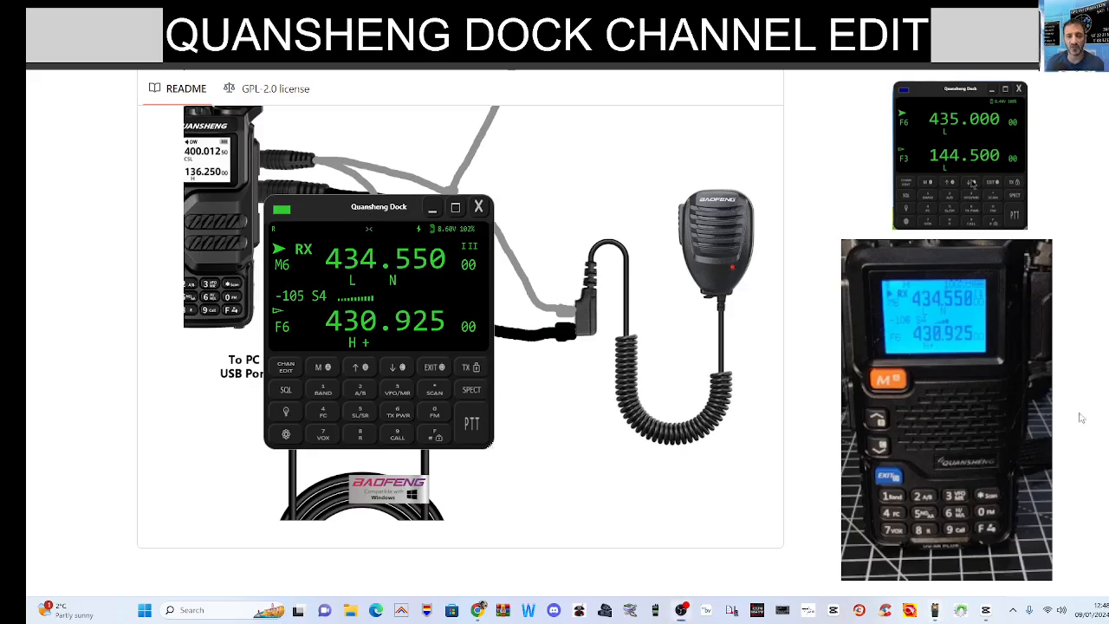
left_click_drag(378, 207, 345, 208)
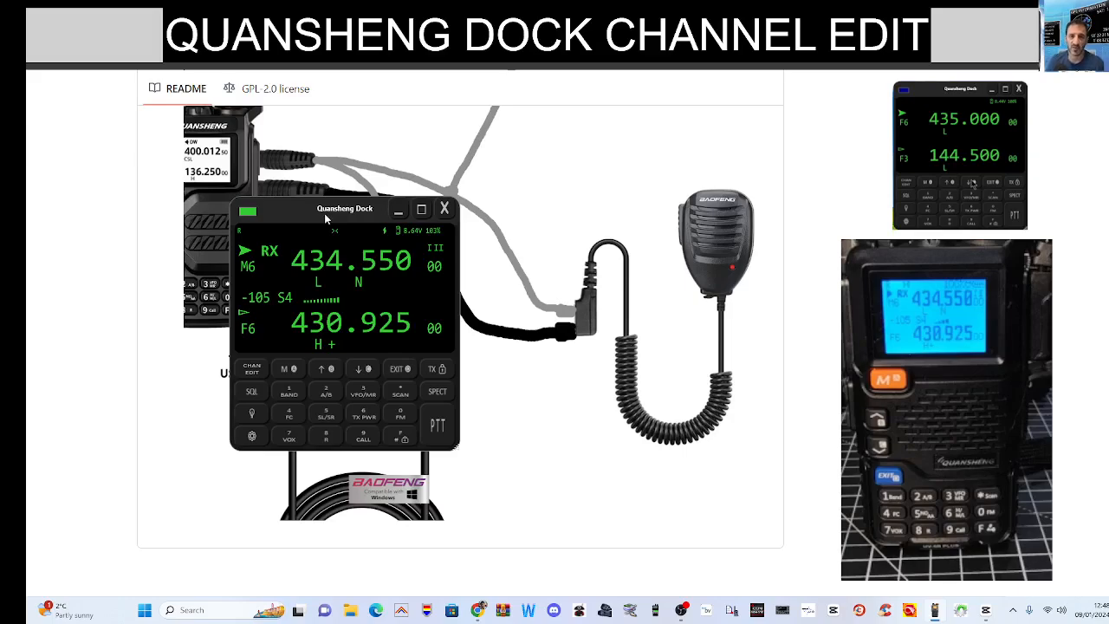
left_click_drag(345, 208, 363, 222)
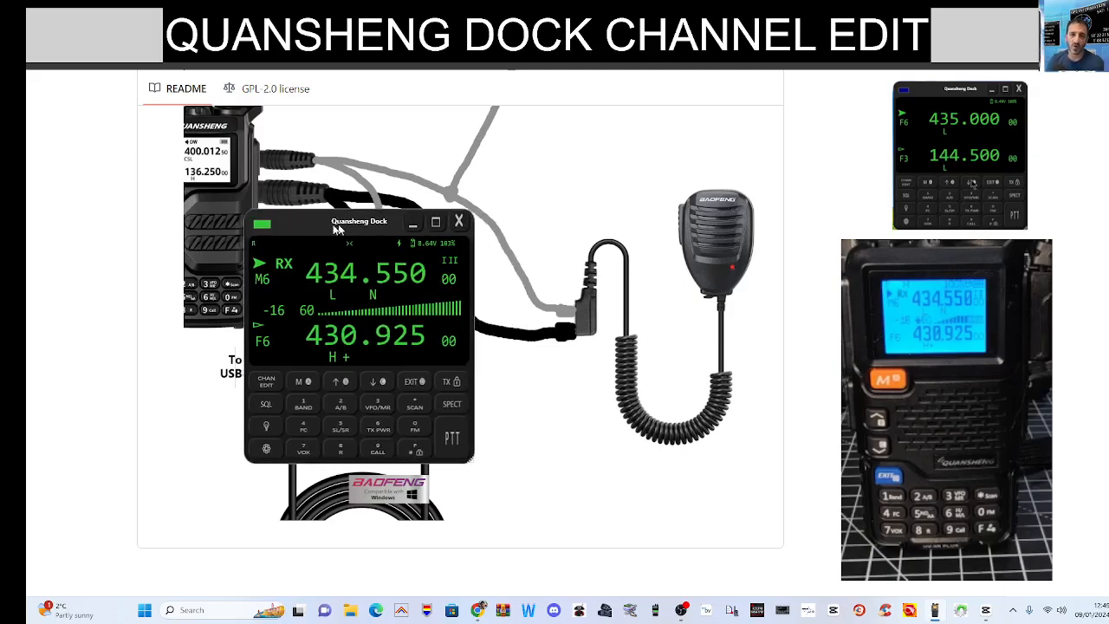
Widen the window to restore the spectrum view and place the full panel over the diagram
left_click_drag(359, 221, 304, 217)
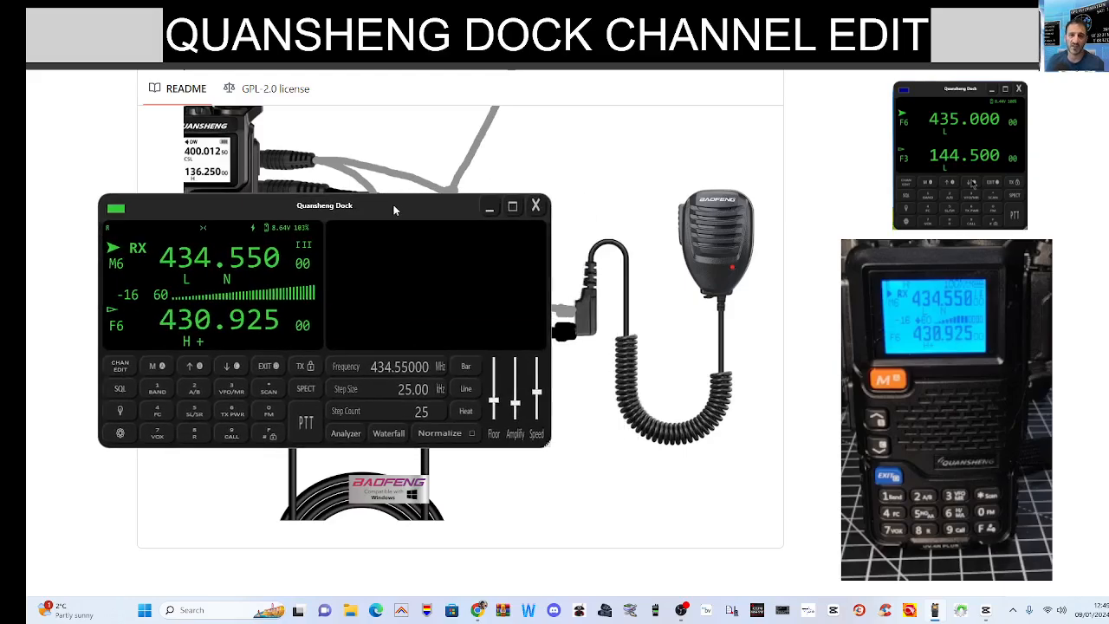
left_click_drag(325, 206, 345, 201)
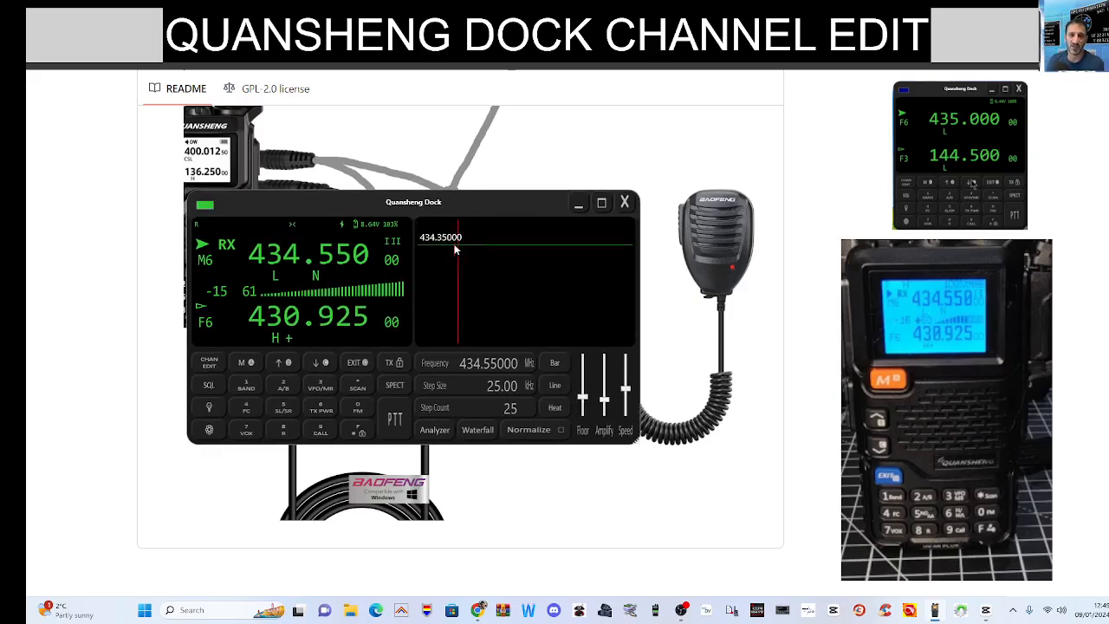
mouse_move(730, 346)
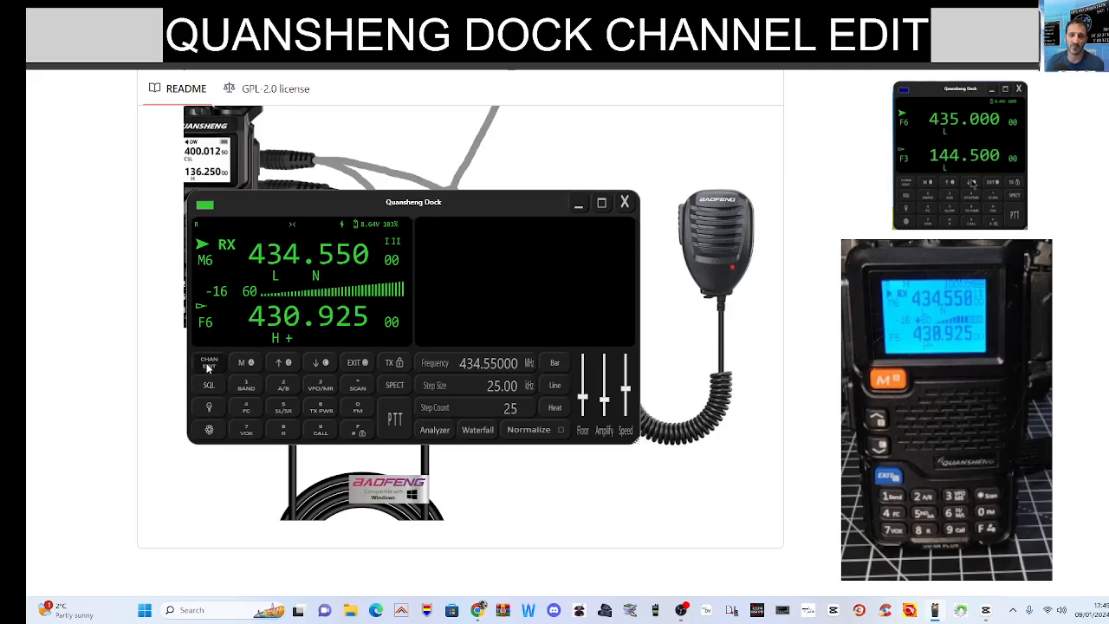
Open the channel editor (CHAN EDIT) and start reading the stored channels from the radio
left_click(209, 362)
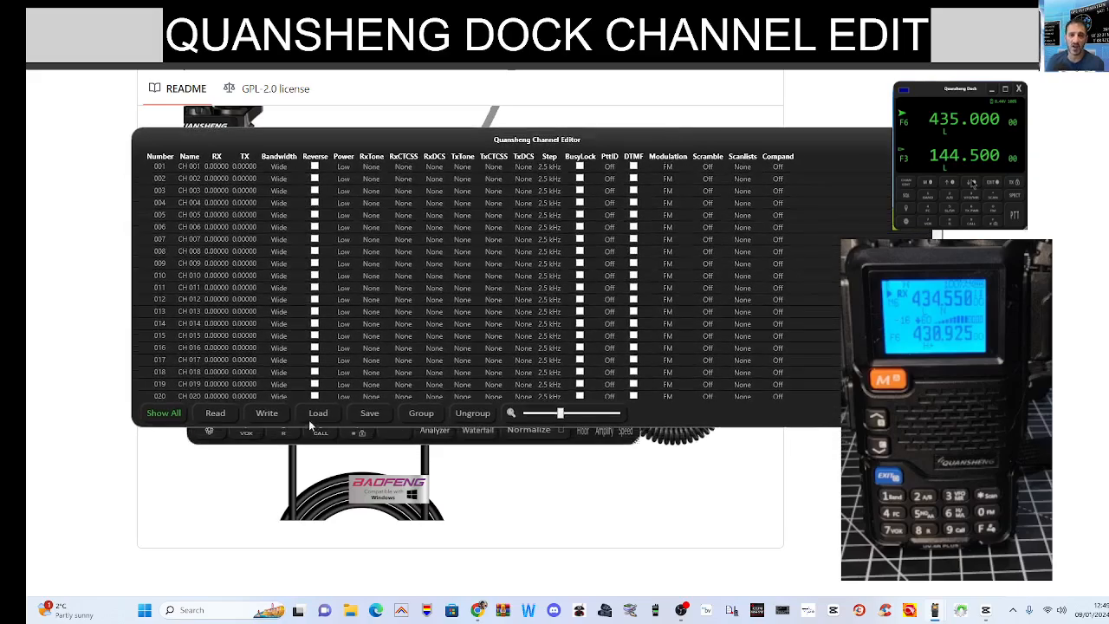
mouse_move(290, 528)
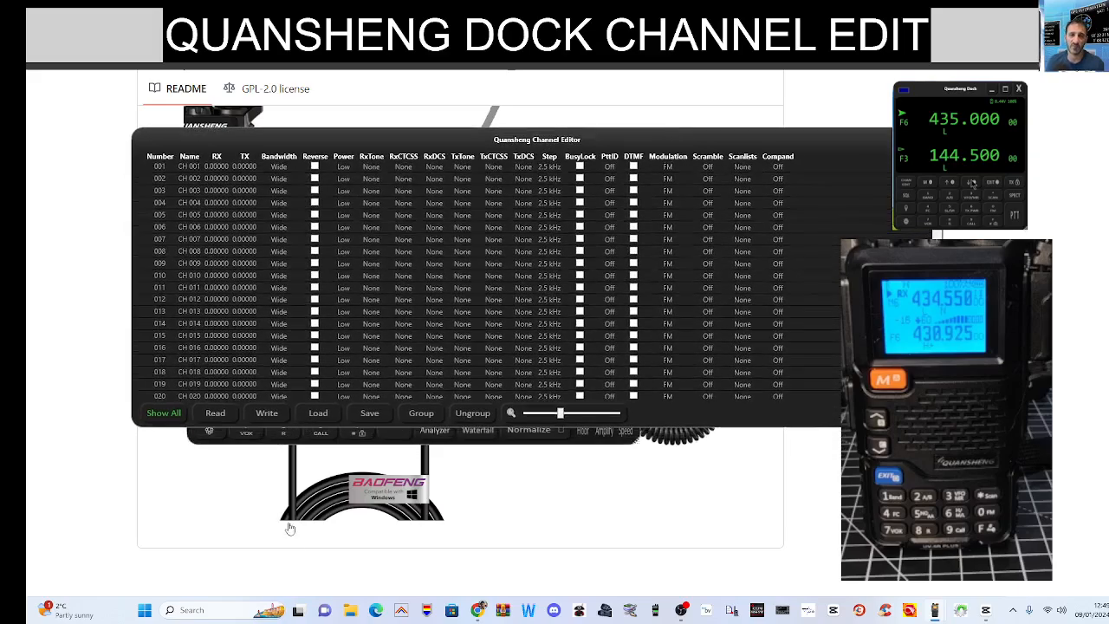
mouse_move(247, 482)
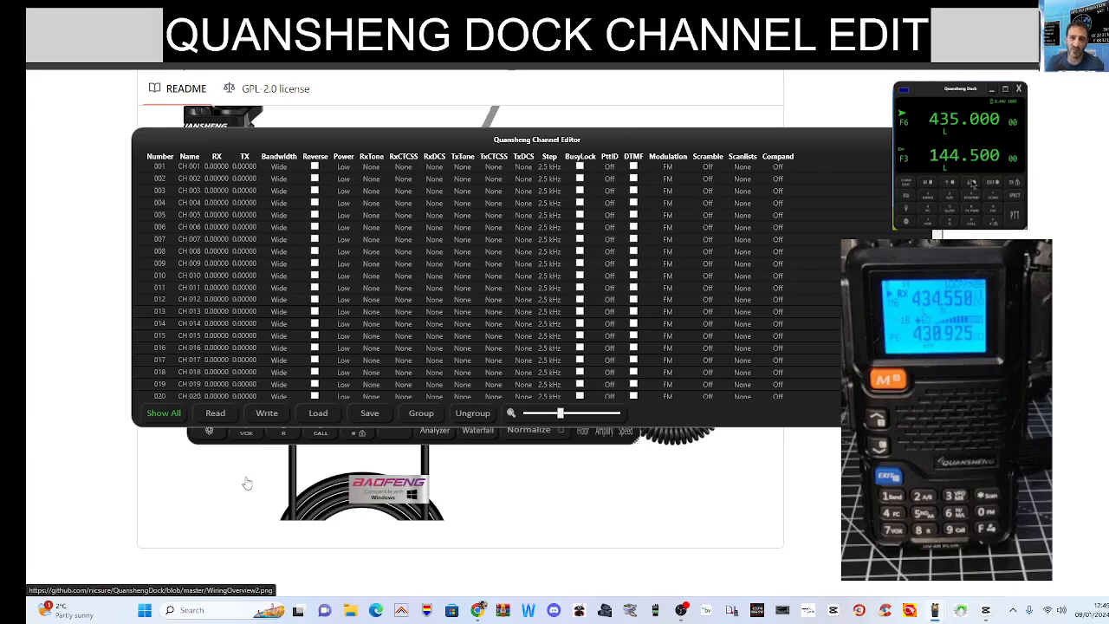
mouse_move(188, 452)
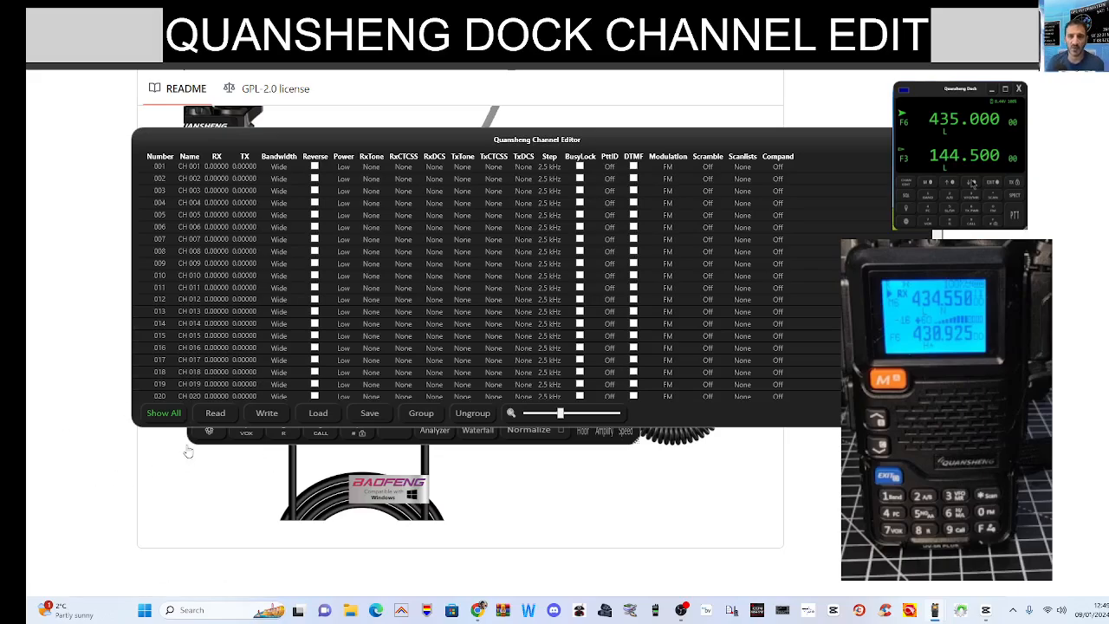
left_click(215, 412)
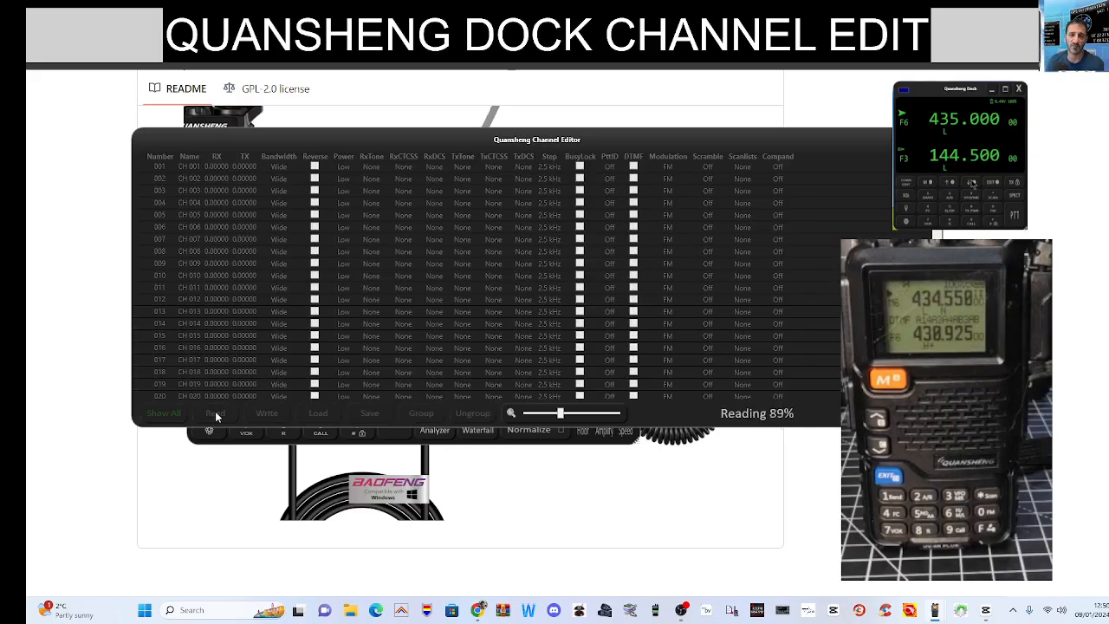
Let the radio read finish, browse the channel list and begin editing channel 017's name
left_click(215, 412)
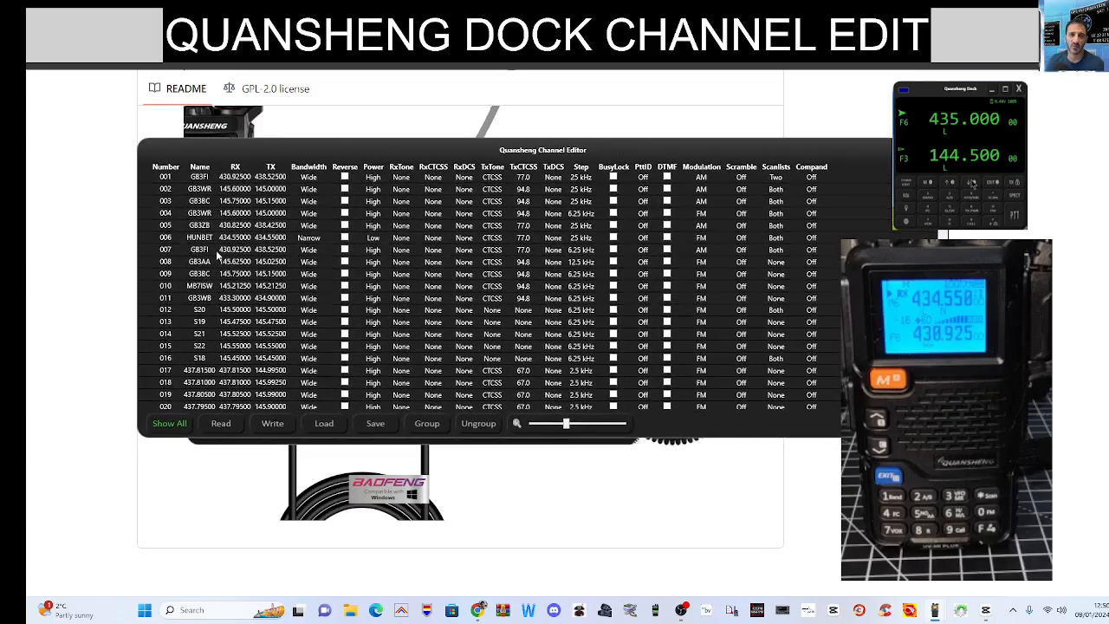
mouse_move(247, 227)
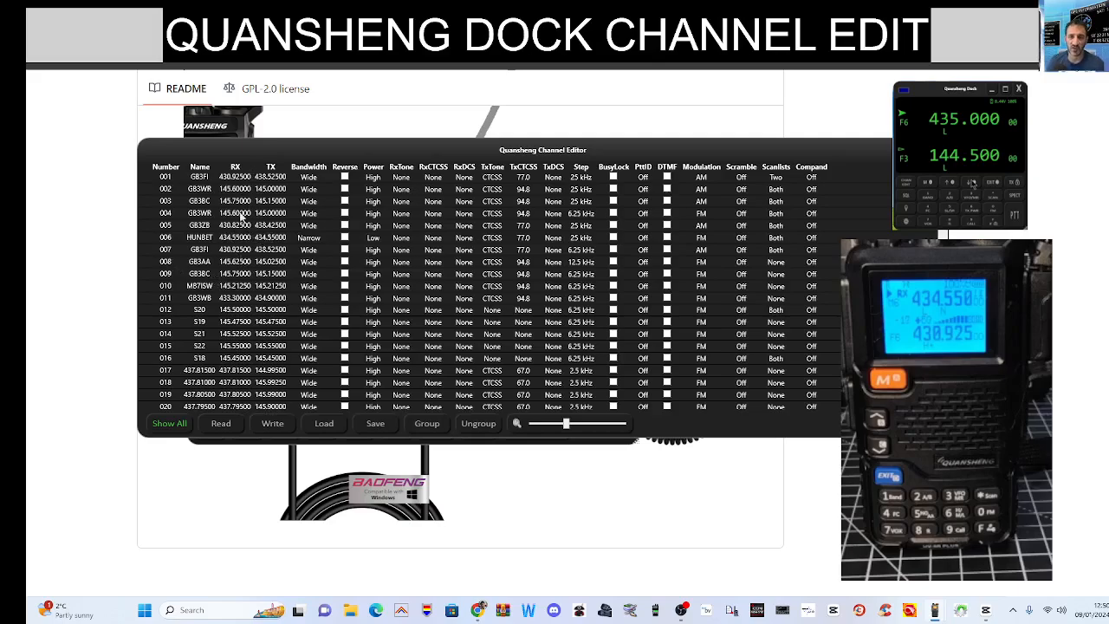
scroll("down", 3)
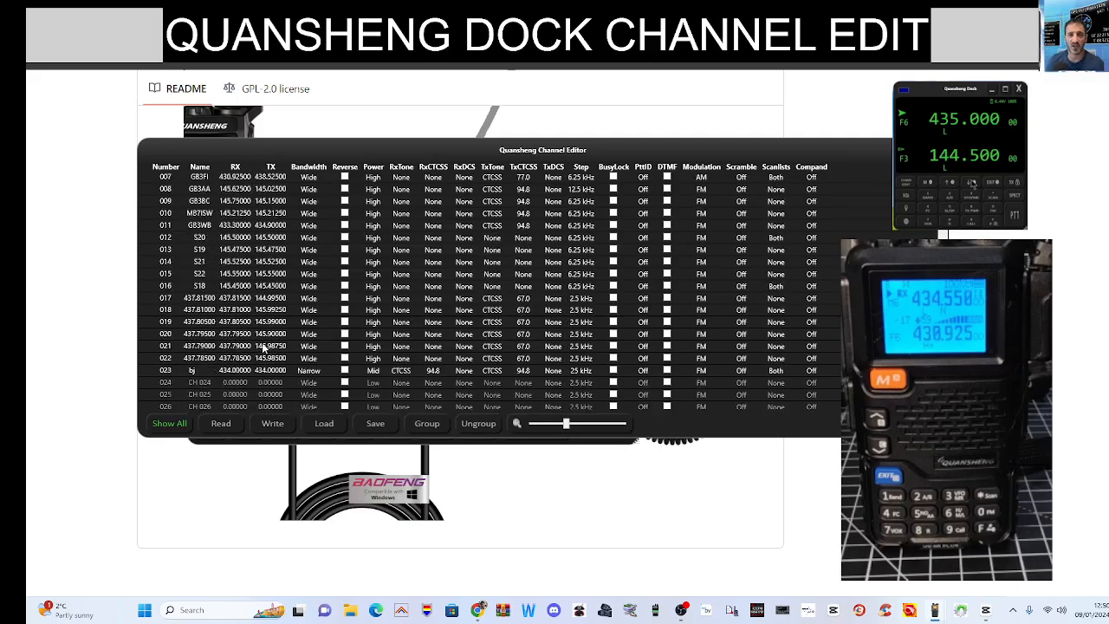
scroll("up", 3)
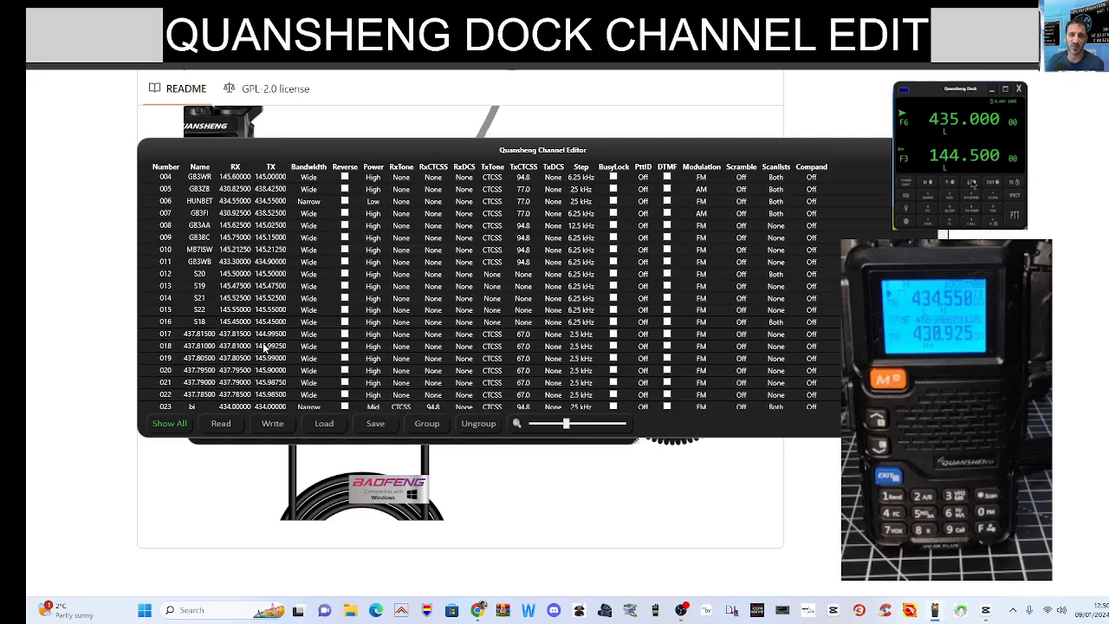
scroll("down", 3)
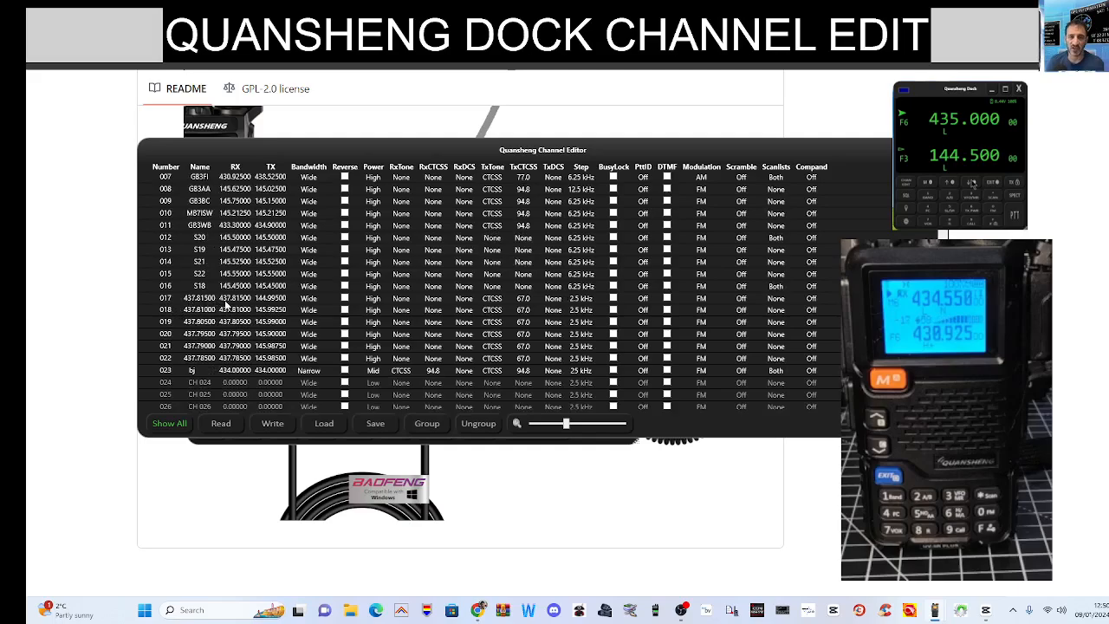
scroll("up", 3)
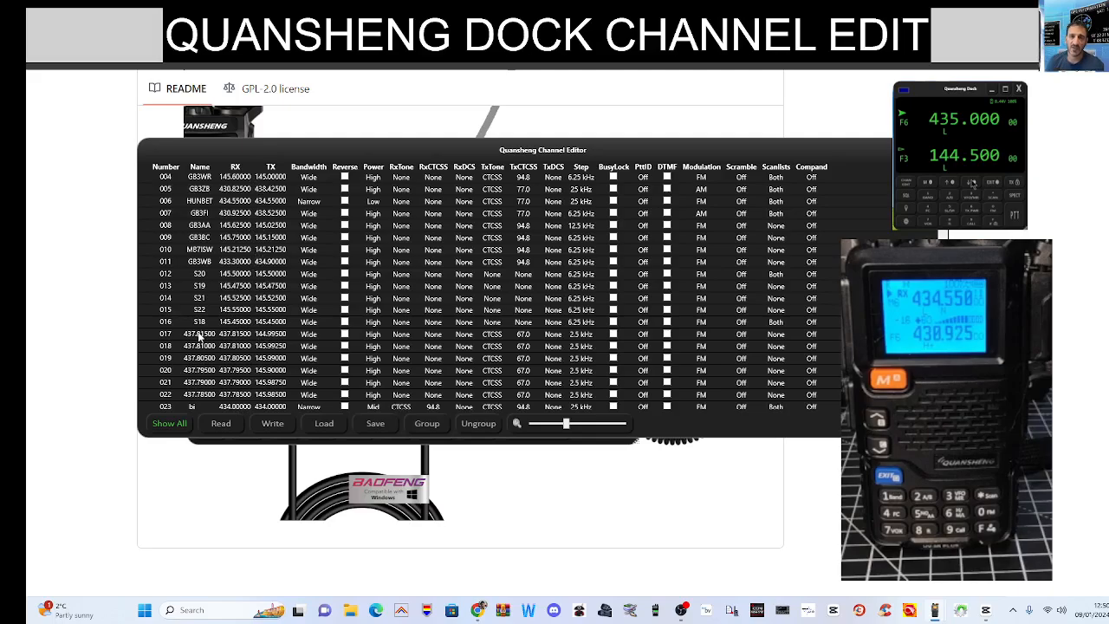
left_click(199, 334)
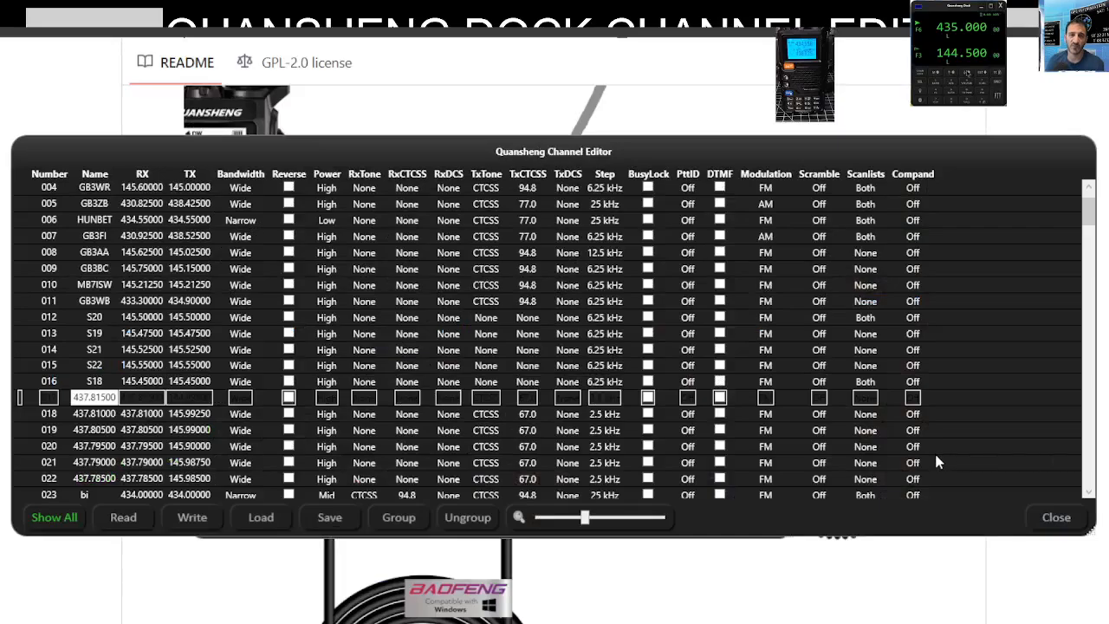
mouse_move(561, 215)
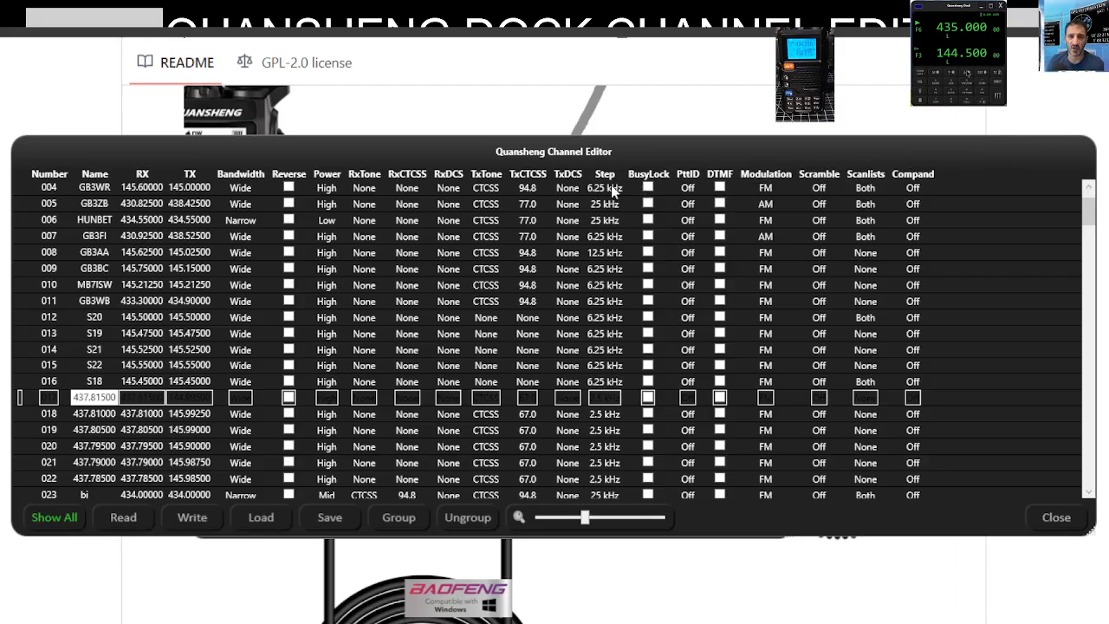
Name channel 017 'S18' and set its receive frequency to 145.45000
scroll("down", 3)
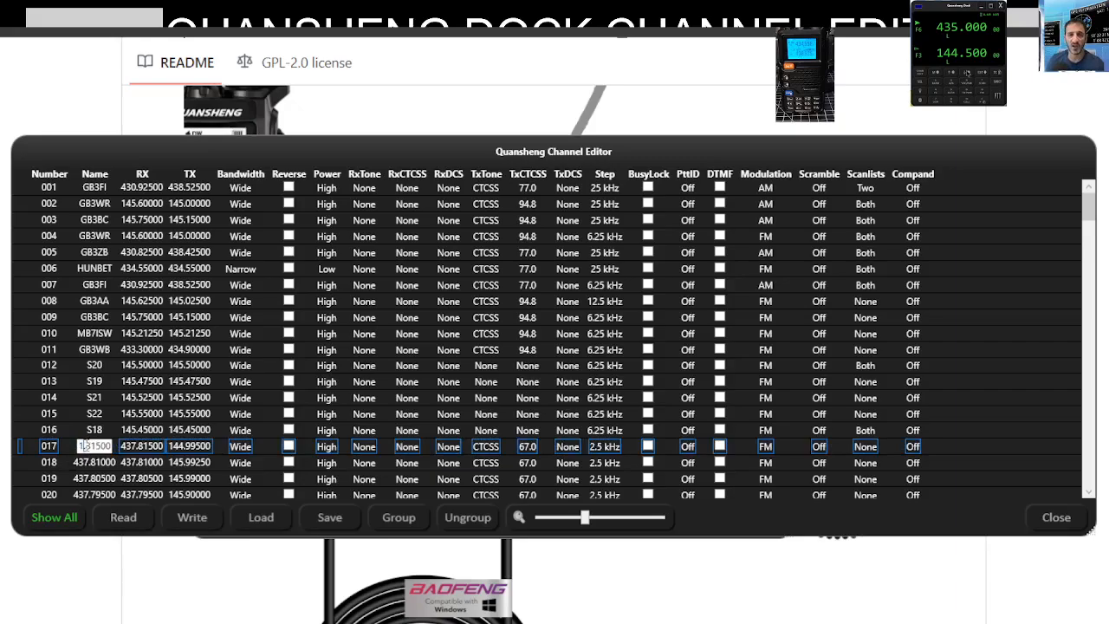
type("145.8150")
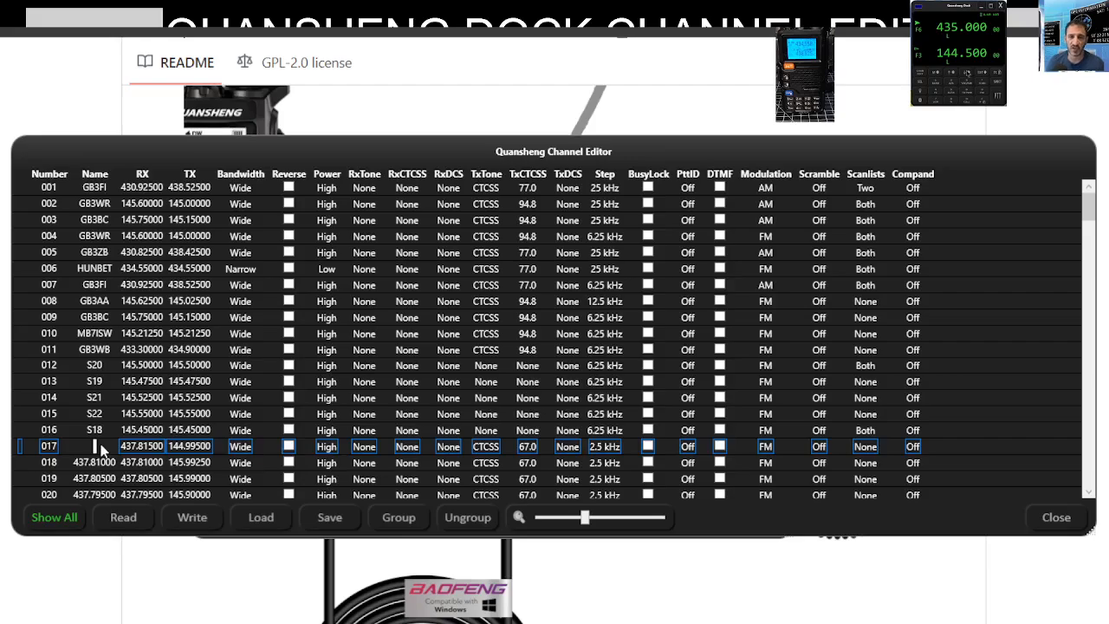
type("145")
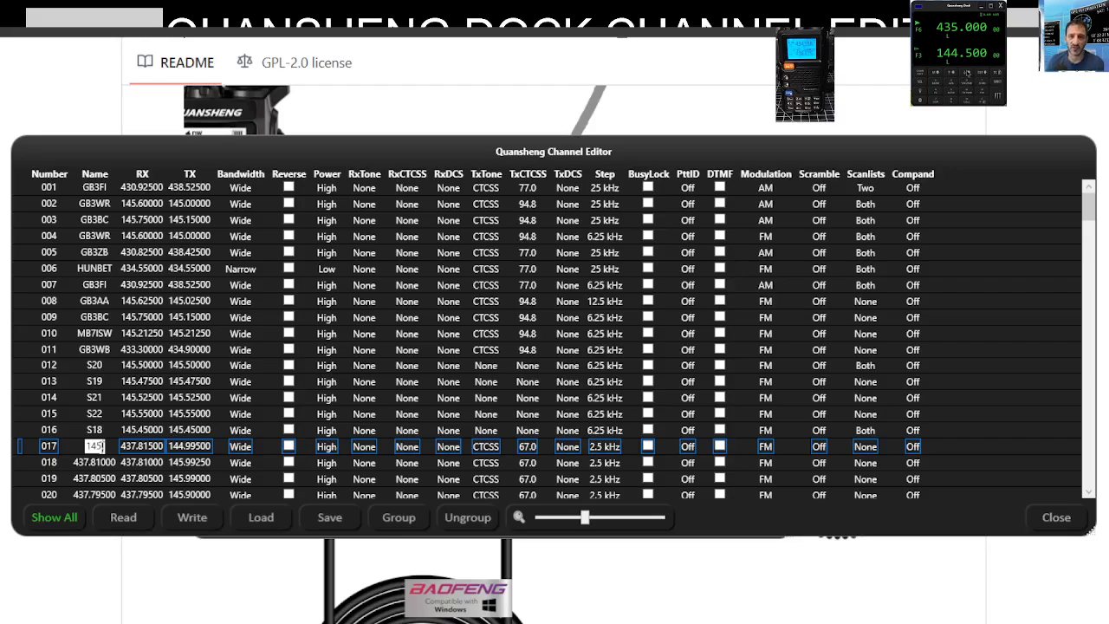
type("145.490")
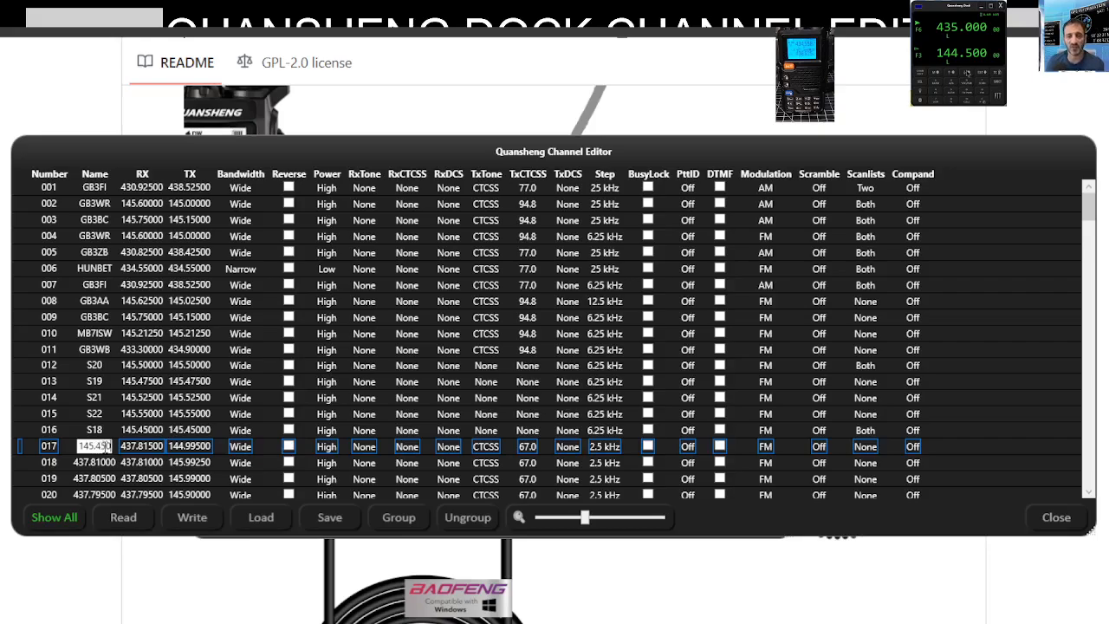
left_click(142, 445)
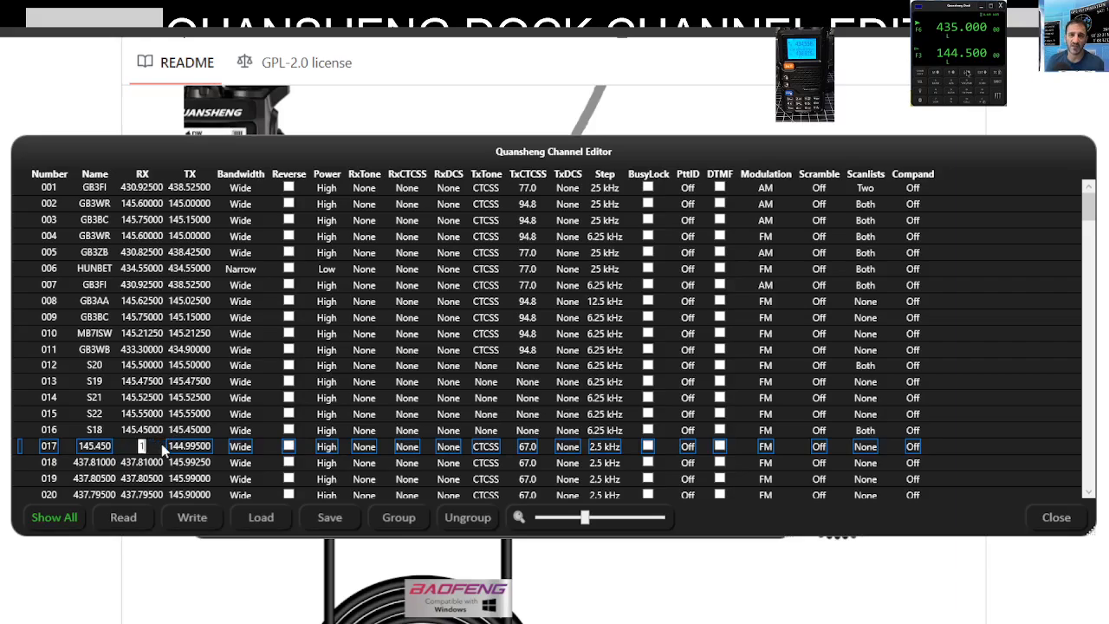
type("145.45000")
left_click(95, 445)
type("S18")
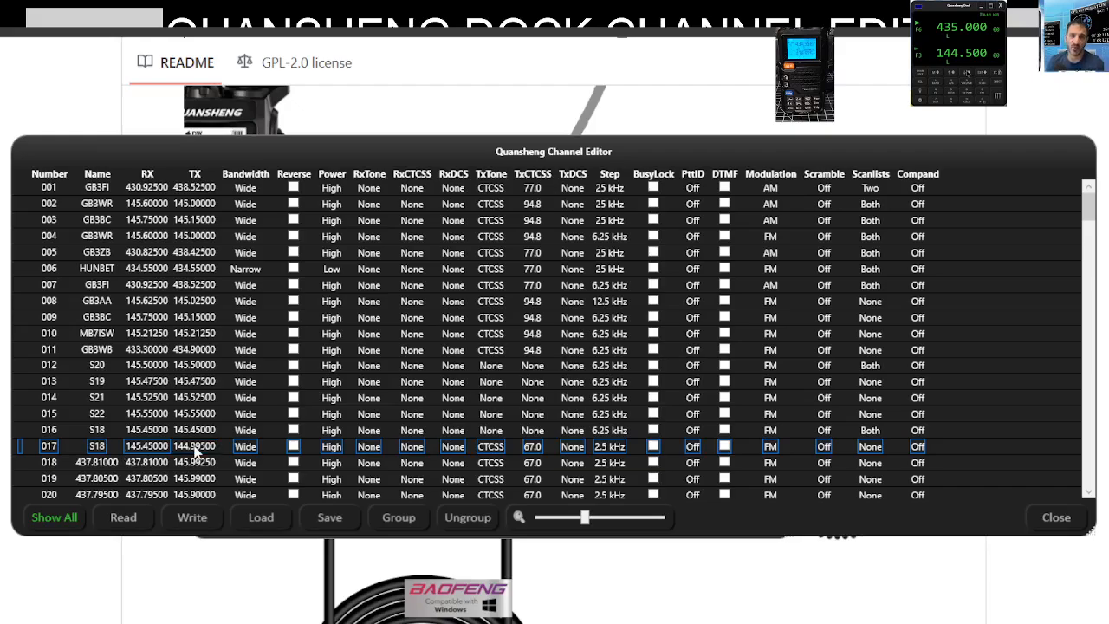
Match channel 017's transmit frequency to 145.45000 and keep its bandwidth at Wide
double_click(194, 446)
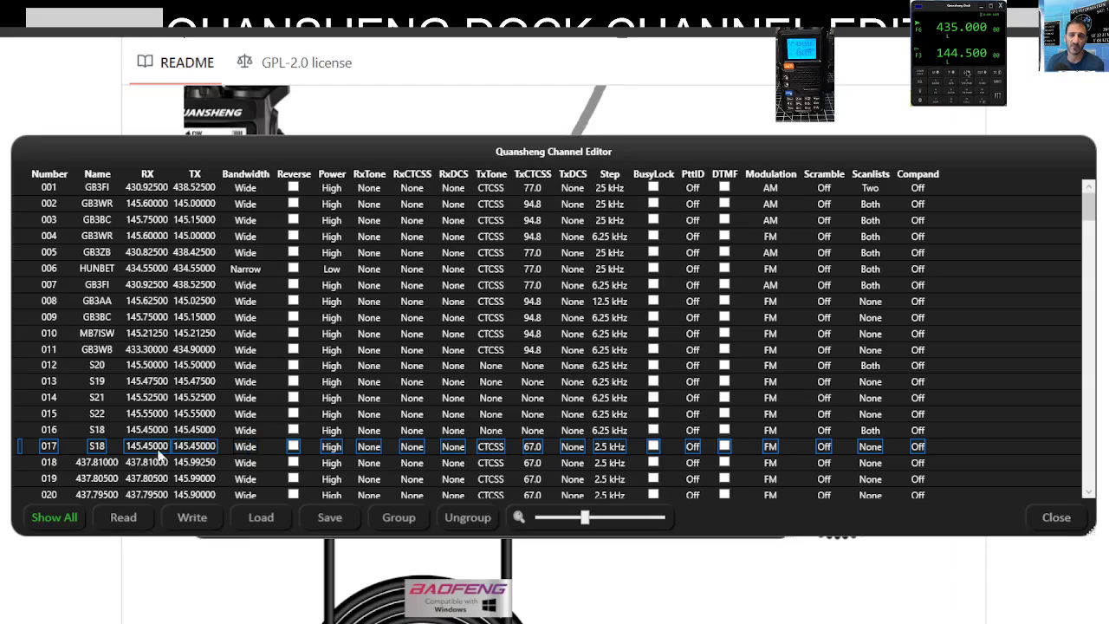
mouse_move(240, 448)
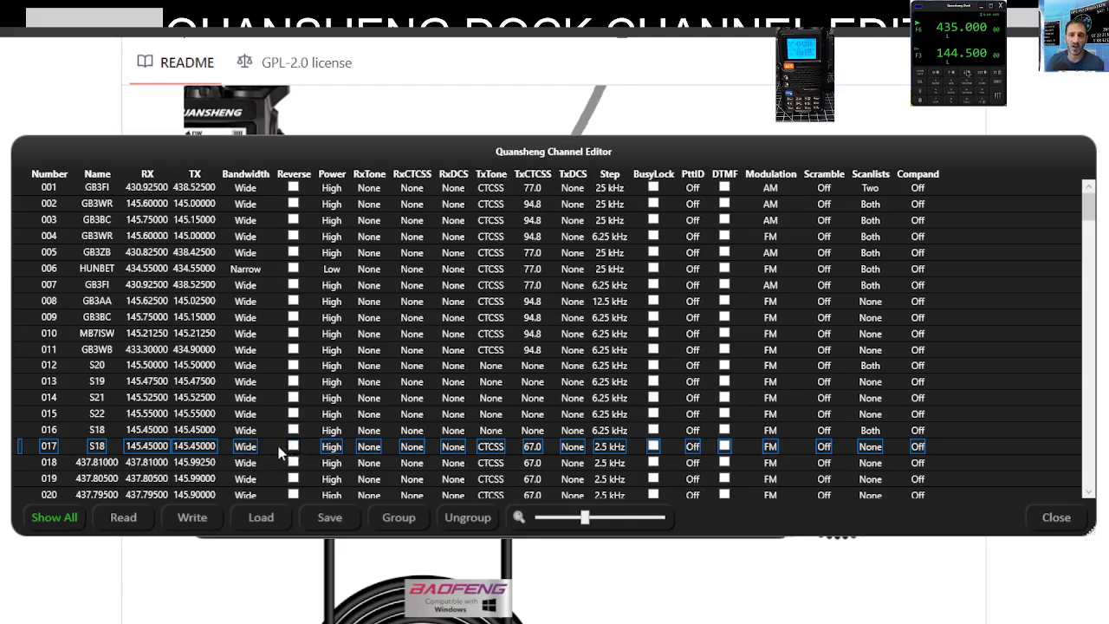
left_click(294, 446)
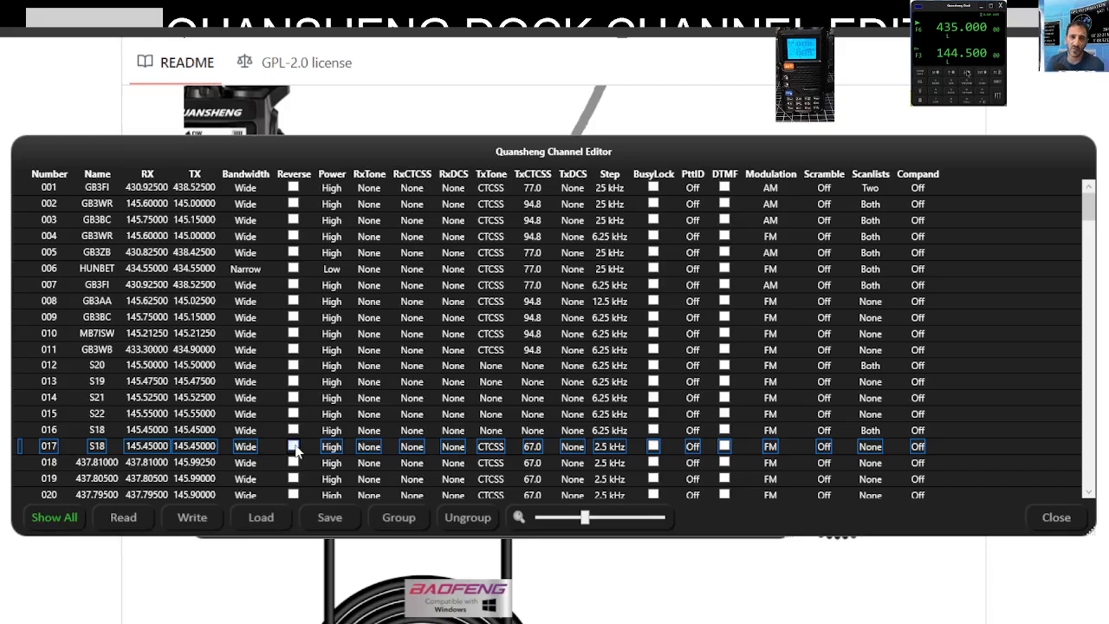
left_click(245, 446)
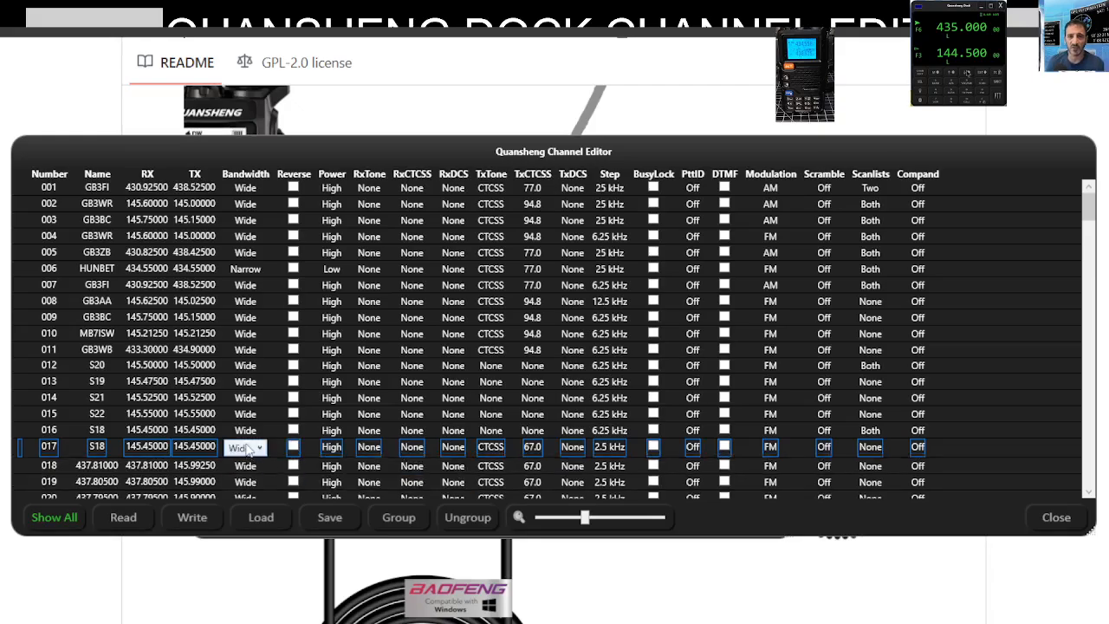
left_click(258, 447)
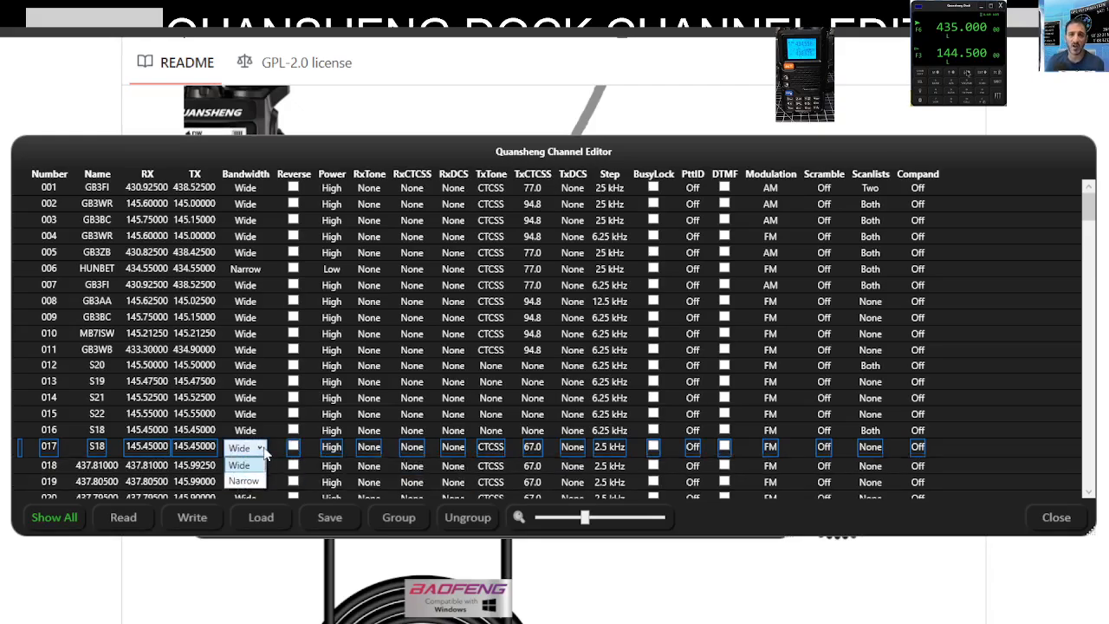
left_click(238, 465)
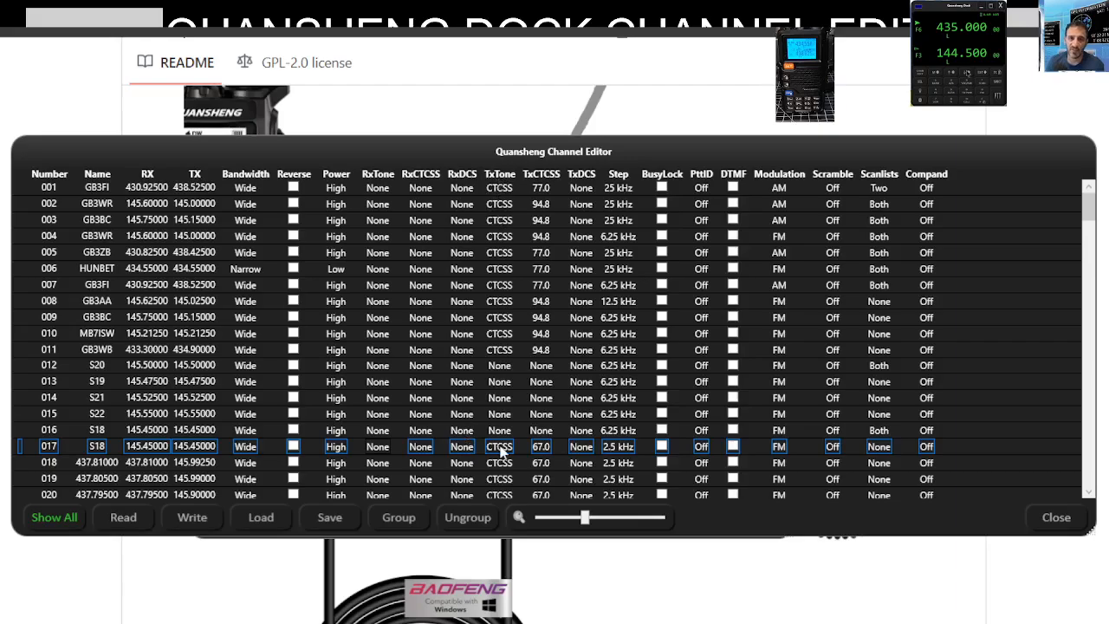
Set channel 017's transmit tone to None and move on to channel 018
left_click(500, 447)
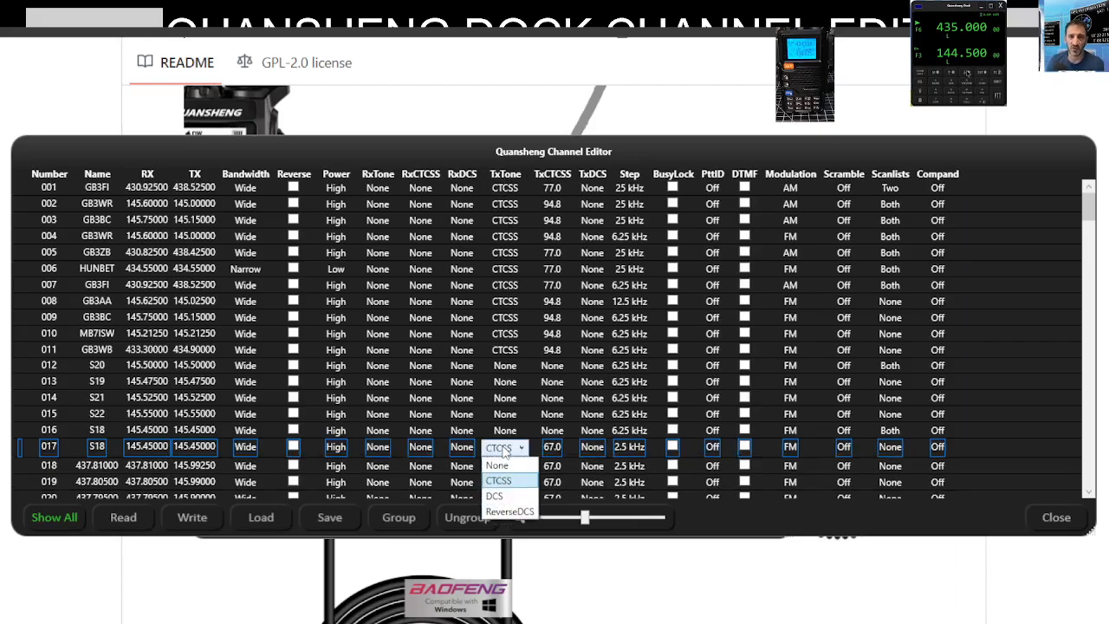
left_click(496, 465)
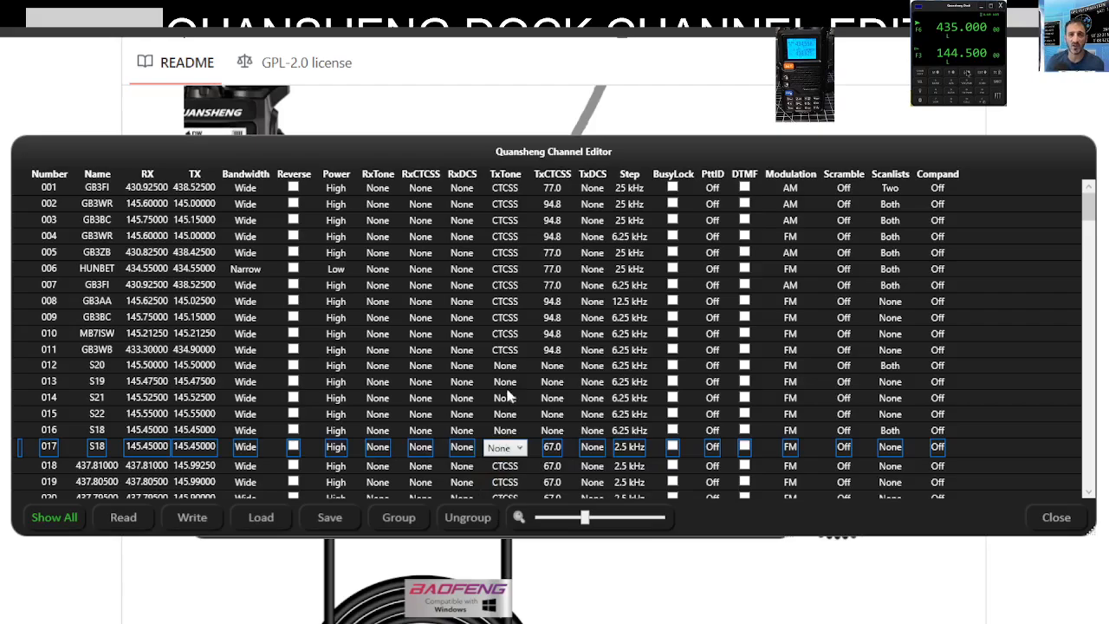
left_click(504, 447)
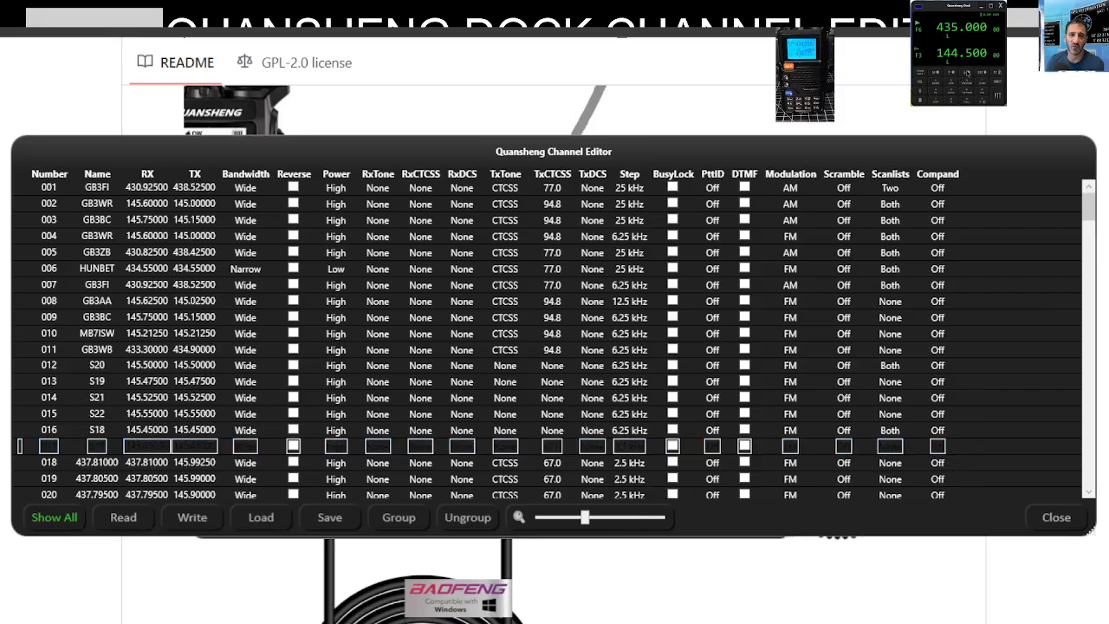
left_click(48, 462)
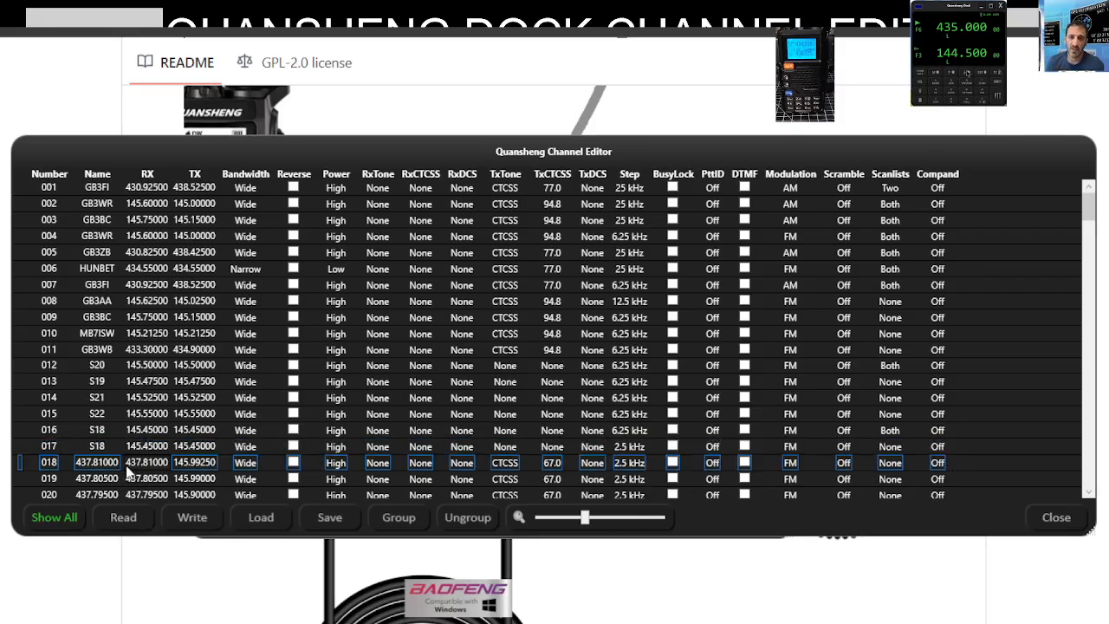
mouse_move(135, 444)
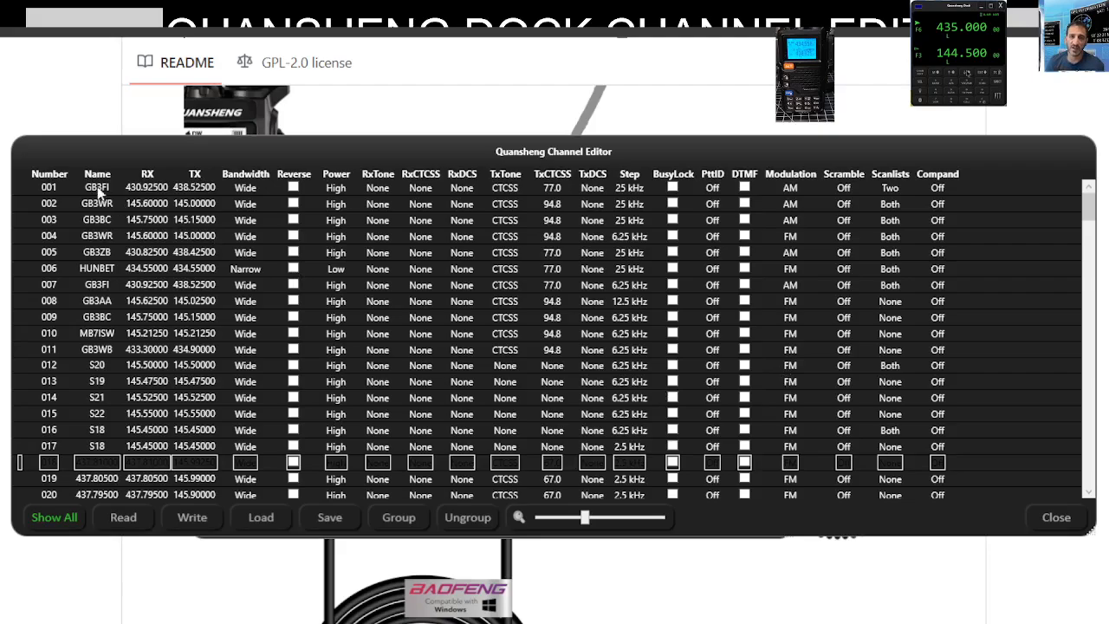
mouse_move(97, 197)
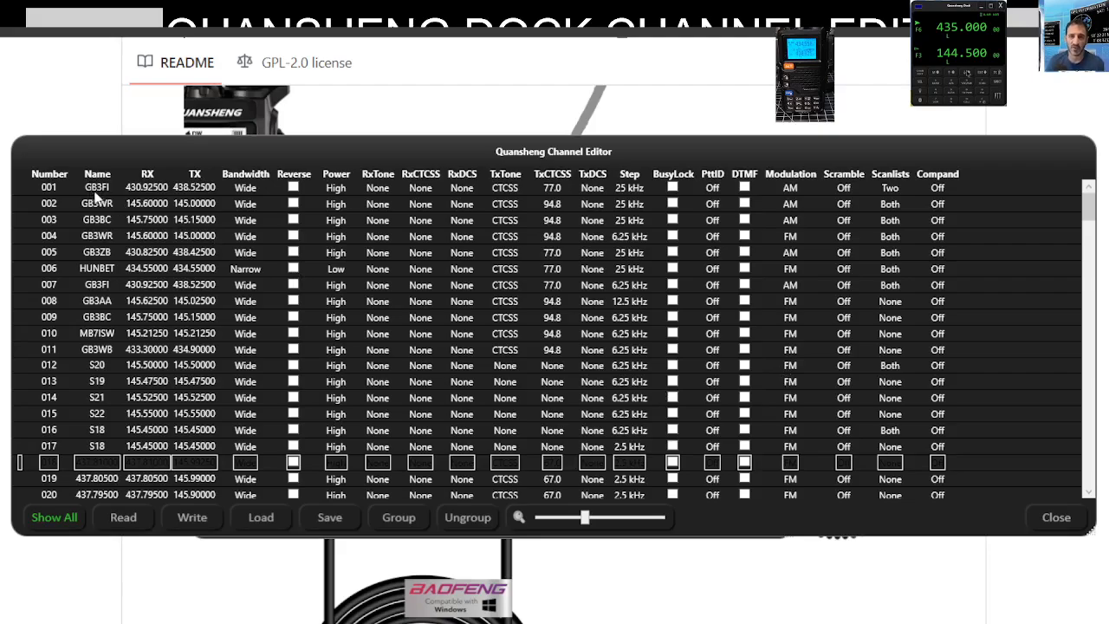
mouse_move(630, 196)
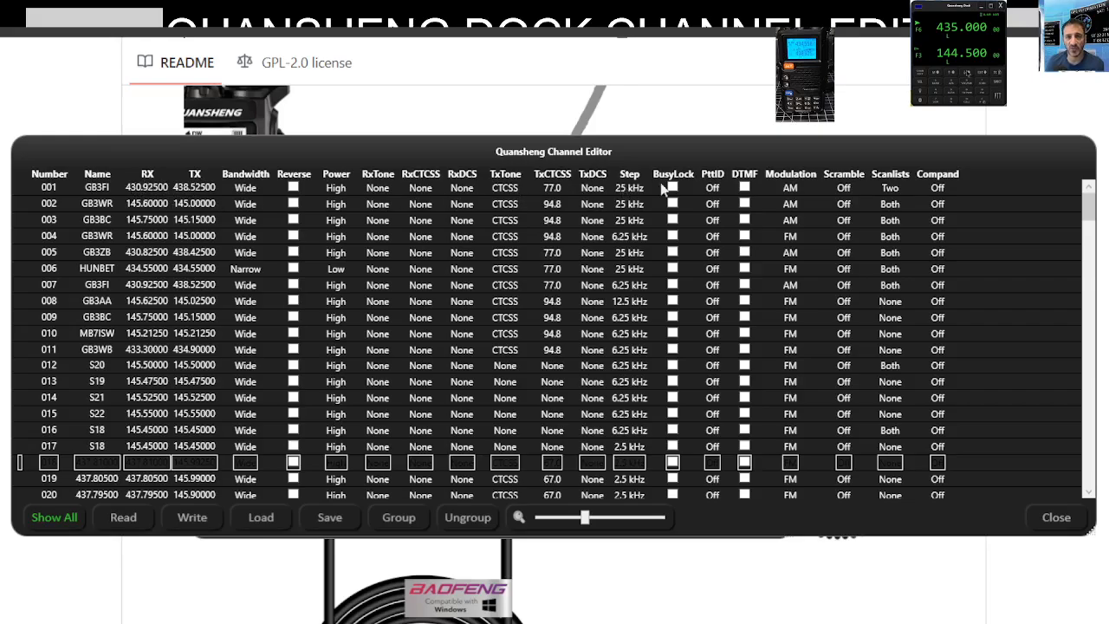
mouse_move(892, 358)
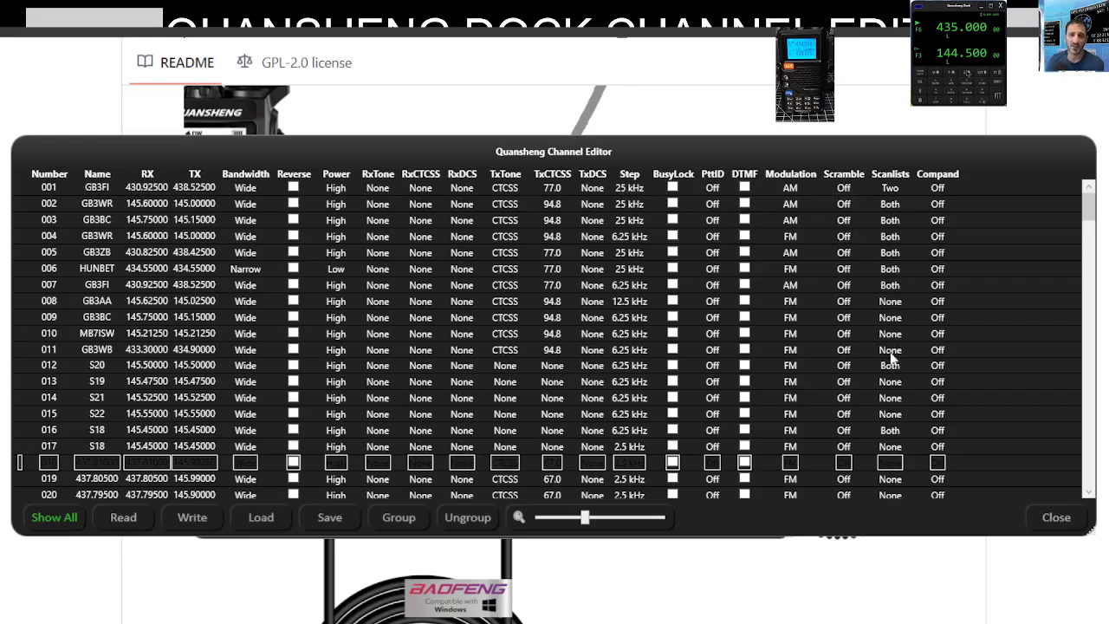
mouse_move(790, 552)
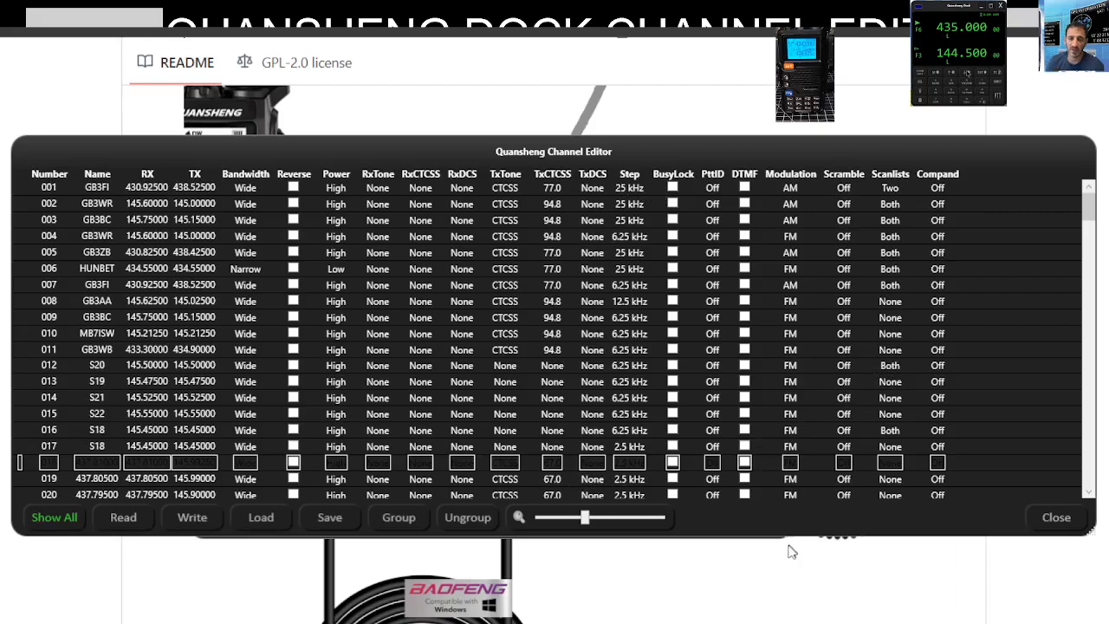
mouse_move(812, 193)
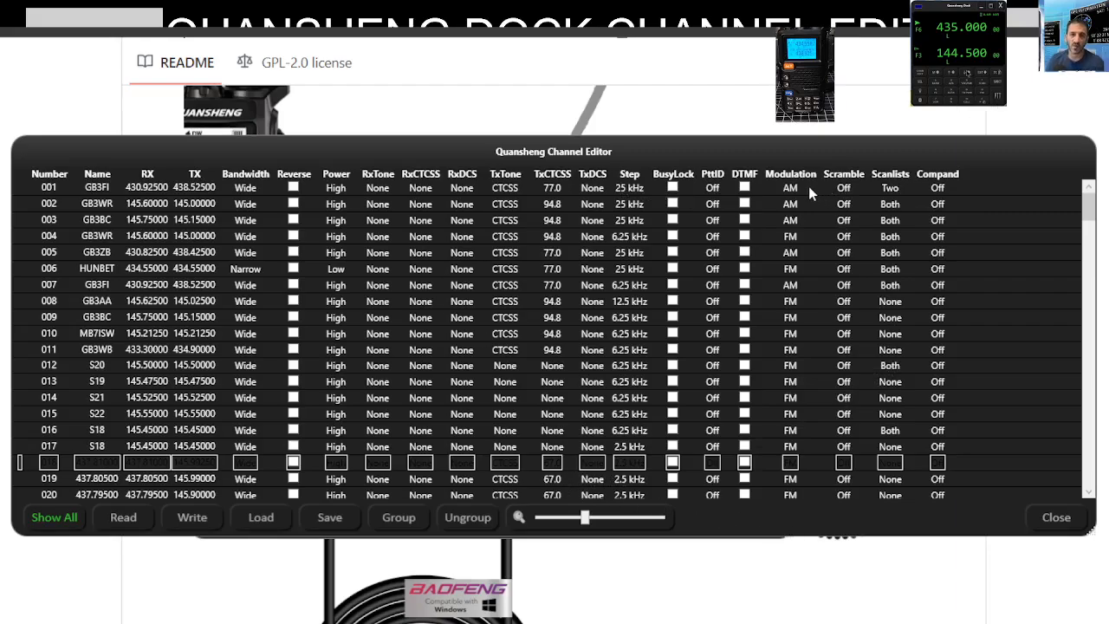
Switch the Modulation of channels 001 and 003 from AM to FM
left_click(50, 187)
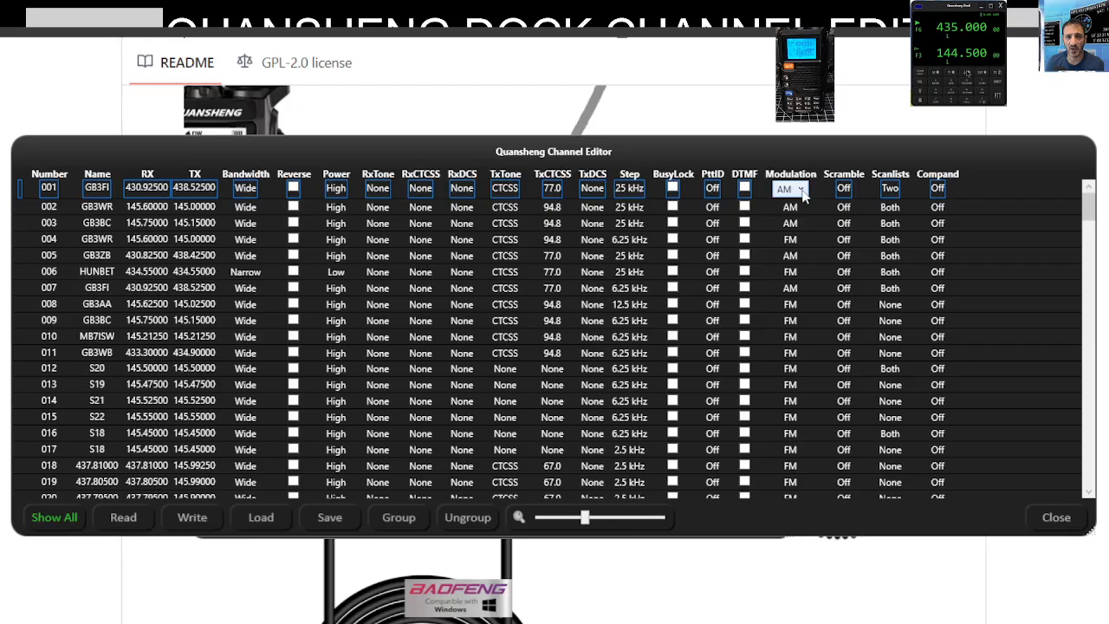
left_click(790, 203)
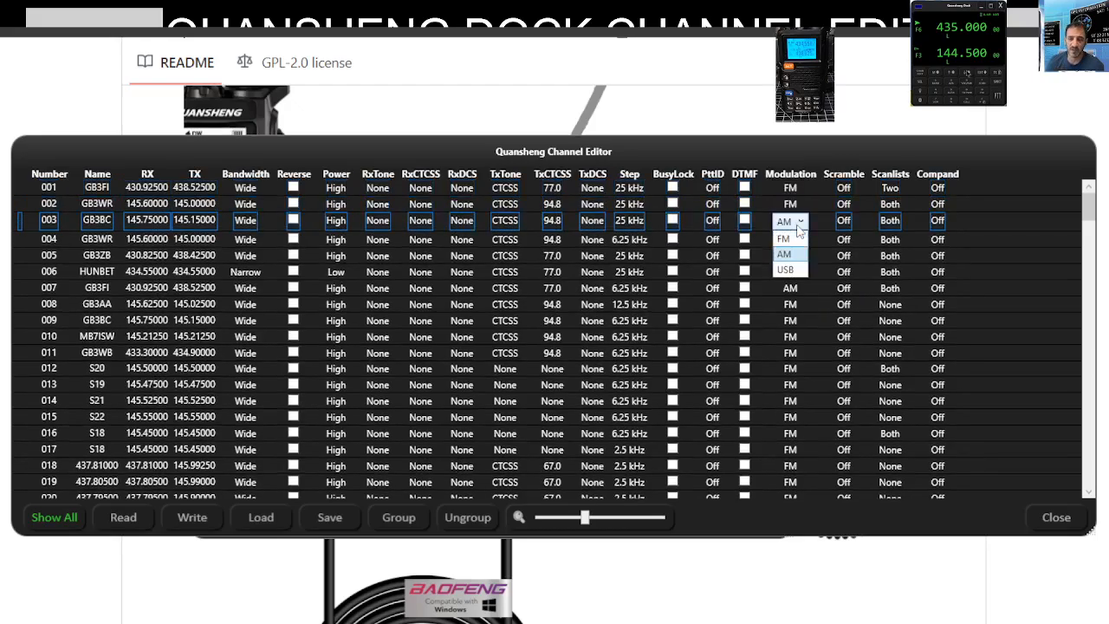
left_click(783, 239)
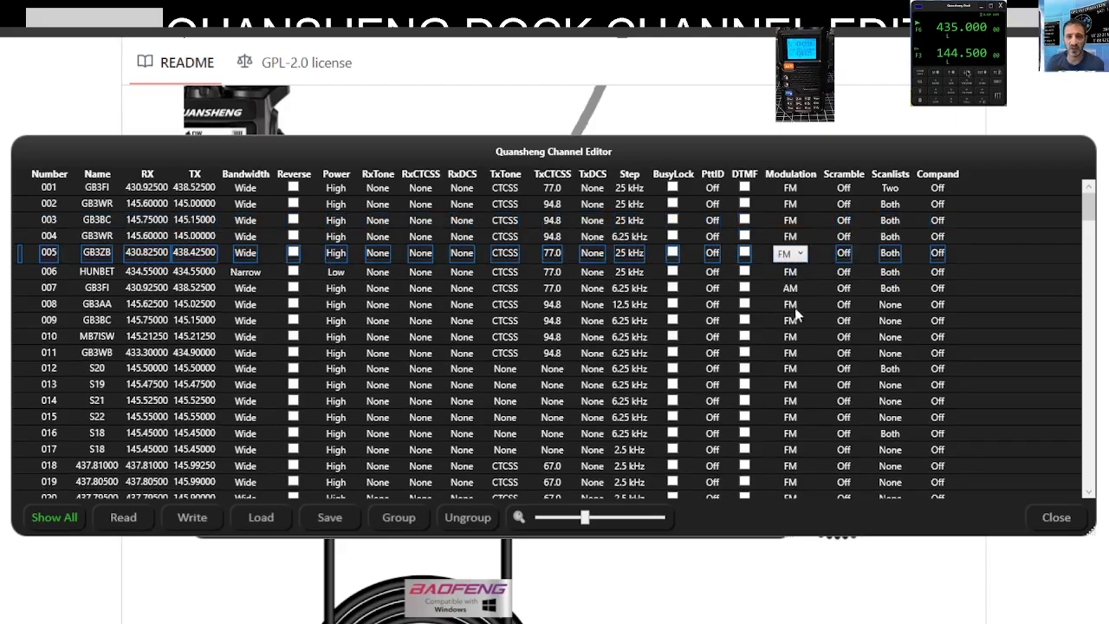
mouse_move(866, 351)
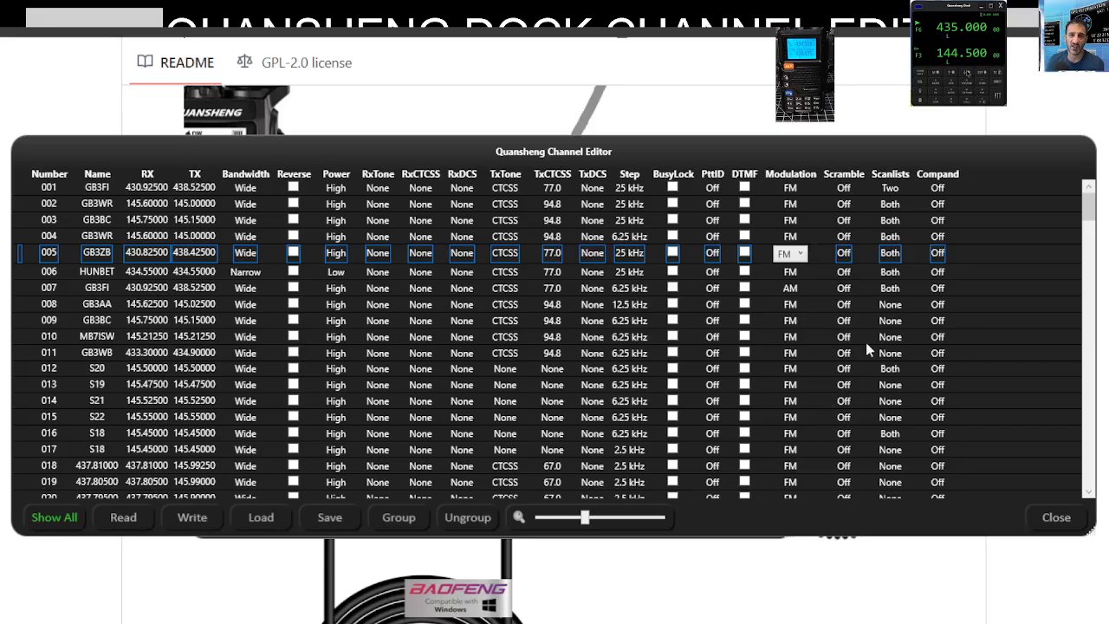
mouse_move(829, 322)
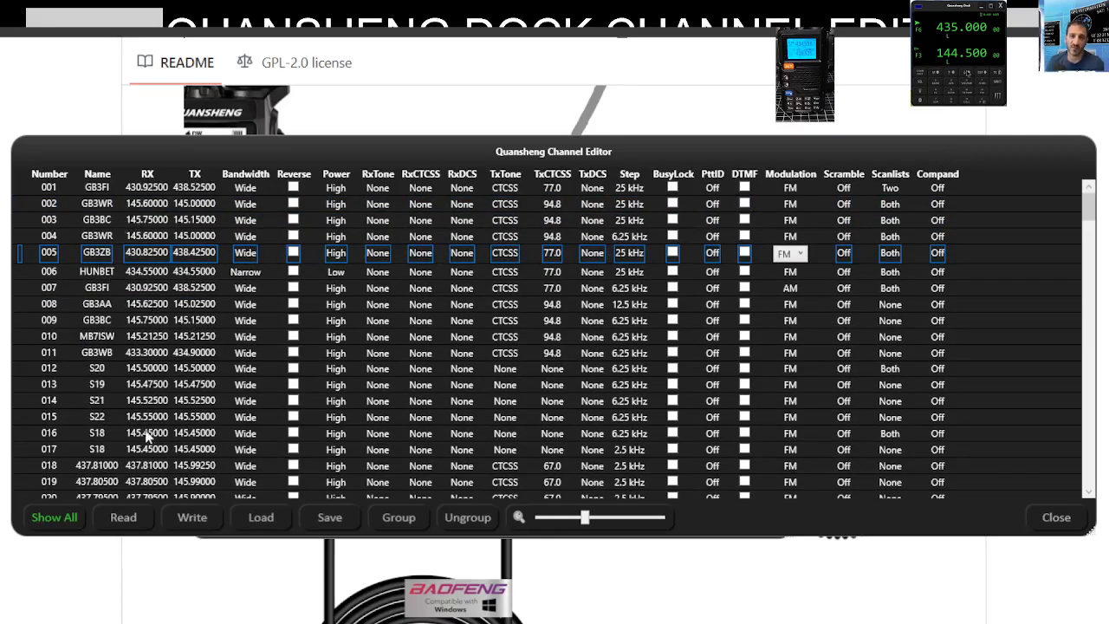
mouse_move(102, 399)
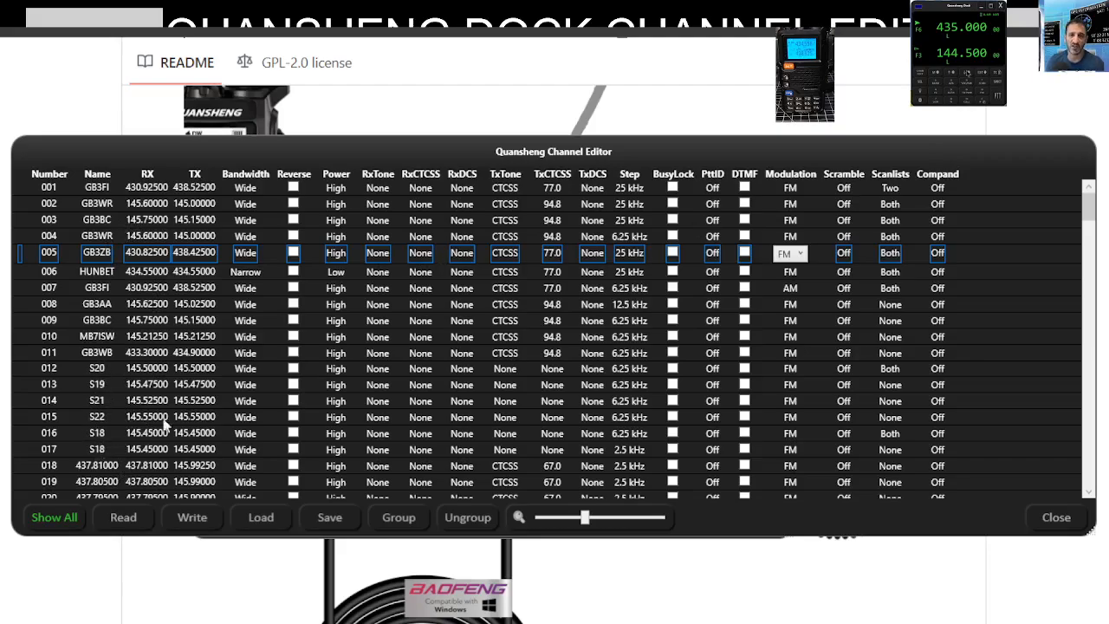
scroll("down", 3)
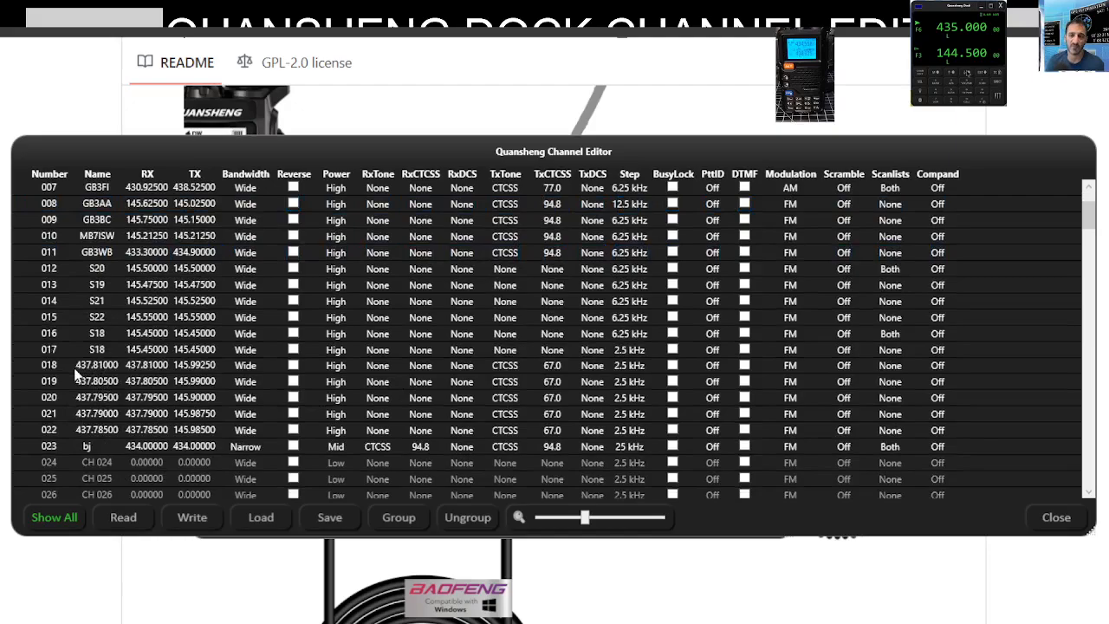
scroll("up", 3)
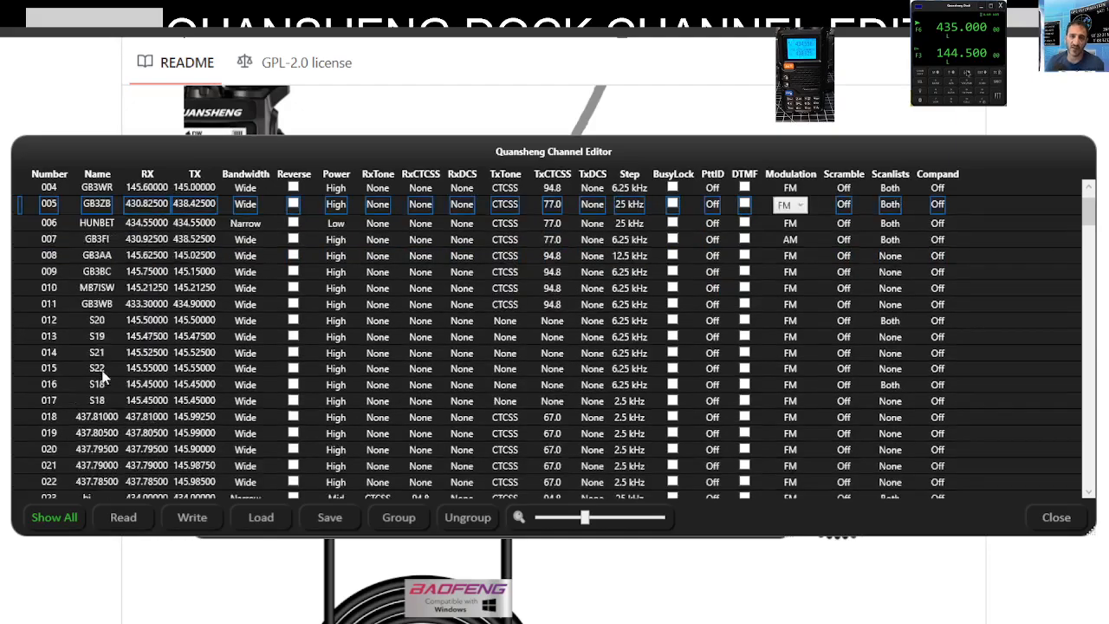
scroll("down", 3)
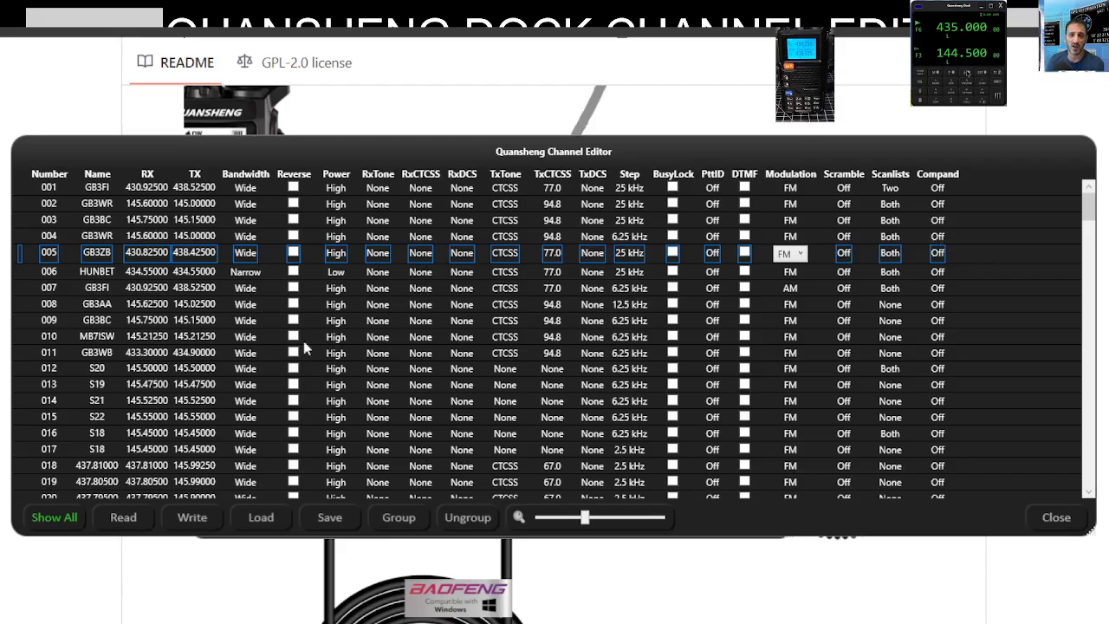
scroll("down", 3)
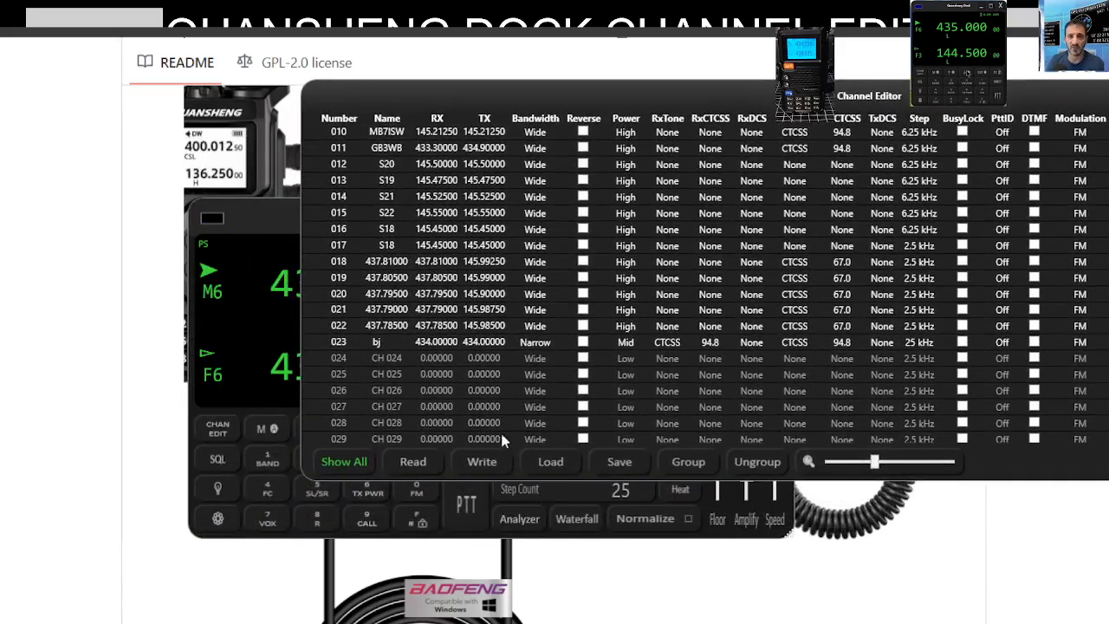
Write the edited channel list to the radio and confirm the write prompt
left_click(481, 461)
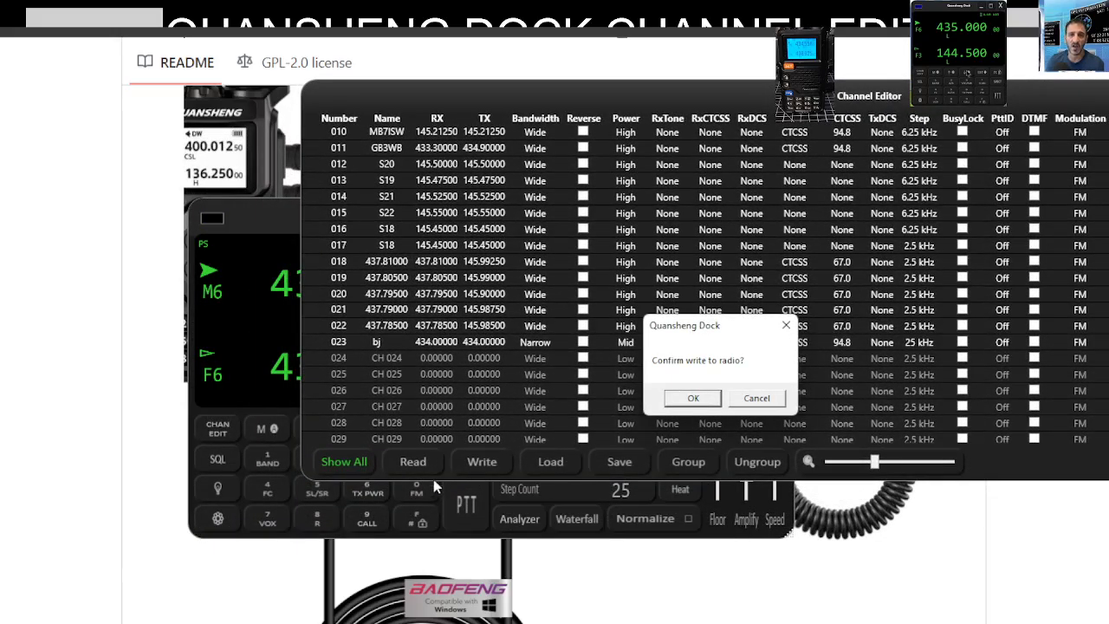
mouse_move(904, 558)
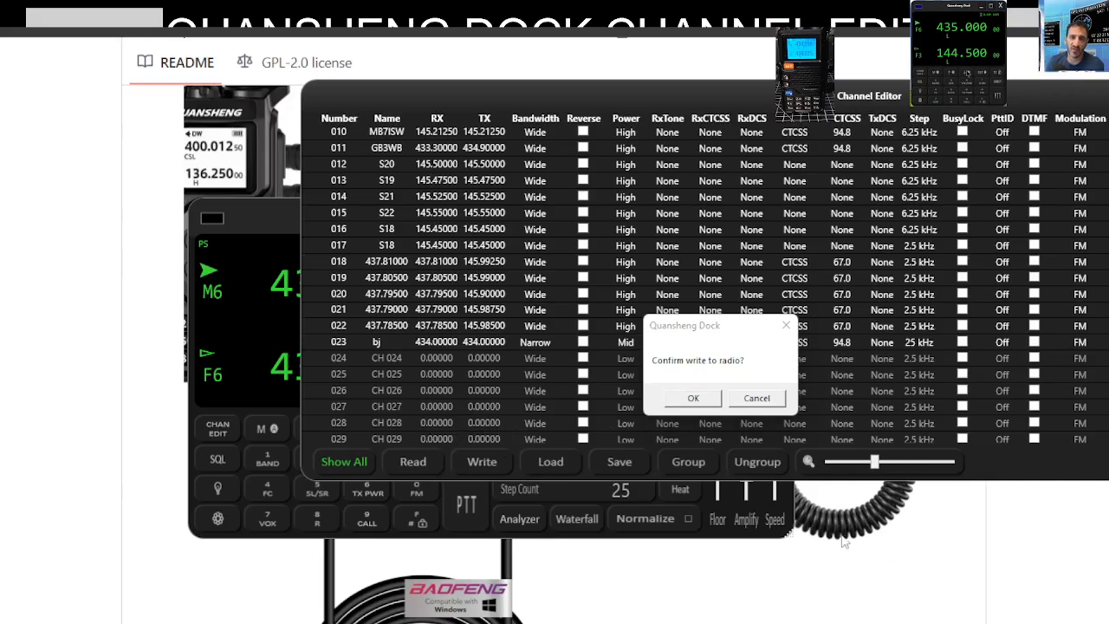
mouse_move(587, 436)
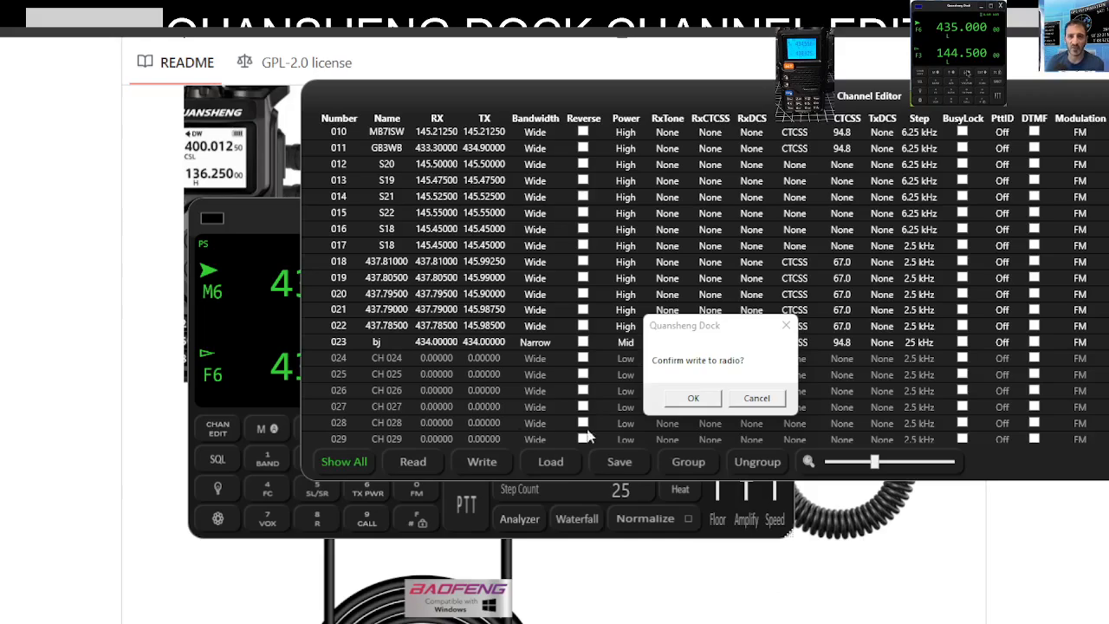
left_click(692, 398)
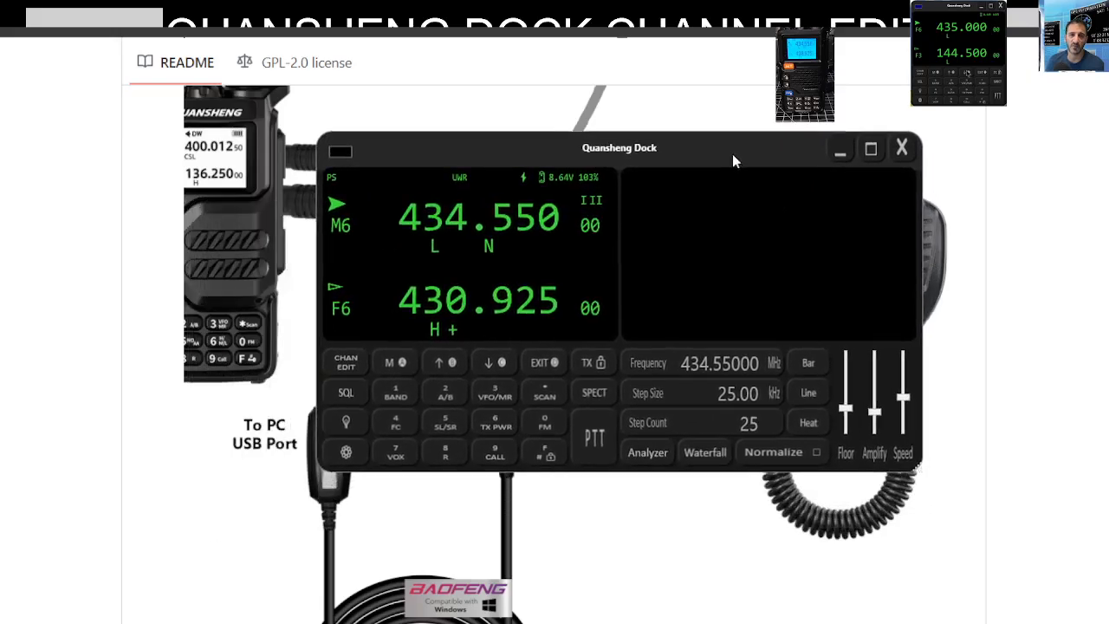
Move the radio control panel higher up and open the dock settings
left_click_drag(618, 147, 616, 104)
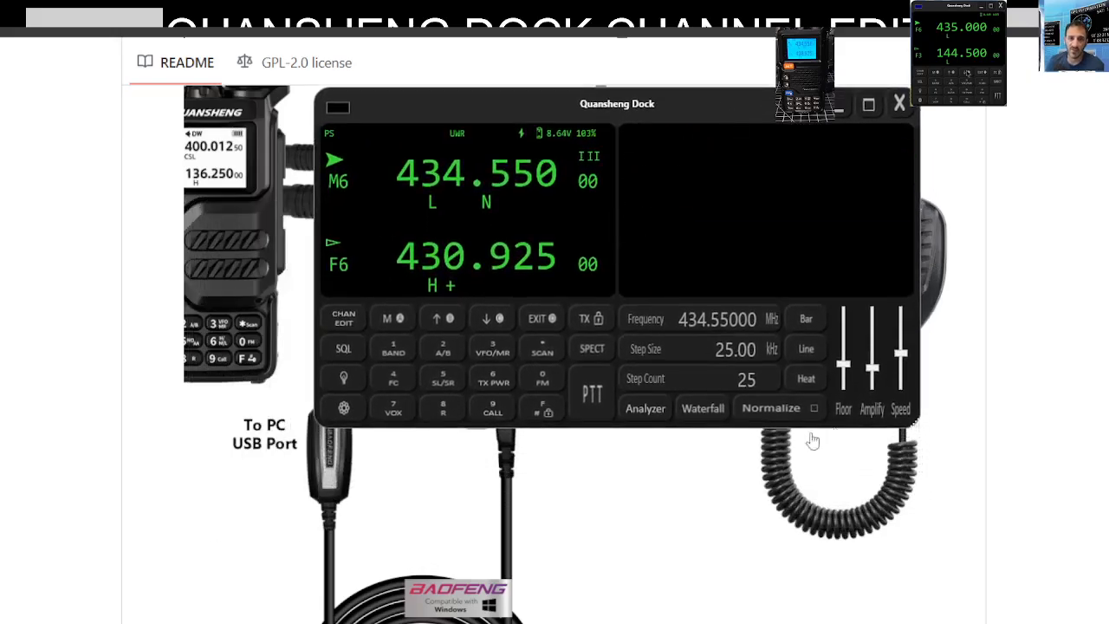
mouse_move(629, 437)
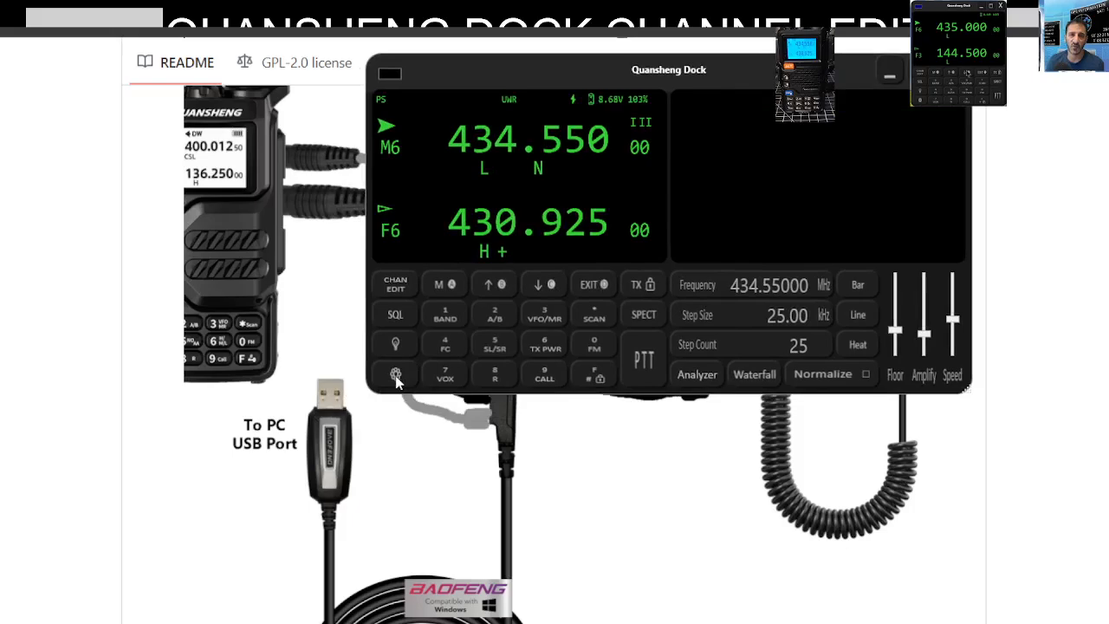
left_click(395, 374)
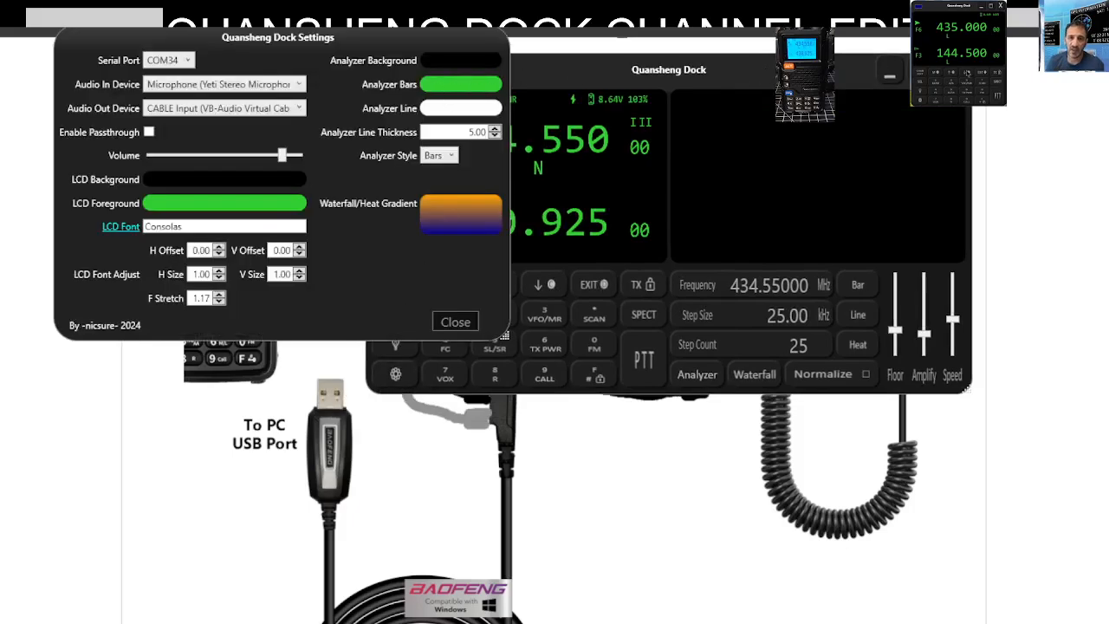
Place the settings window beside the radio window, toggling audio passthrough on then back off
left_click_drag(278, 37, 351, 85)
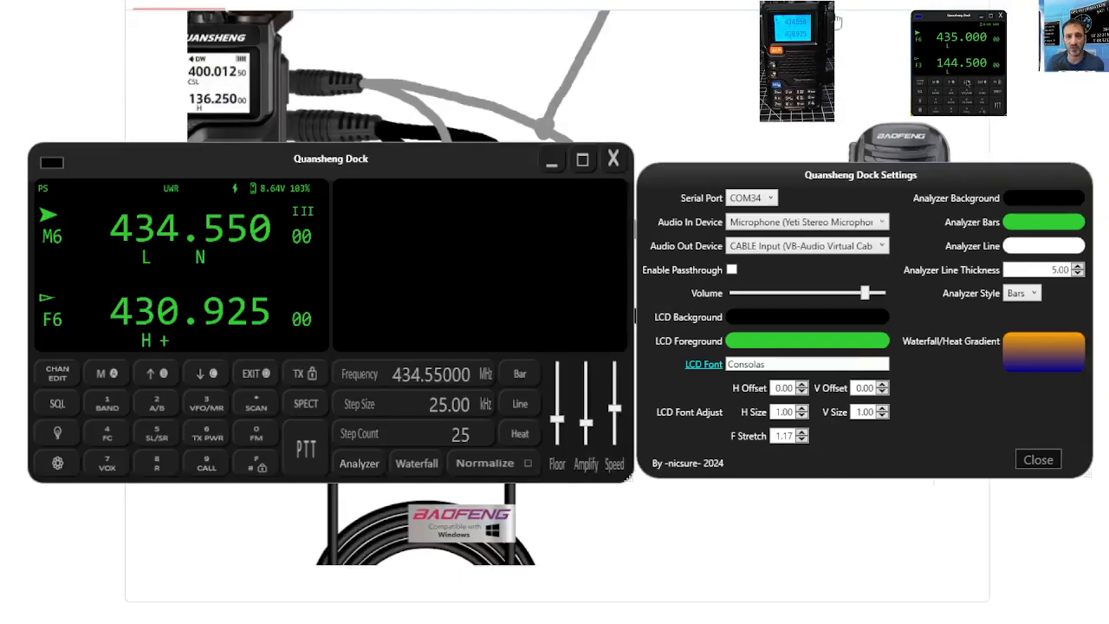
mouse_move(355, 189)
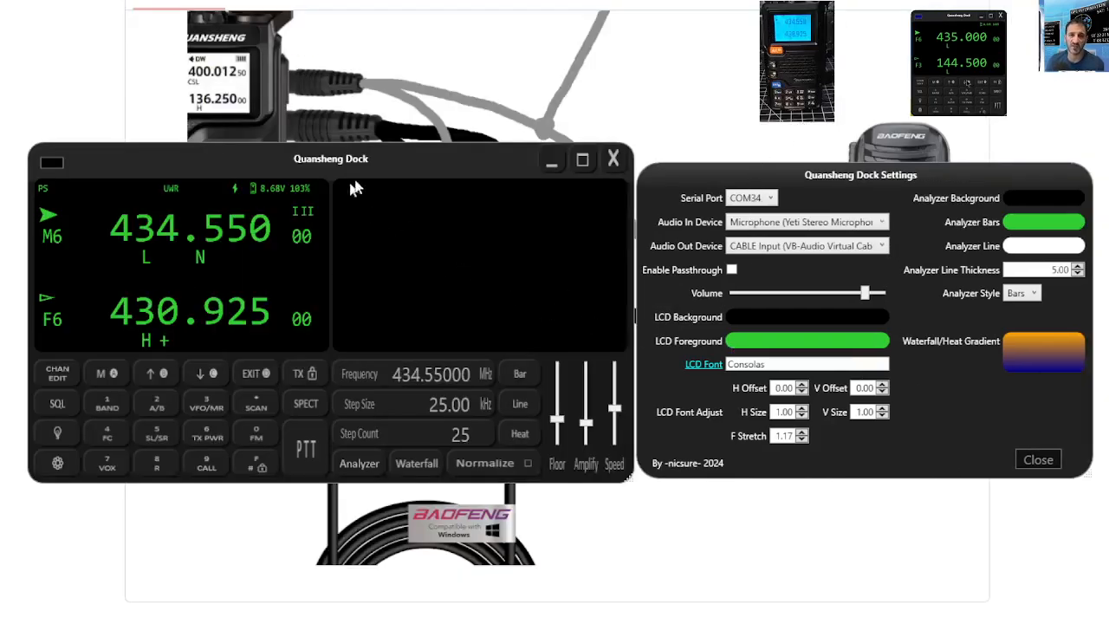
mouse_move(272, 50)
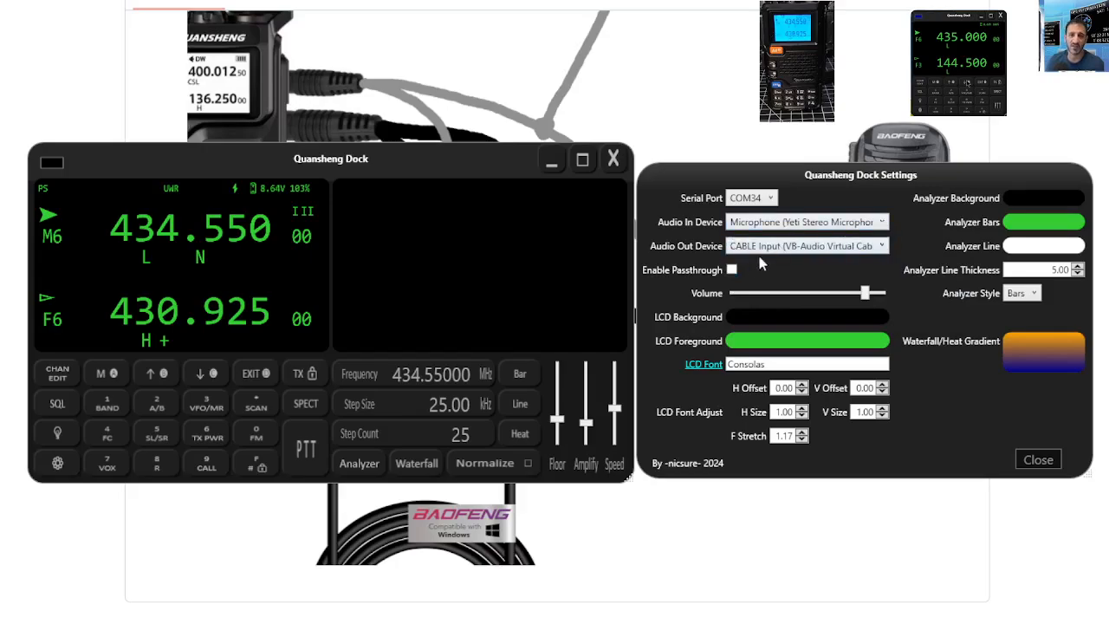
mouse_move(645, 277)
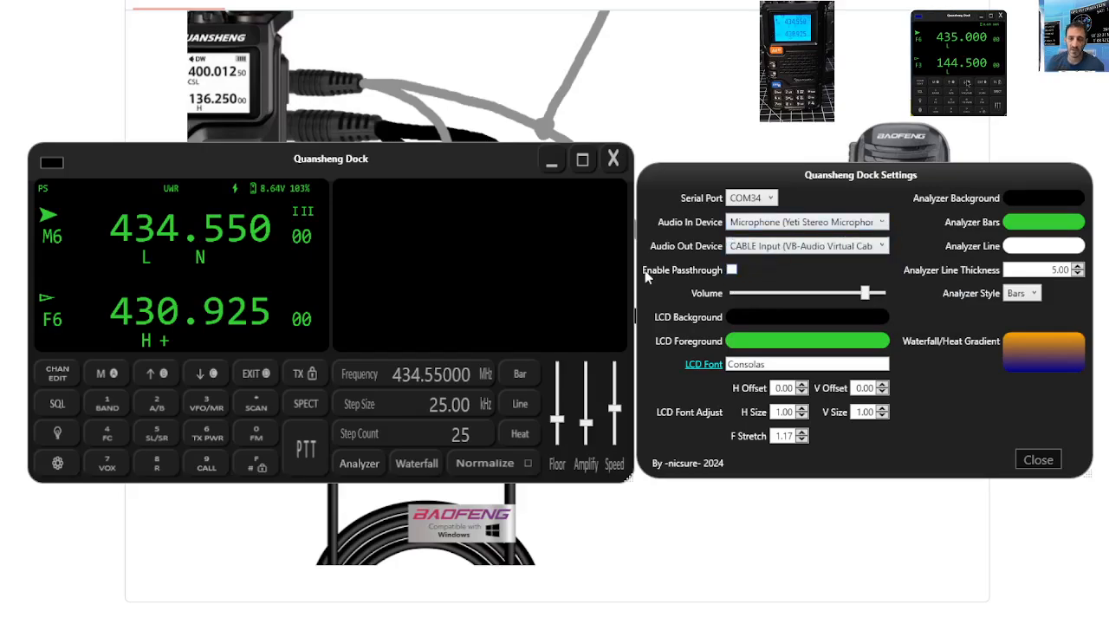
mouse_move(736, 273)
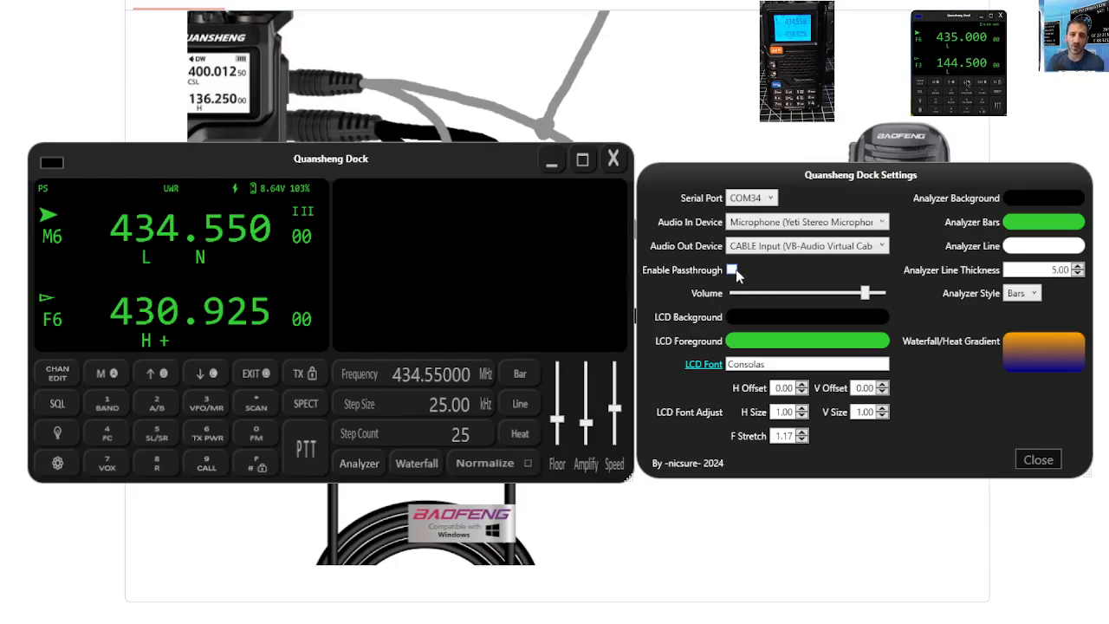
left_click(732, 269)
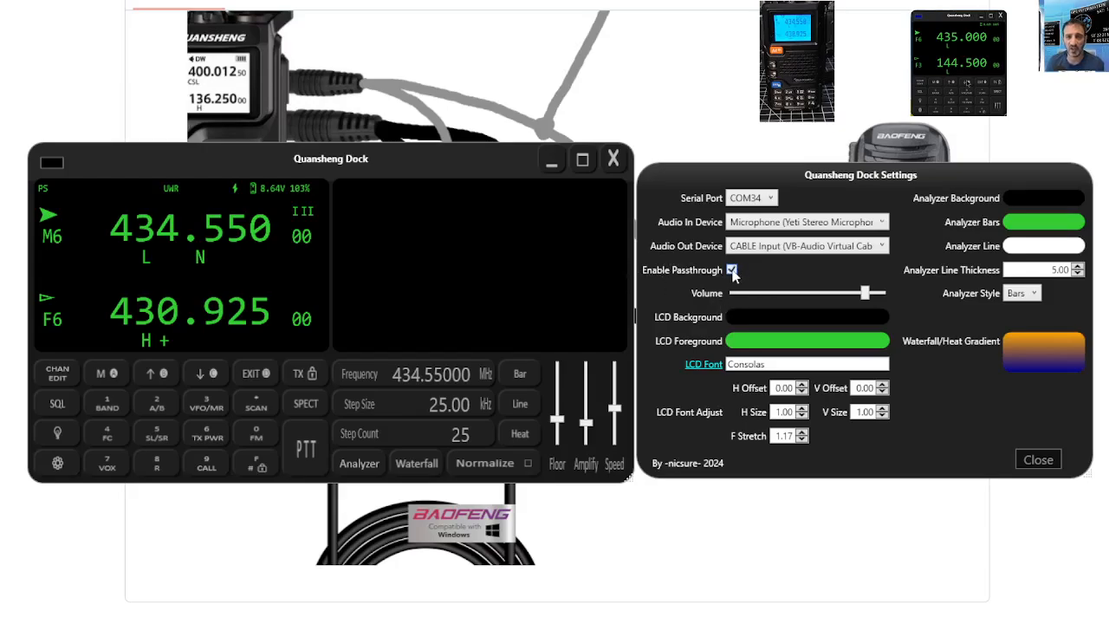
left_click(732, 269)
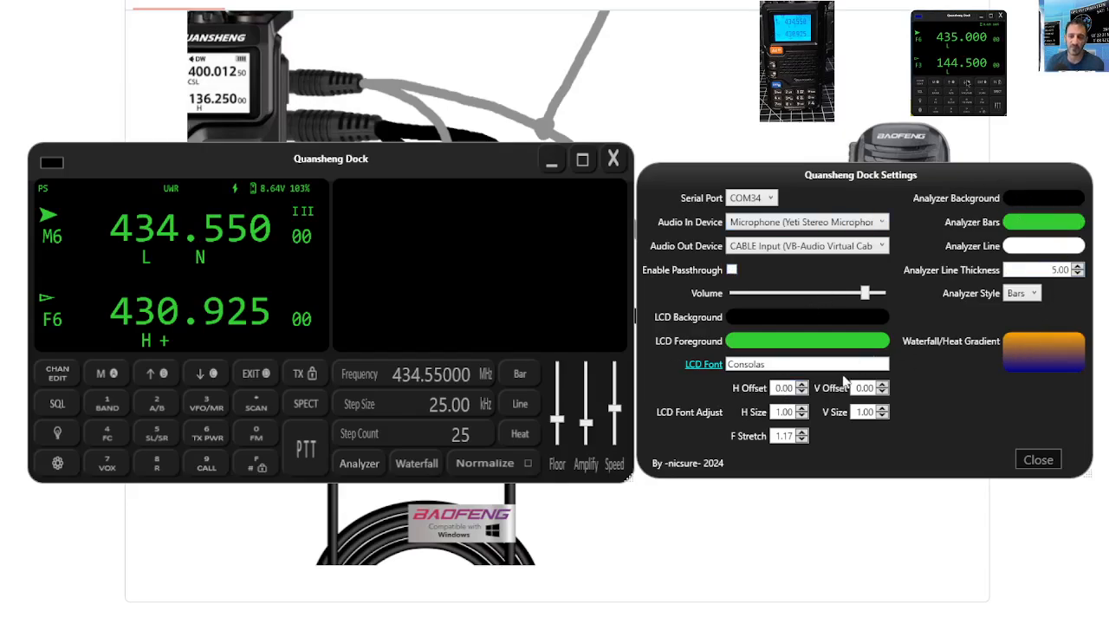
mouse_move(960, 385)
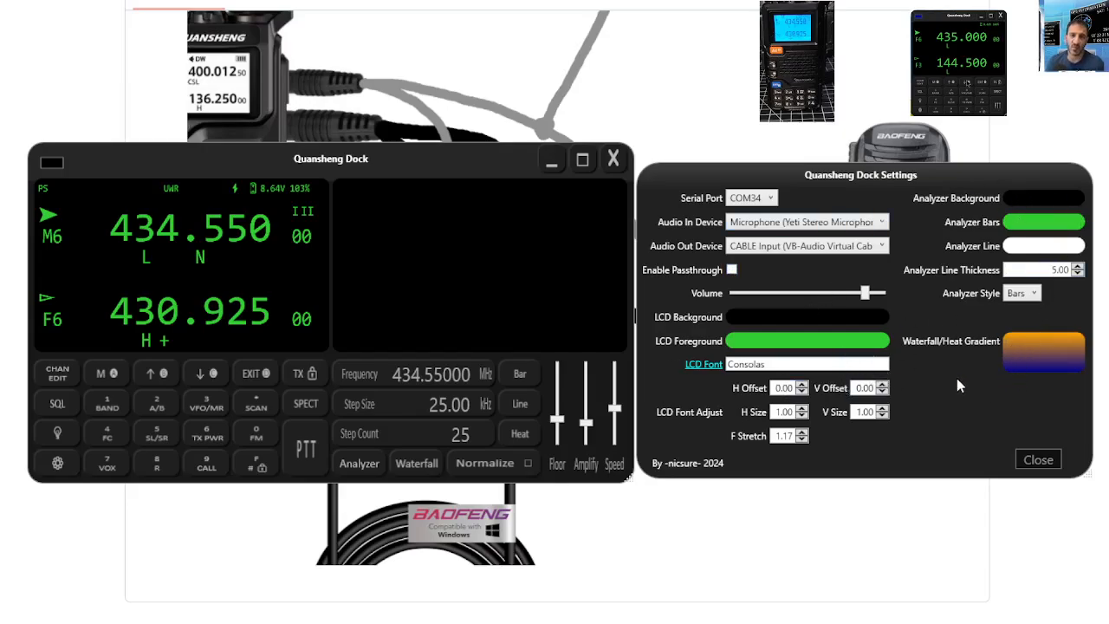
mouse_move(1046, 358)
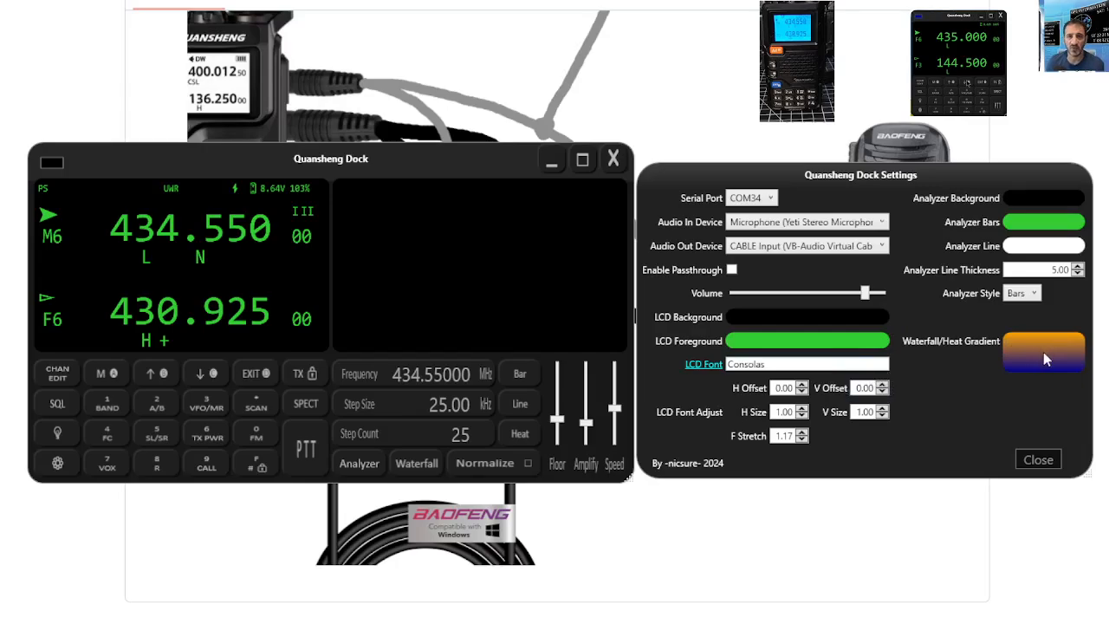
Set the Analyzer Bars colour to red and close the settings window
left_click(1044, 351)
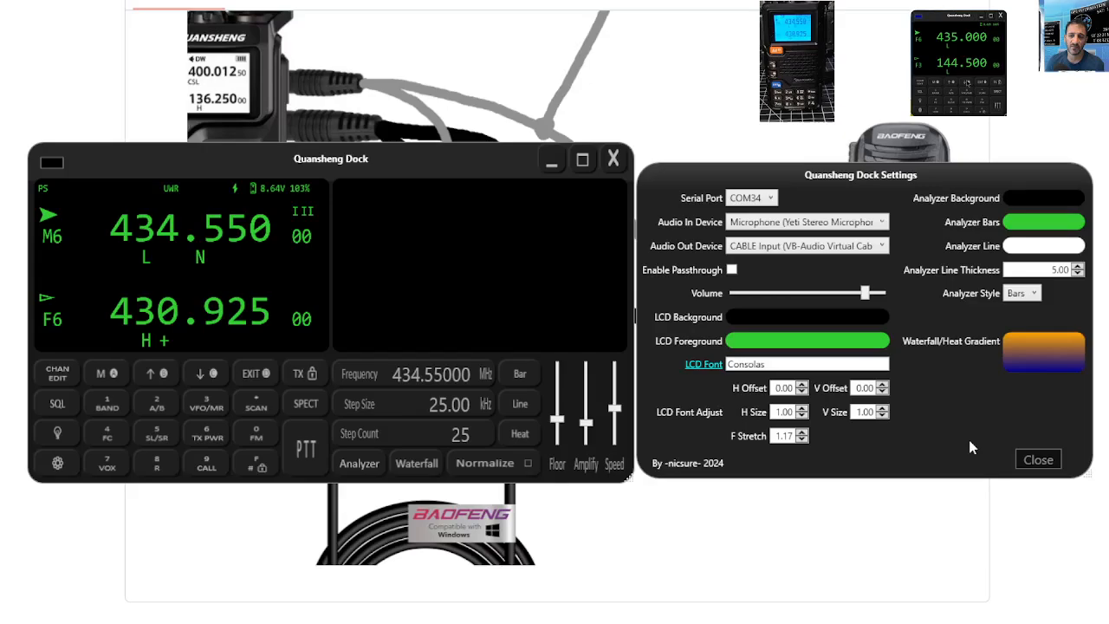
left_click(1044, 222)
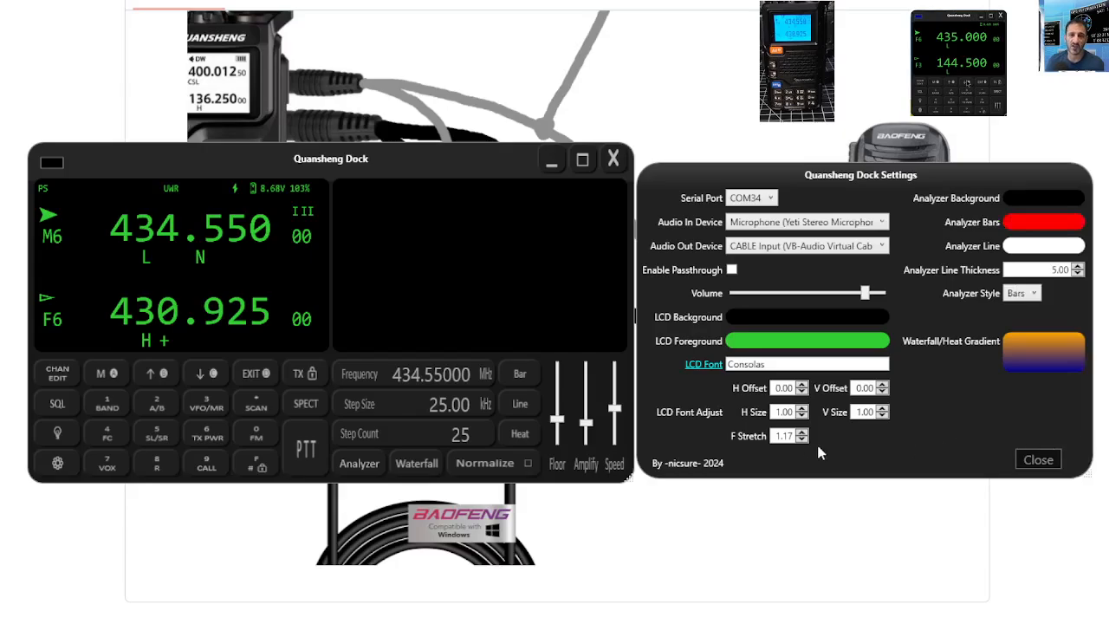
left_click(1037, 458)
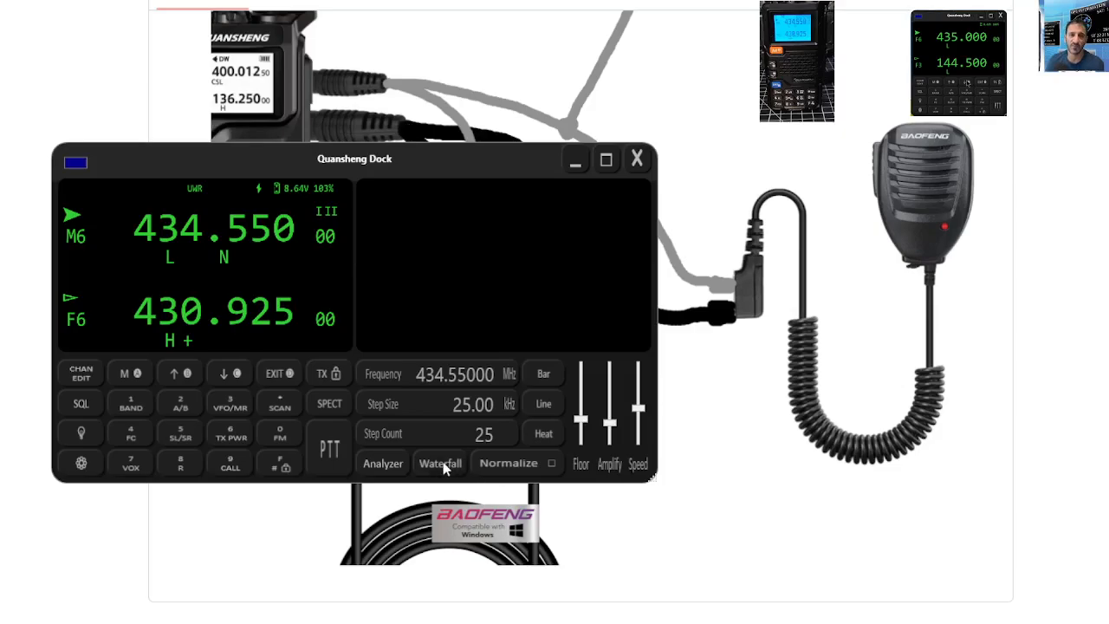
Start the waterfall scan over 434.25000–434.85000 and switch to the analyzer with raised speed
left_click(439, 463)
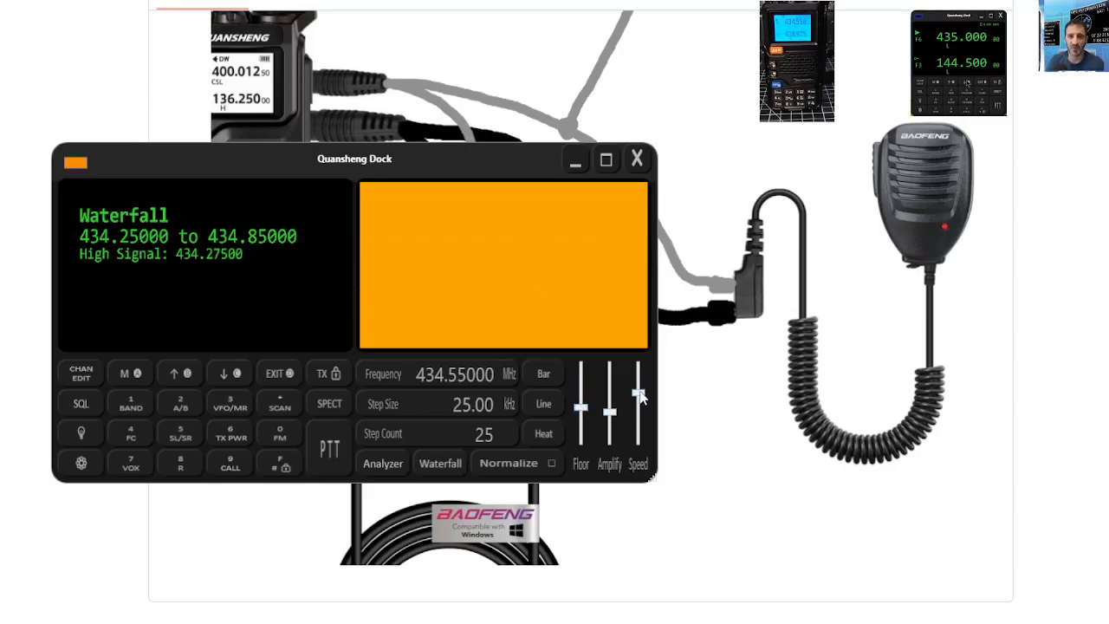
left_click(382, 463)
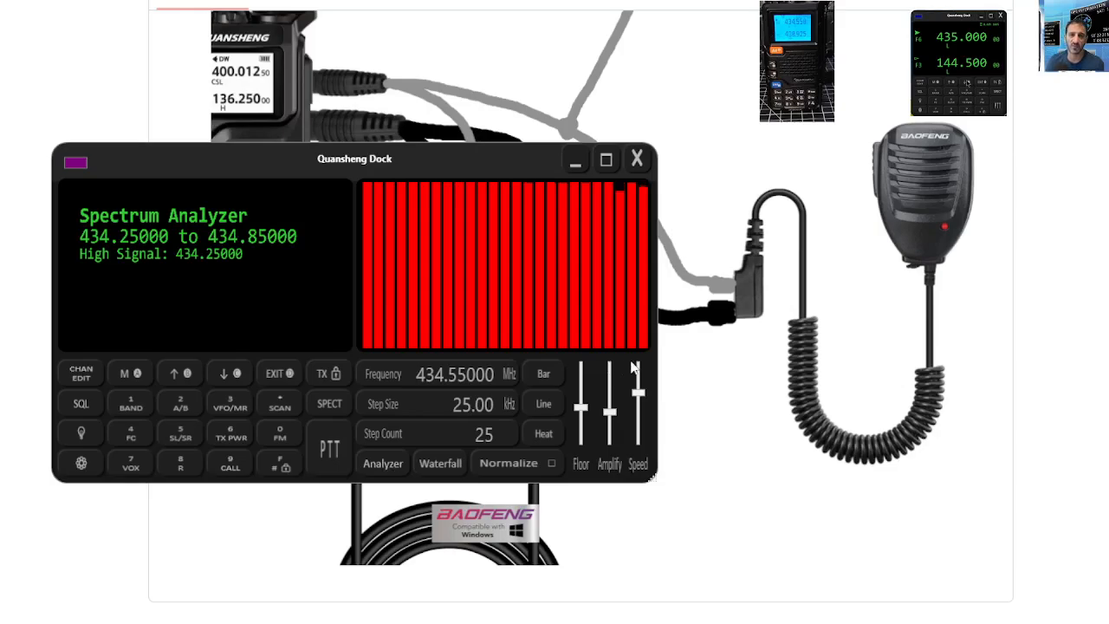
mouse_move(241, 345)
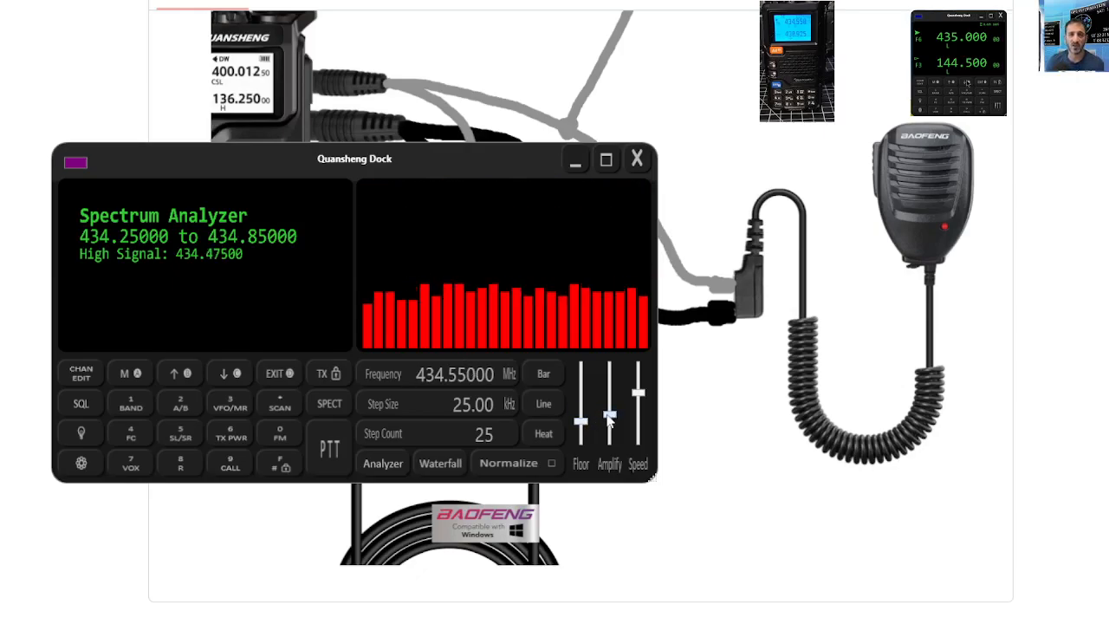
mouse_move(578, 350)
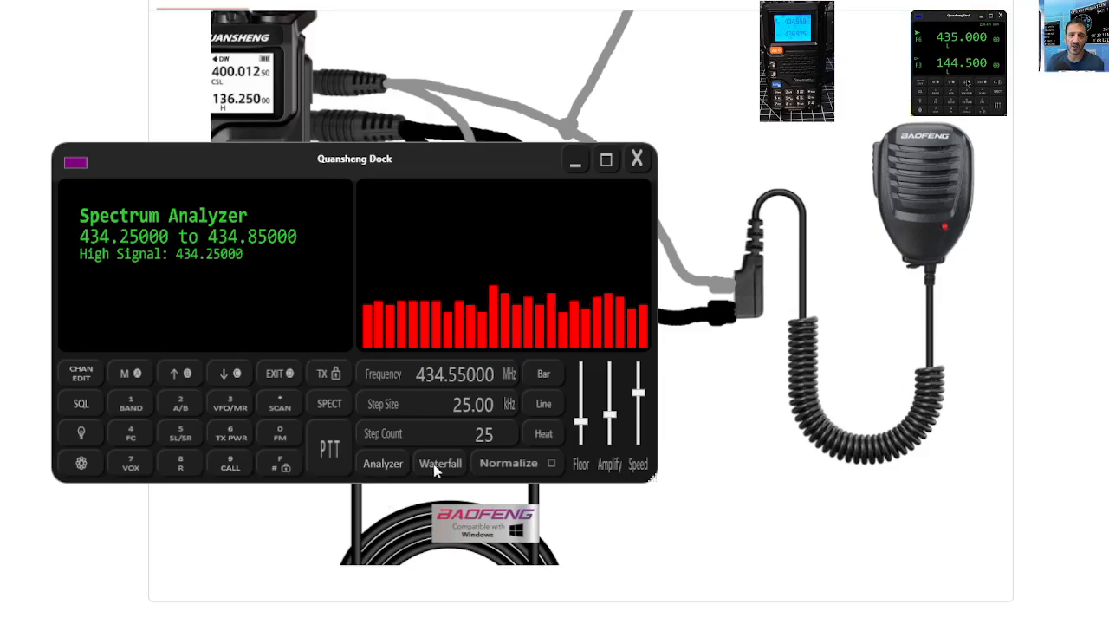
Toggle between waterfall and analyzer views, then run the waterfall with Normalize turned off
left_click(440, 462)
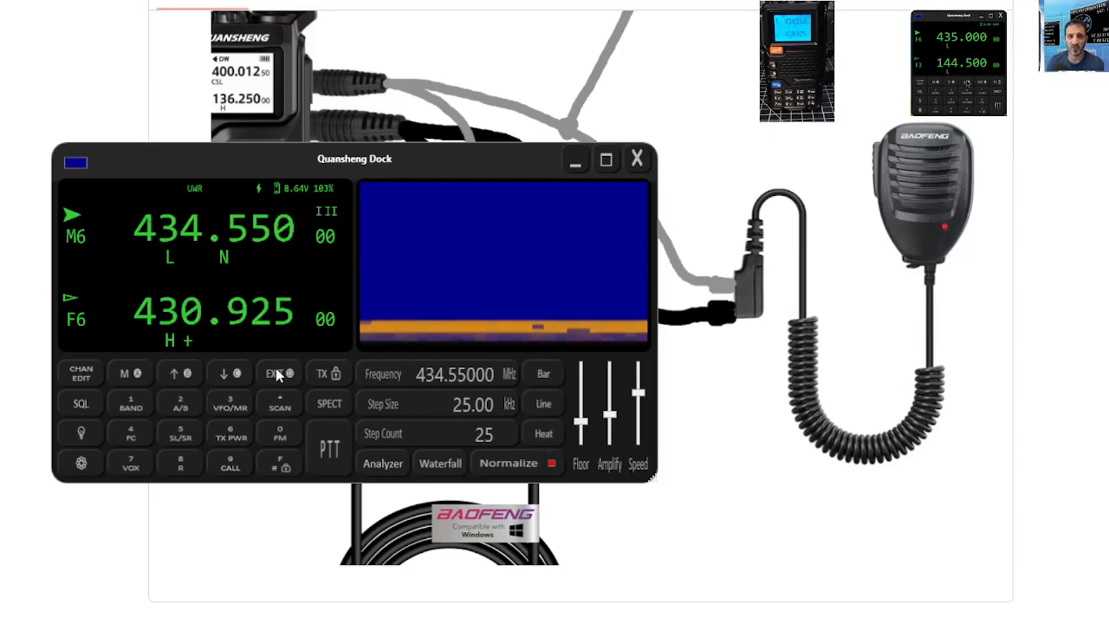
mouse_move(146, 328)
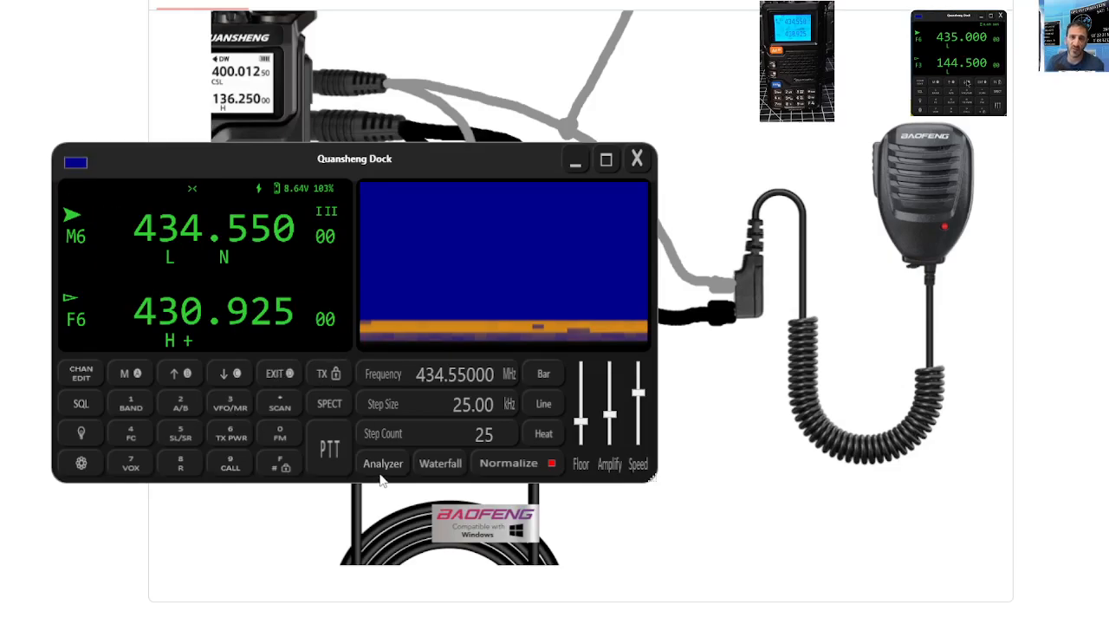
left_click(382, 463)
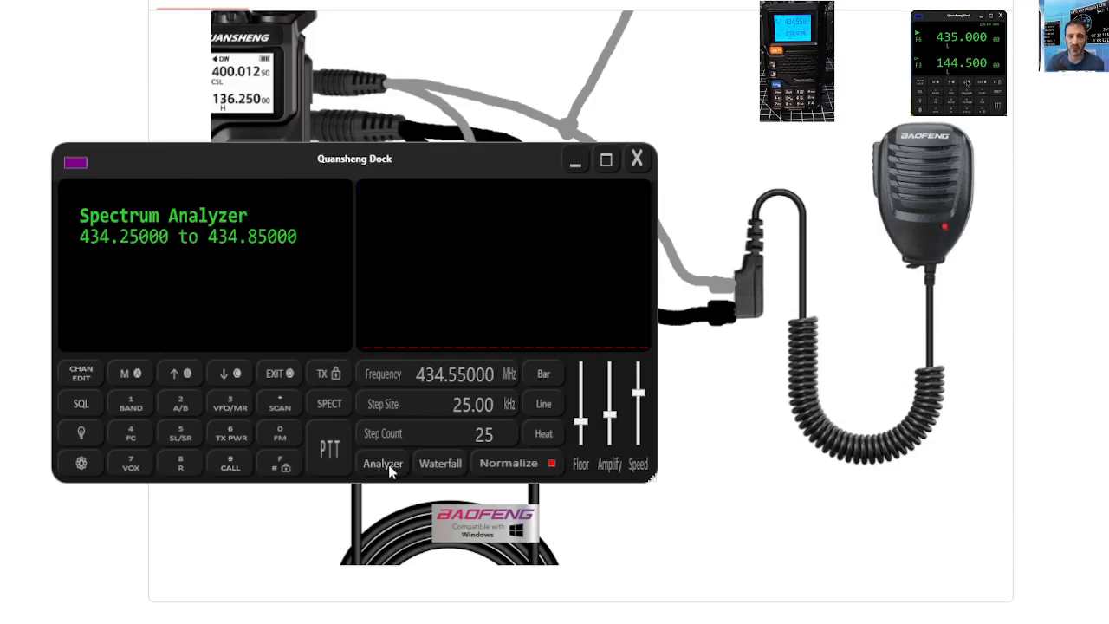
mouse_move(281, 379)
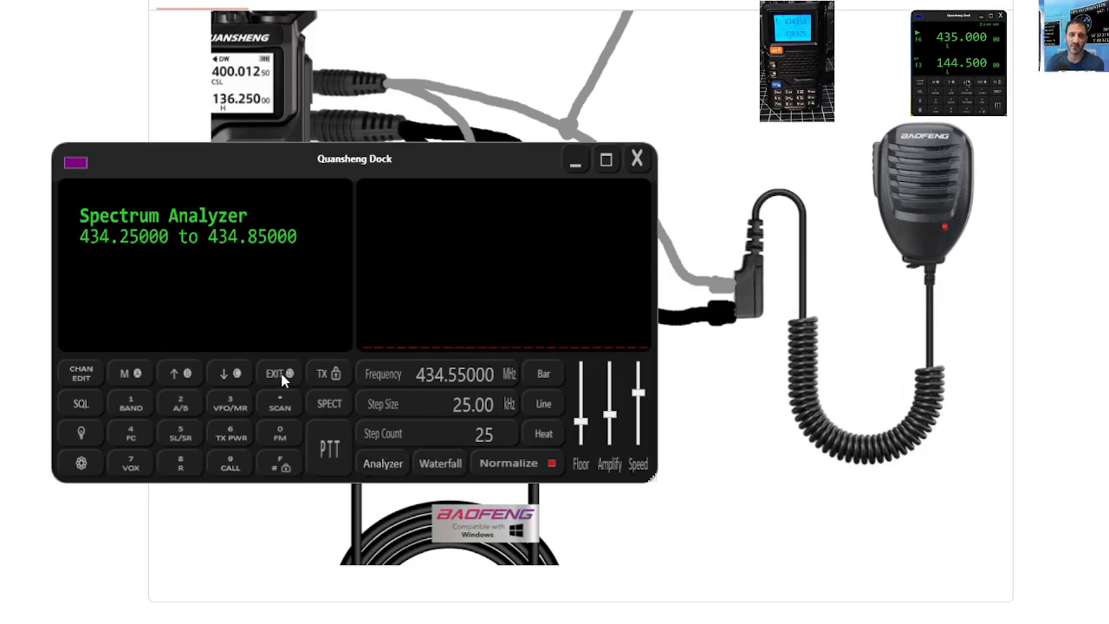
mouse_move(412, 292)
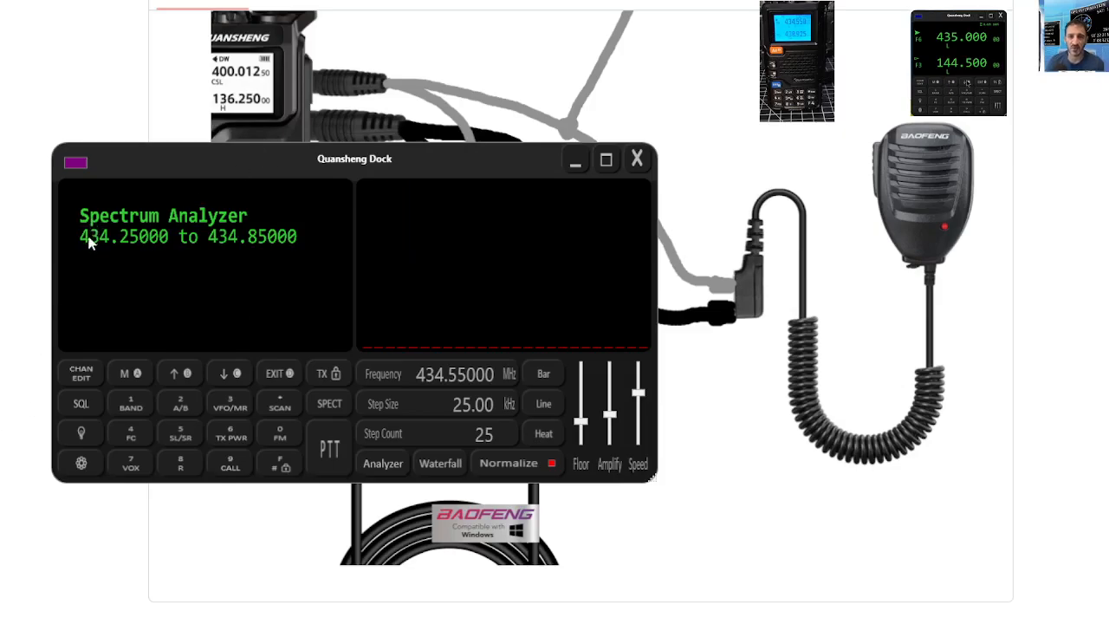
mouse_move(164, 242)
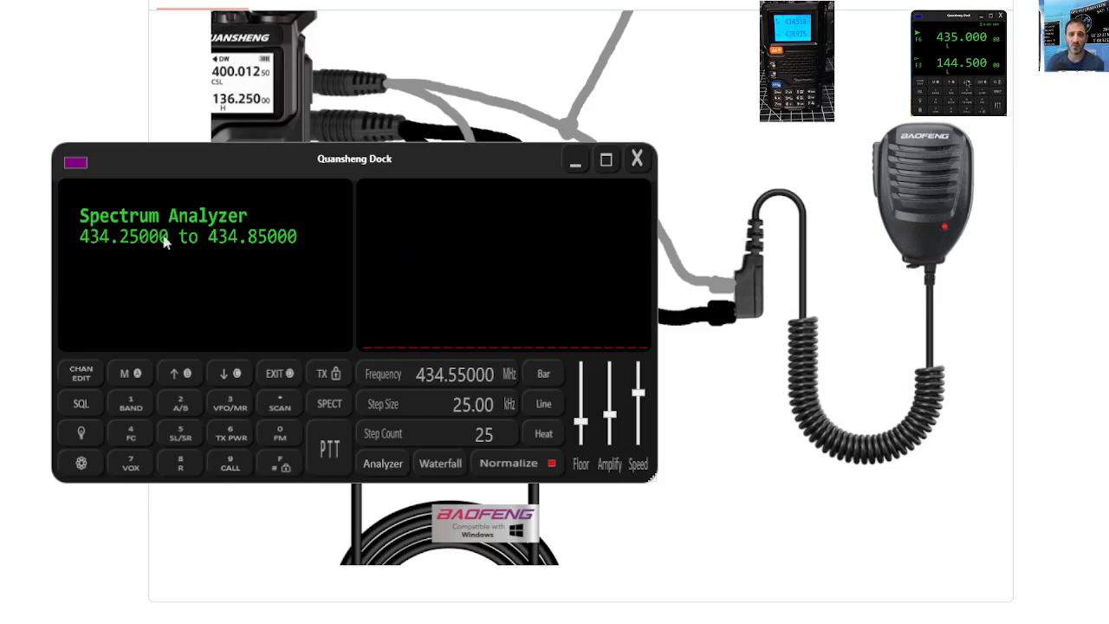
mouse_move(421, 459)
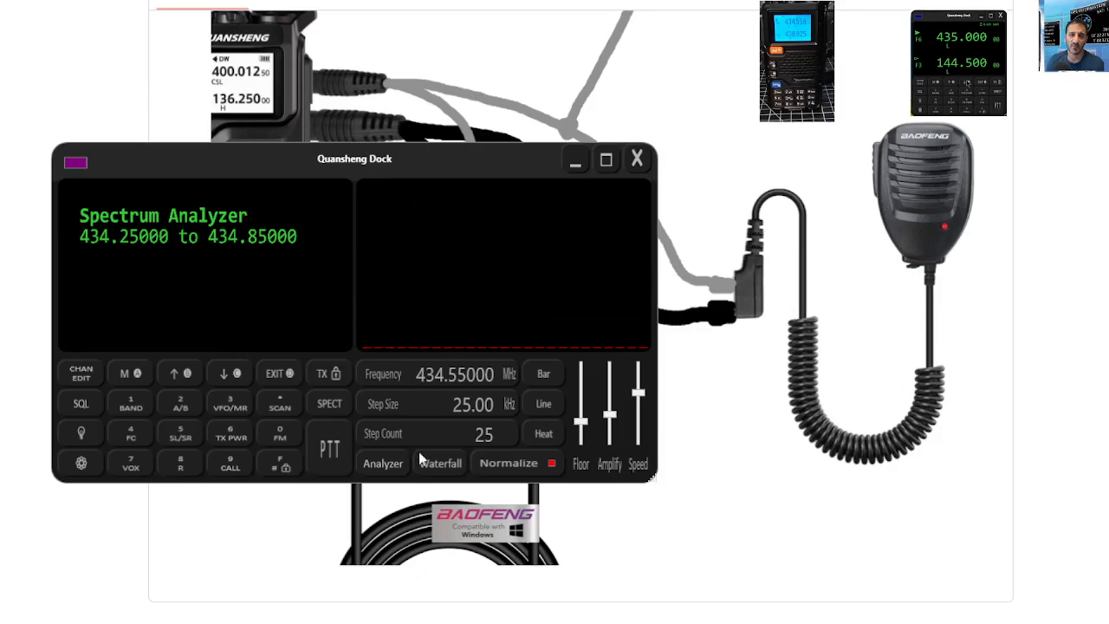
left_click(440, 462)
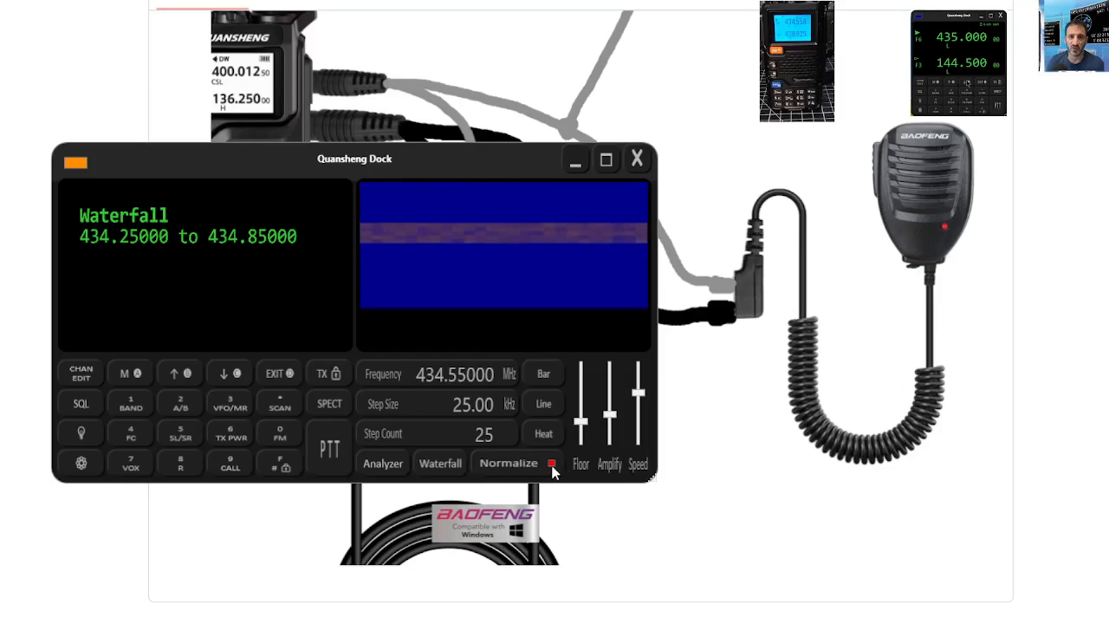
left_click(551, 462)
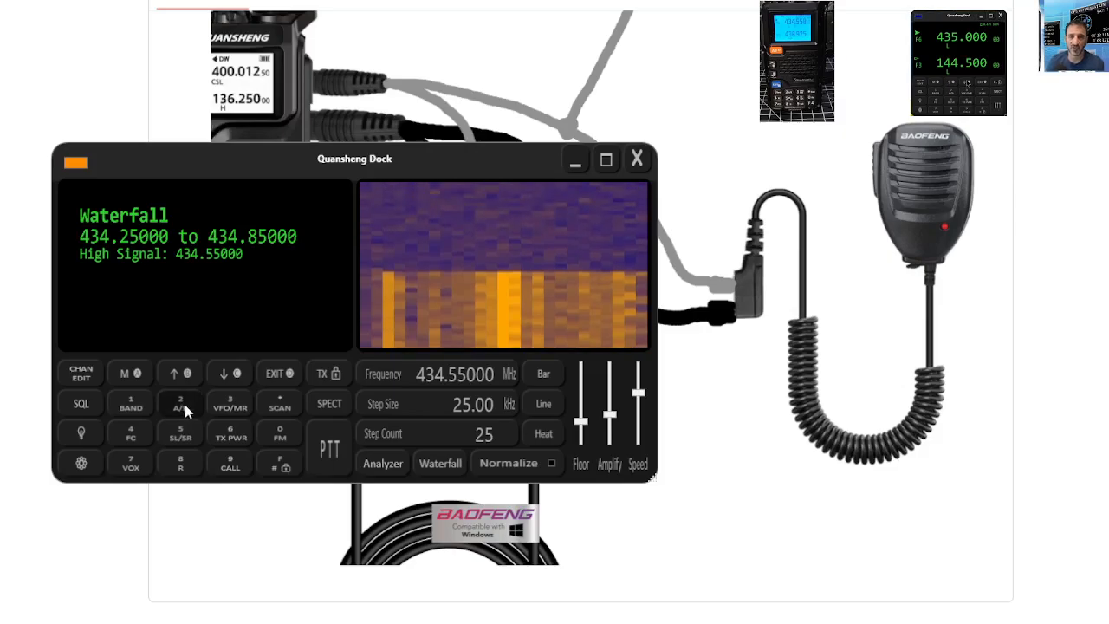
Use VFO/MR to leave memory channel M6 at 434.550 for frequency mode
left_click(278, 372)
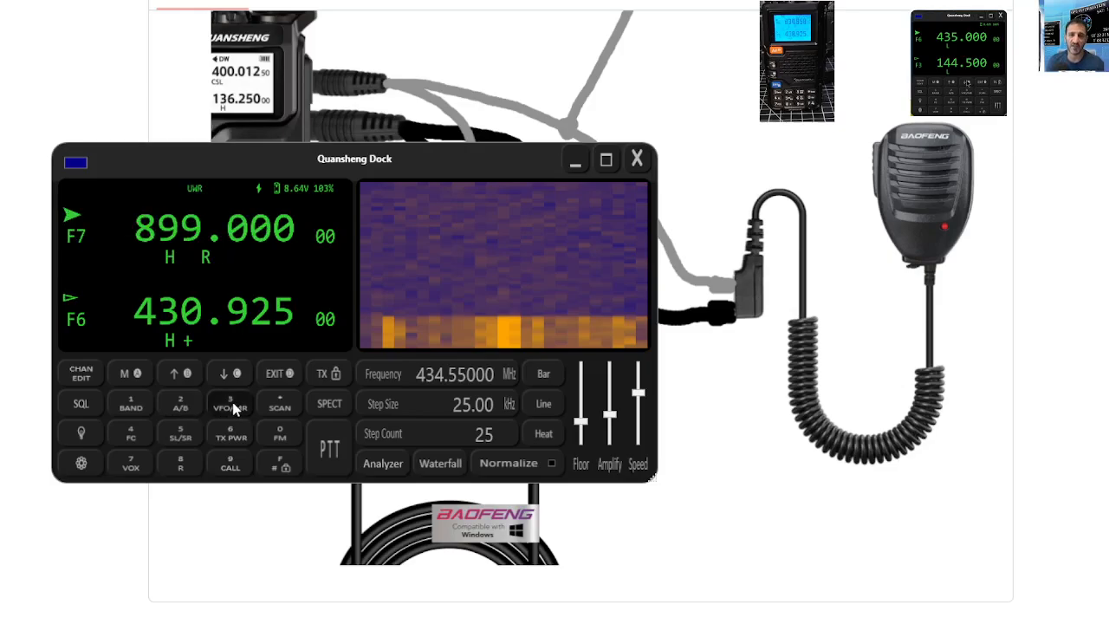
left_click(230, 402)
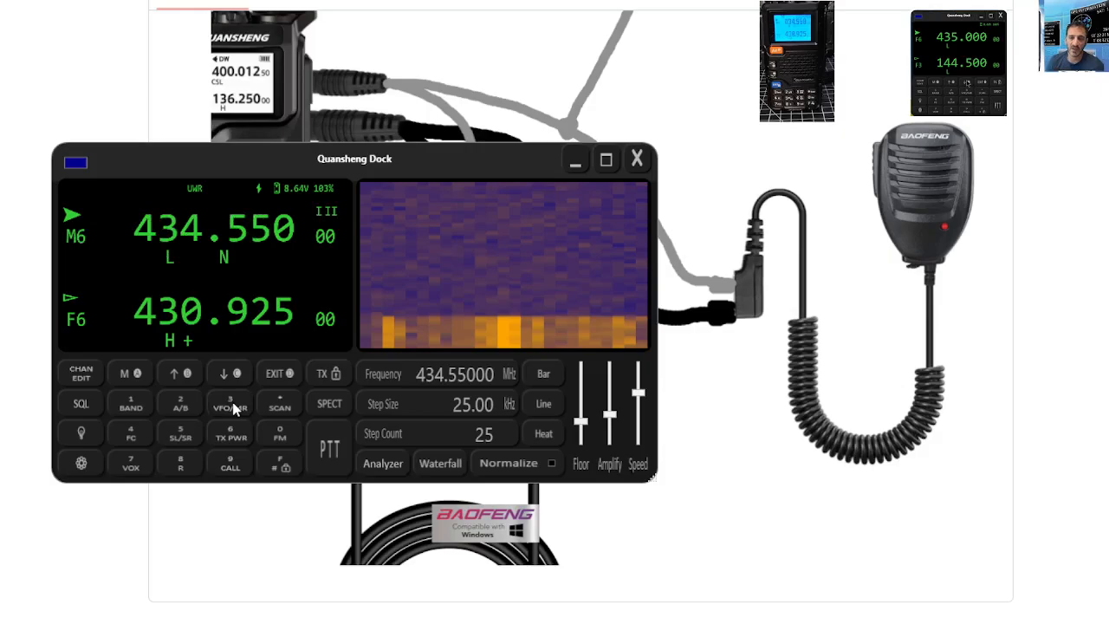
mouse_move(104, 254)
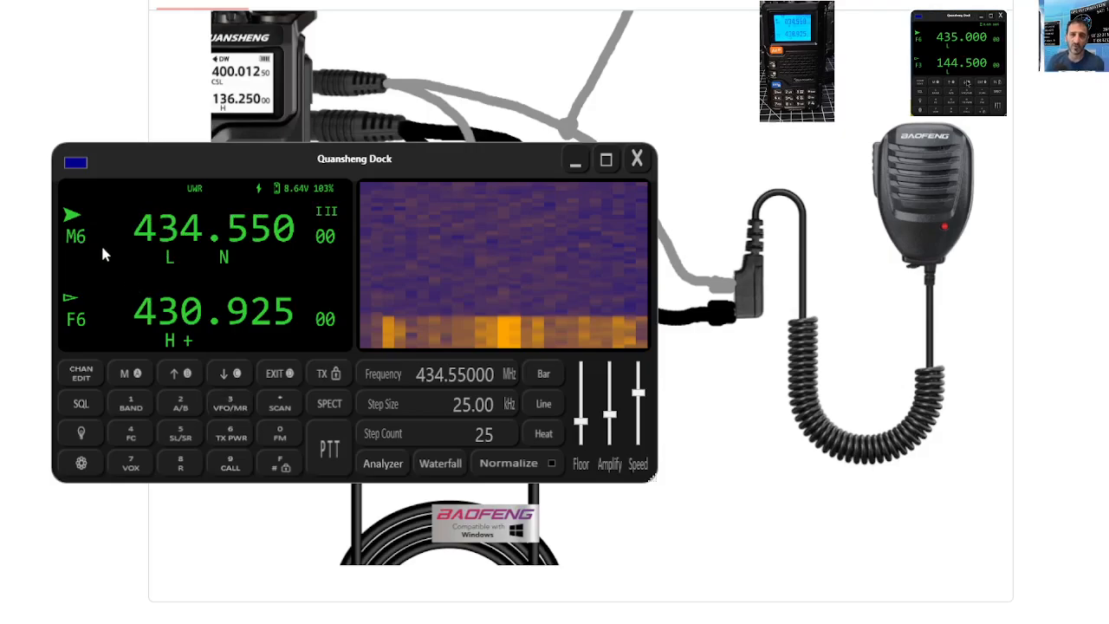
mouse_move(185, 437)
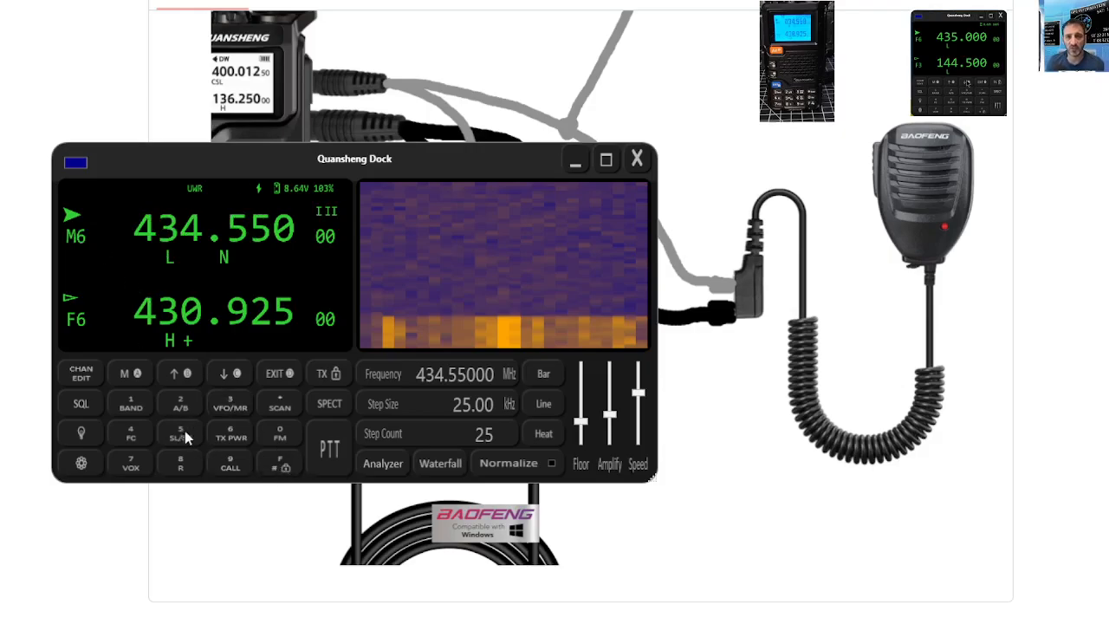
mouse_move(245, 303)
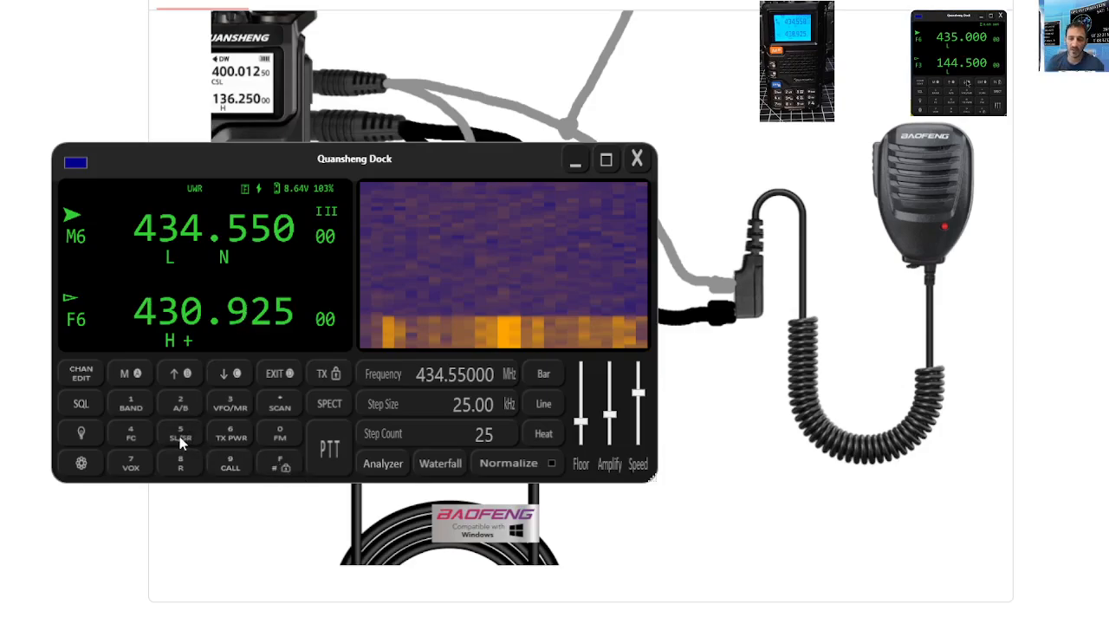
mouse_move(520, 310)
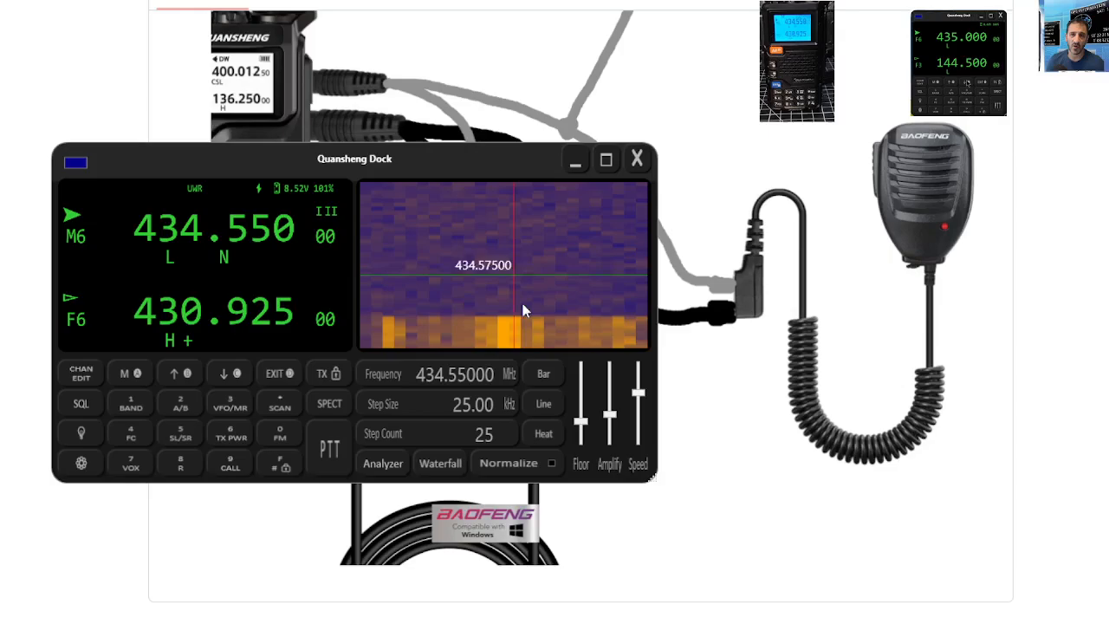
mouse_move(113, 437)
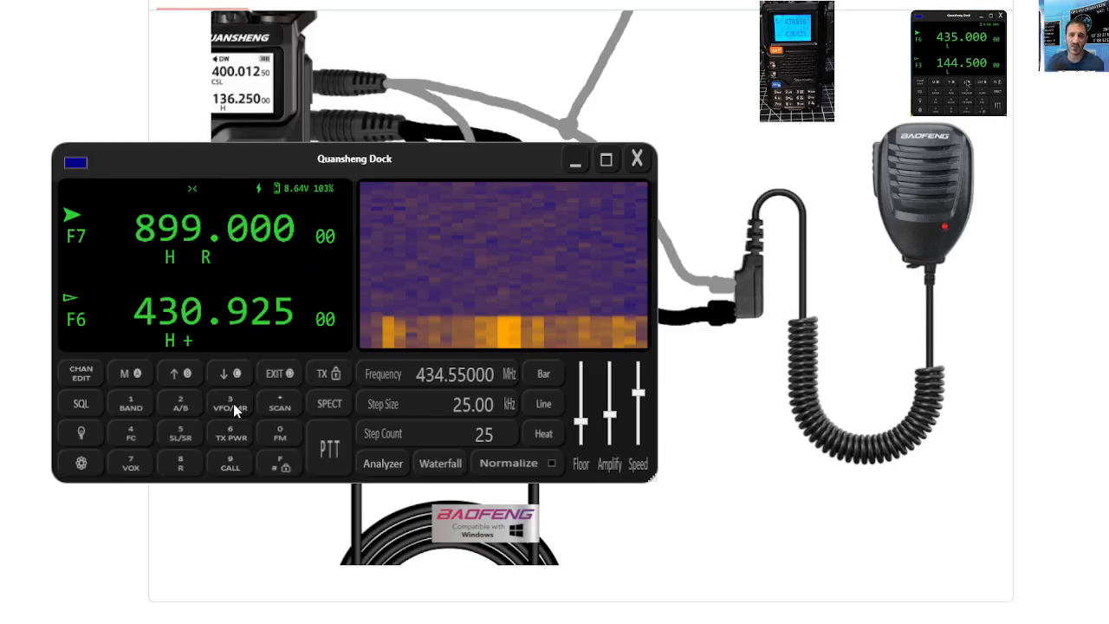
mouse_move(159, 491)
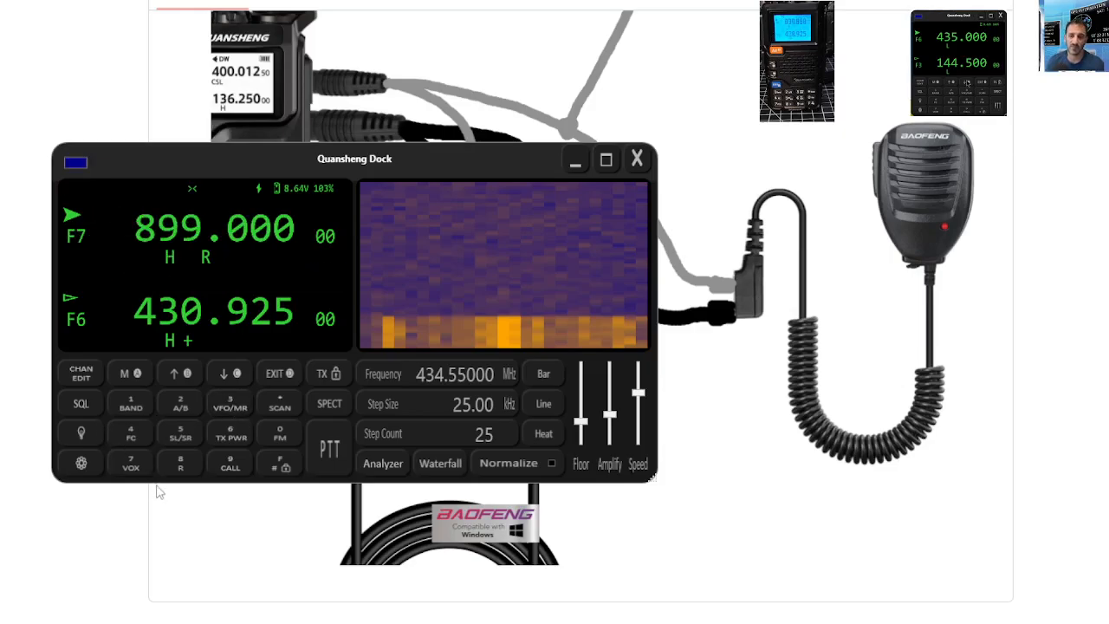
Cycle the 1/BAND key through the bands at 1000 MHz, 133.800, 286.000 and 899.000
left_click(130, 403)
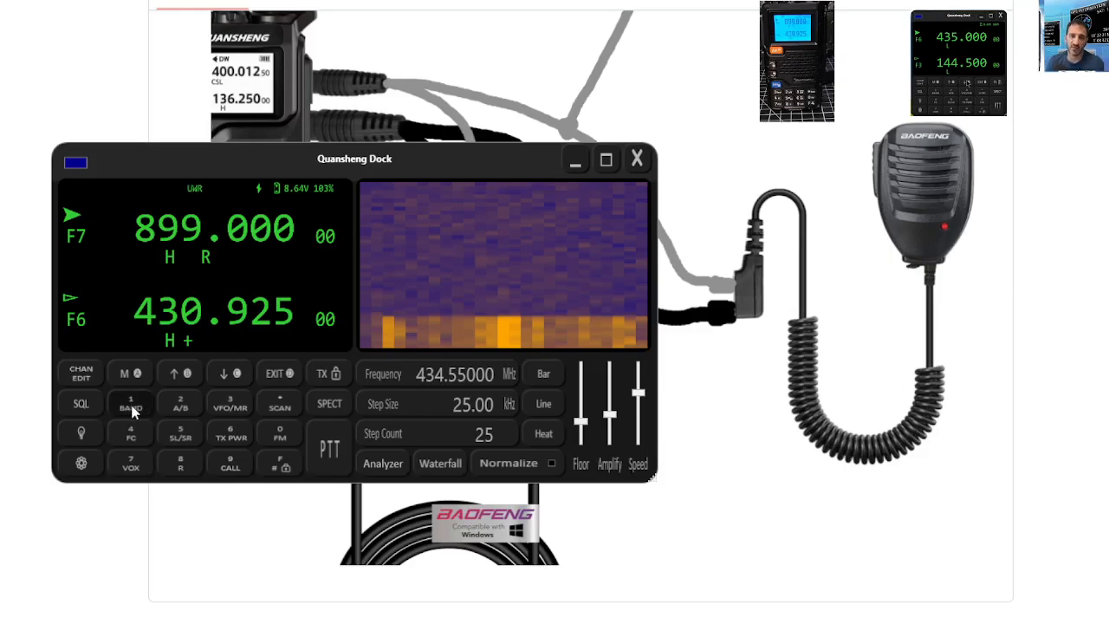
left_click(130, 402)
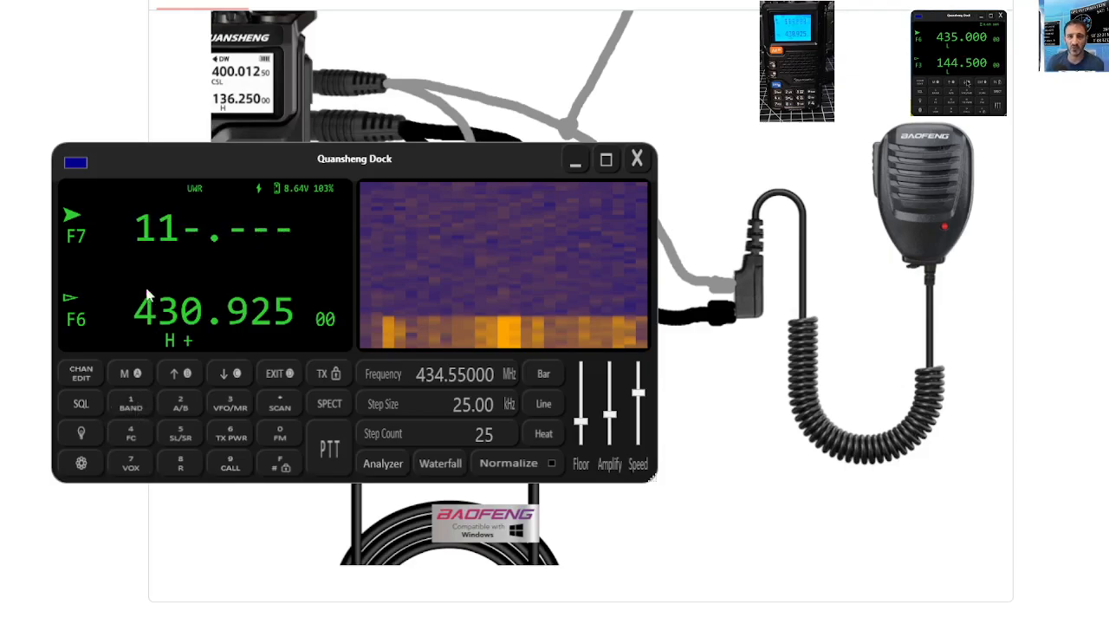
mouse_move(301, 457)
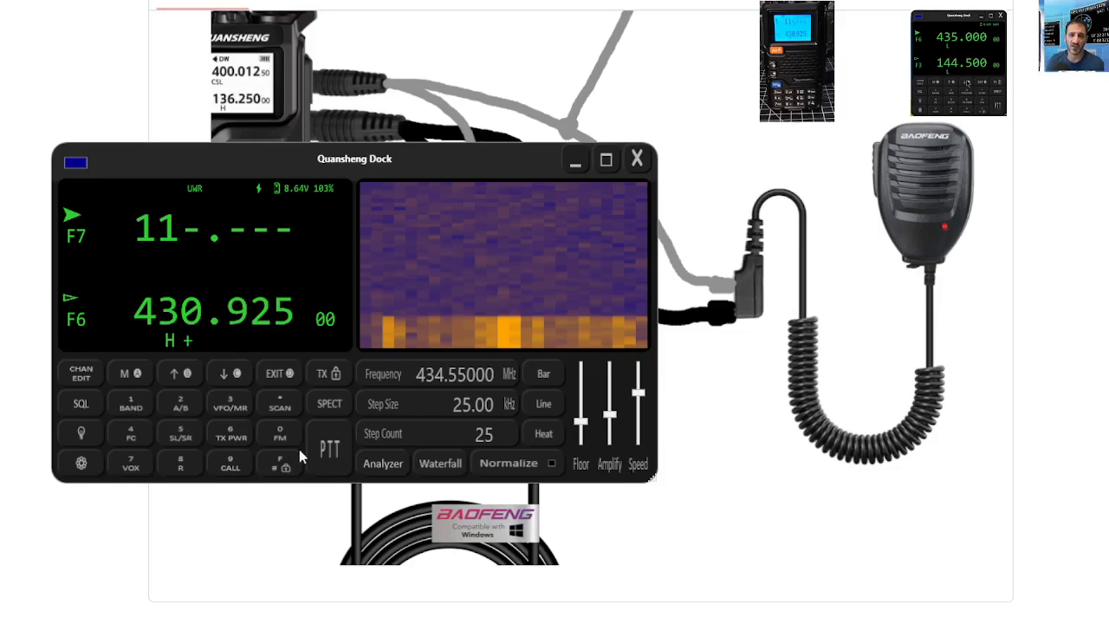
mouse_move(296, 424)
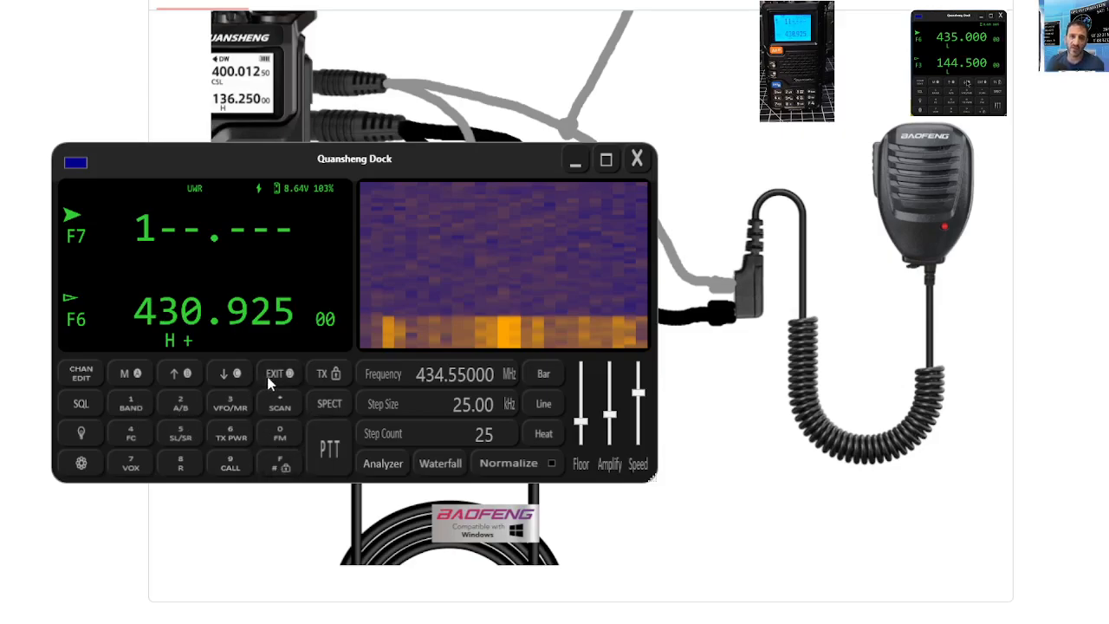
left_click(129, 404)
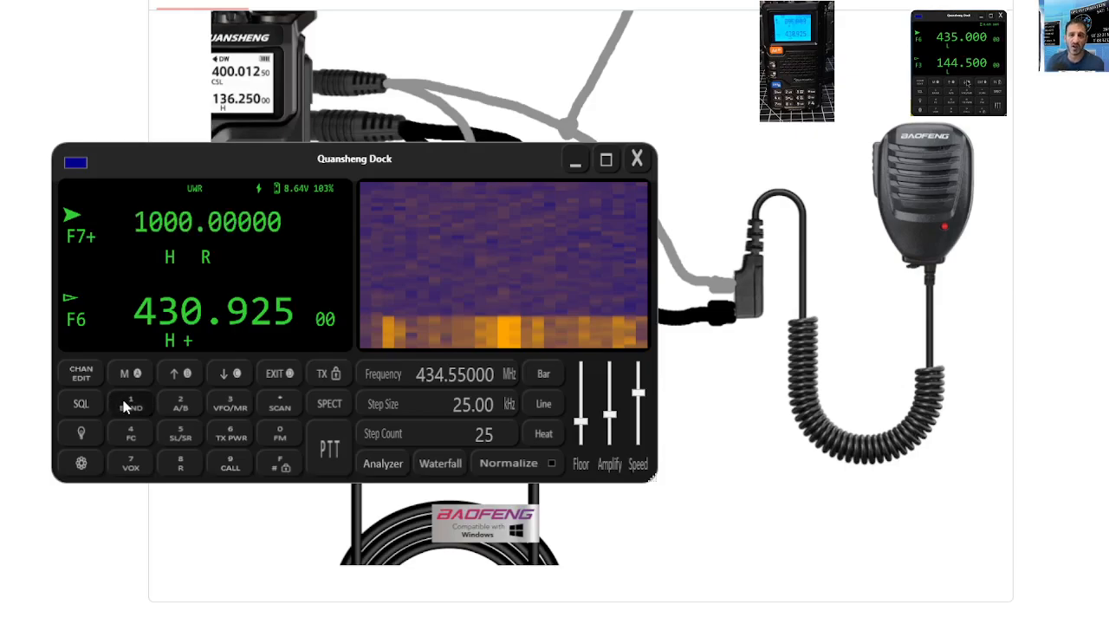
left_click(130, 402)
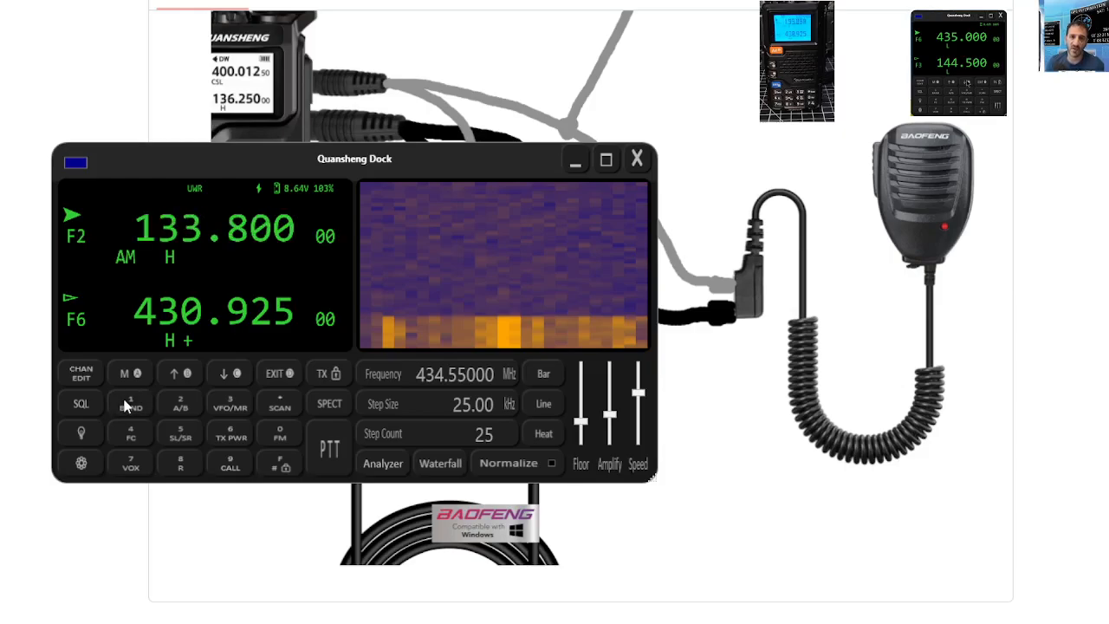
left_click(130, 403)
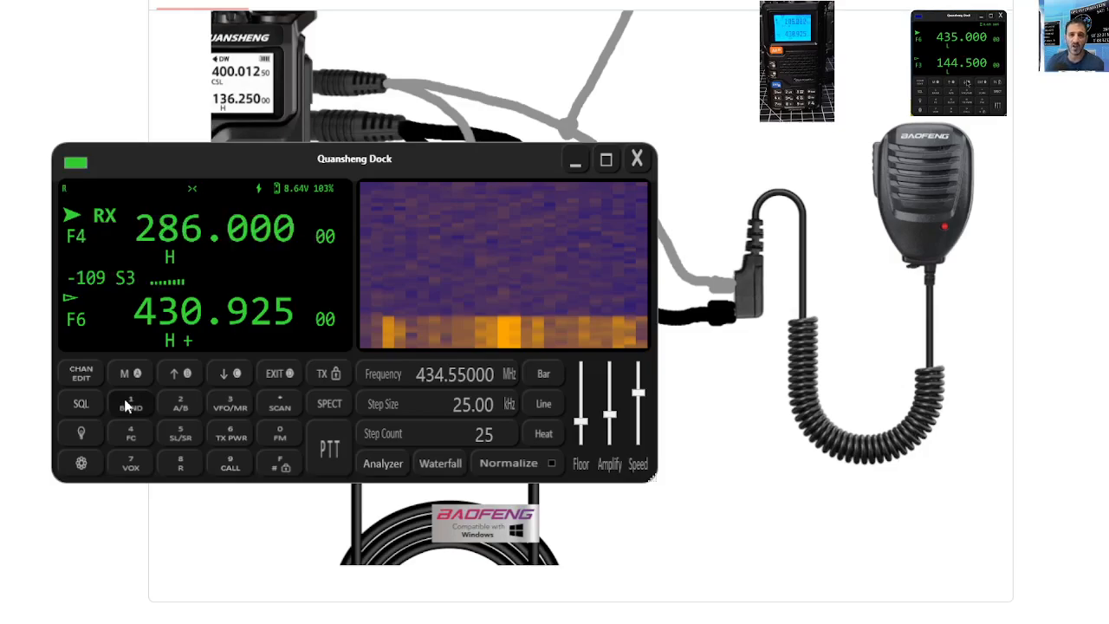
left_click(130, 403)
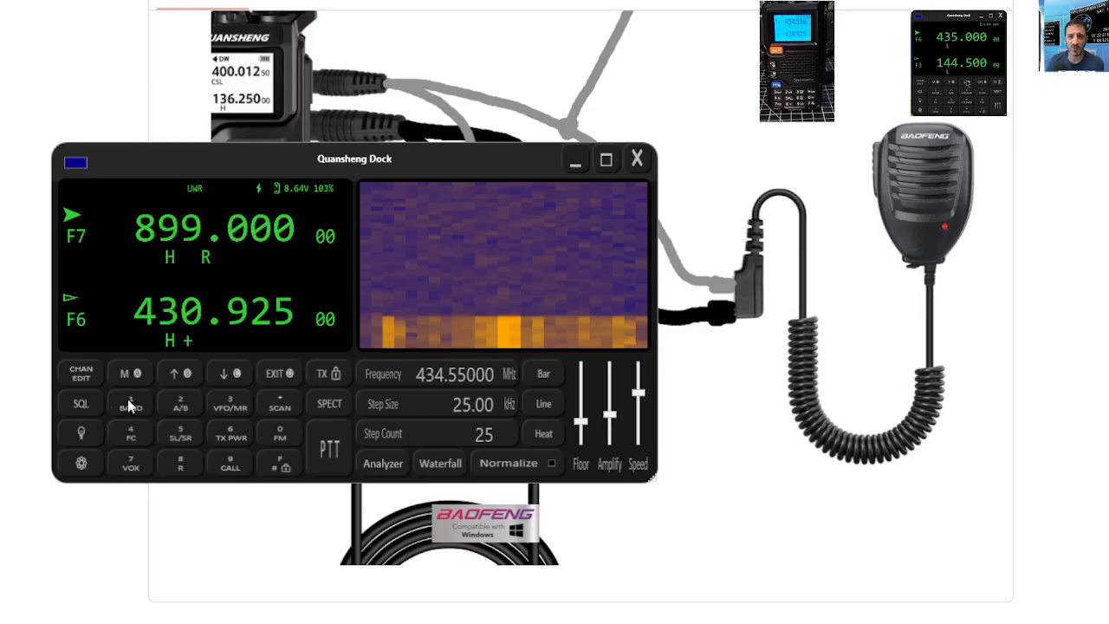
Land the upper receiver on band F7+ at 1000.00000
left_click(130, 403)
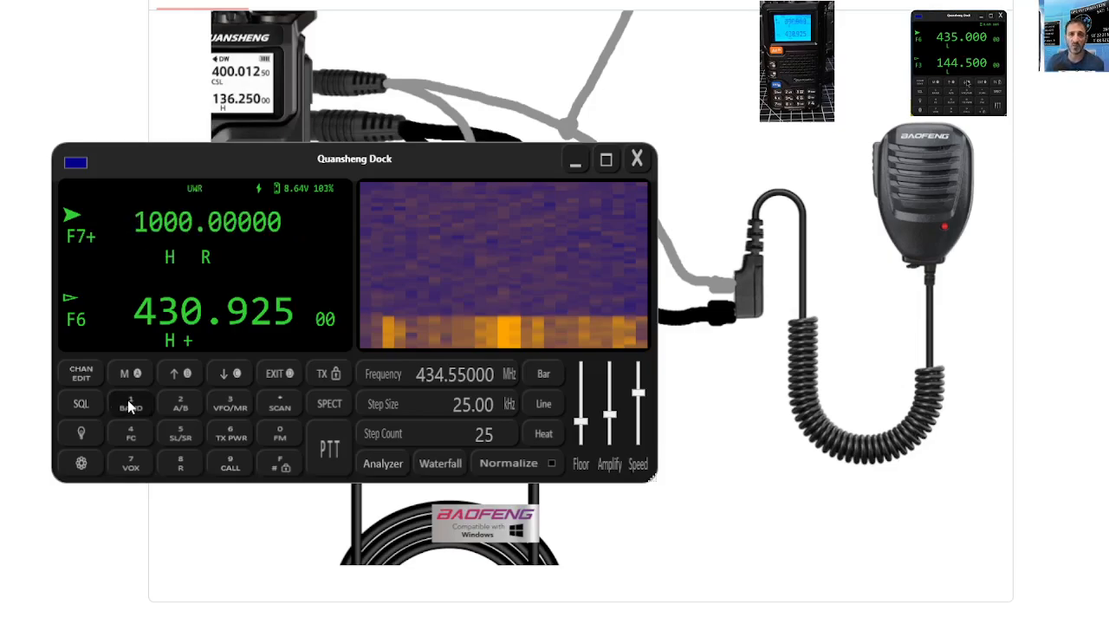
left_click(130, 402)
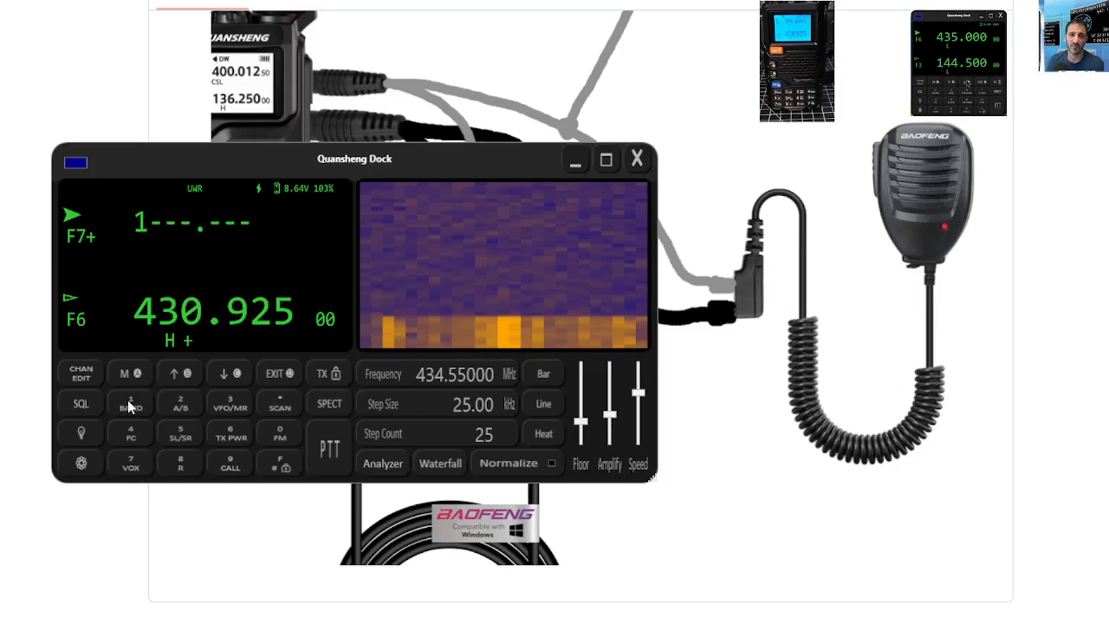
left_click(130, 403)
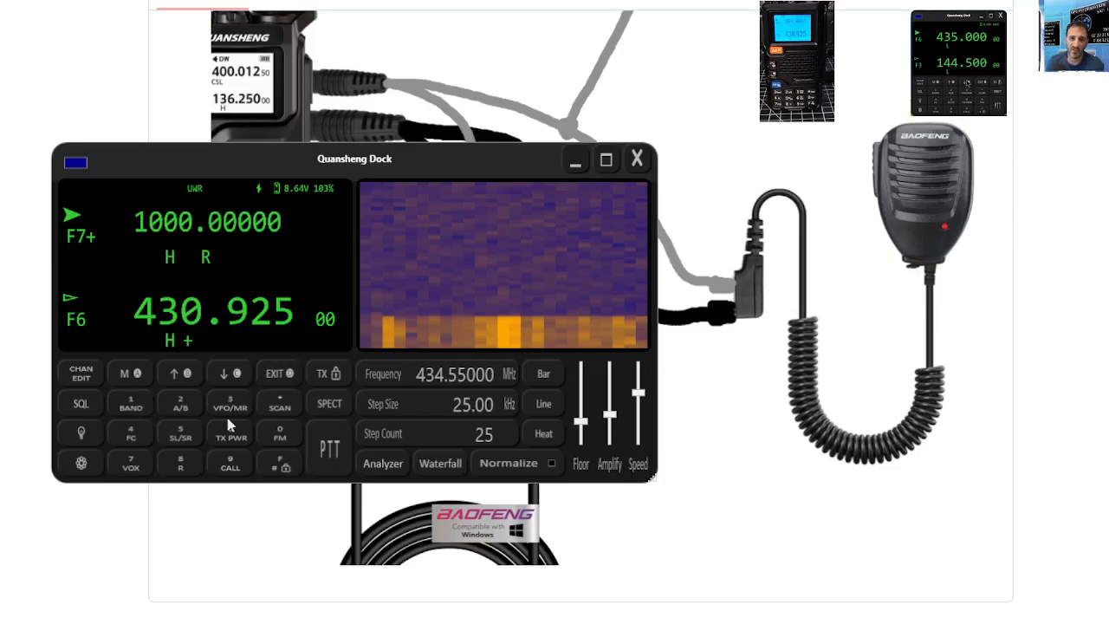
left_click(180, 432)
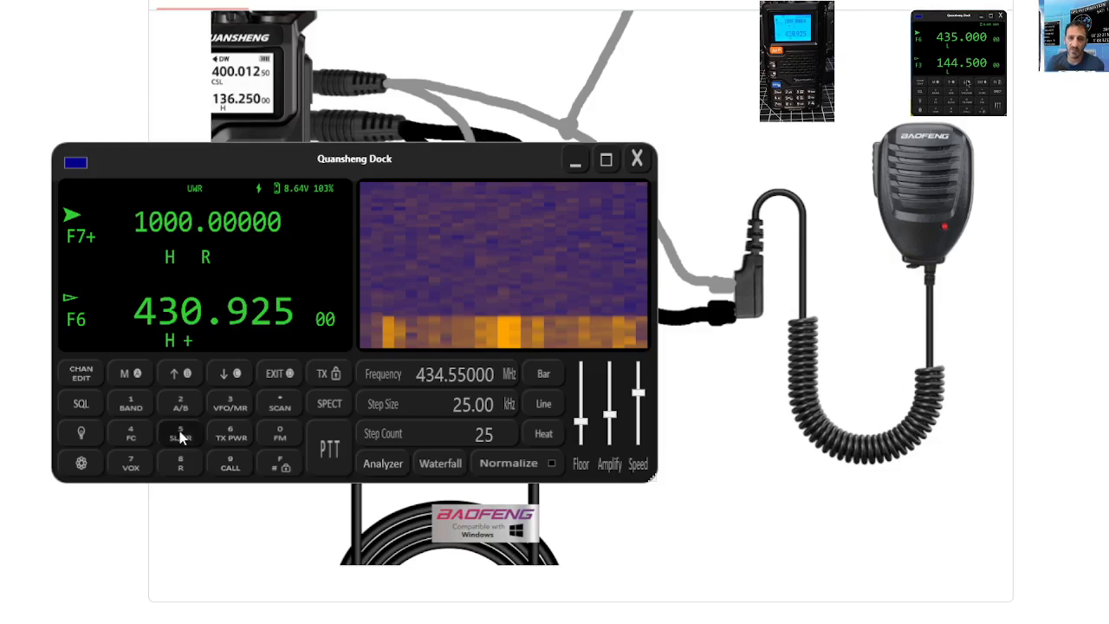
Set the 430.925–1000.000 scan range with 5 SL/SR, run 4 FC frequency catch, then exit
left_click(180, 433)
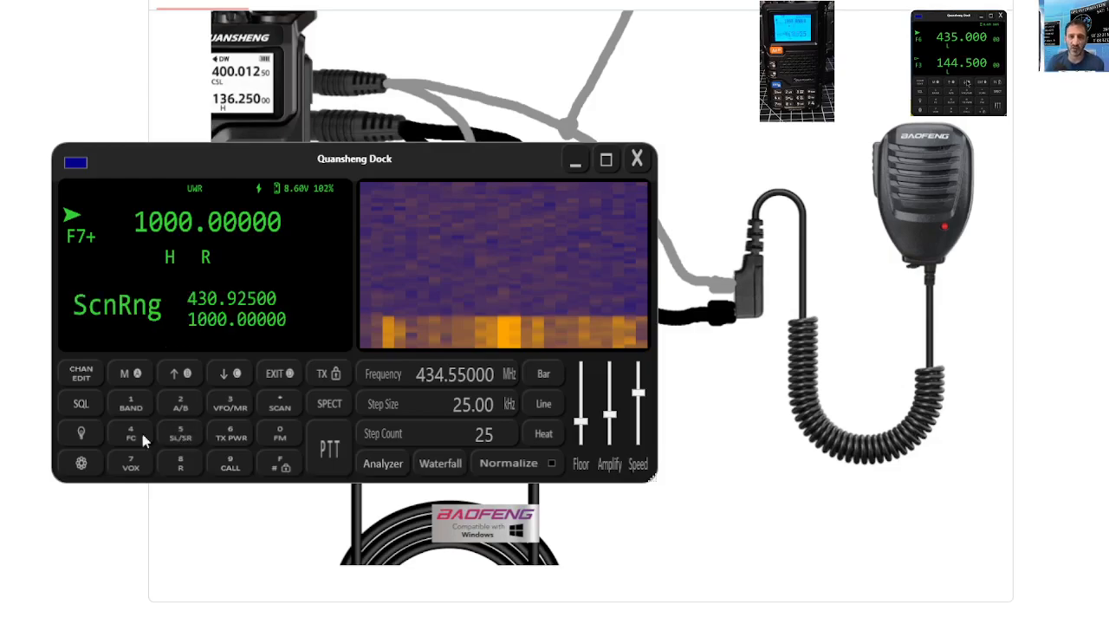
left_click(130, 433)
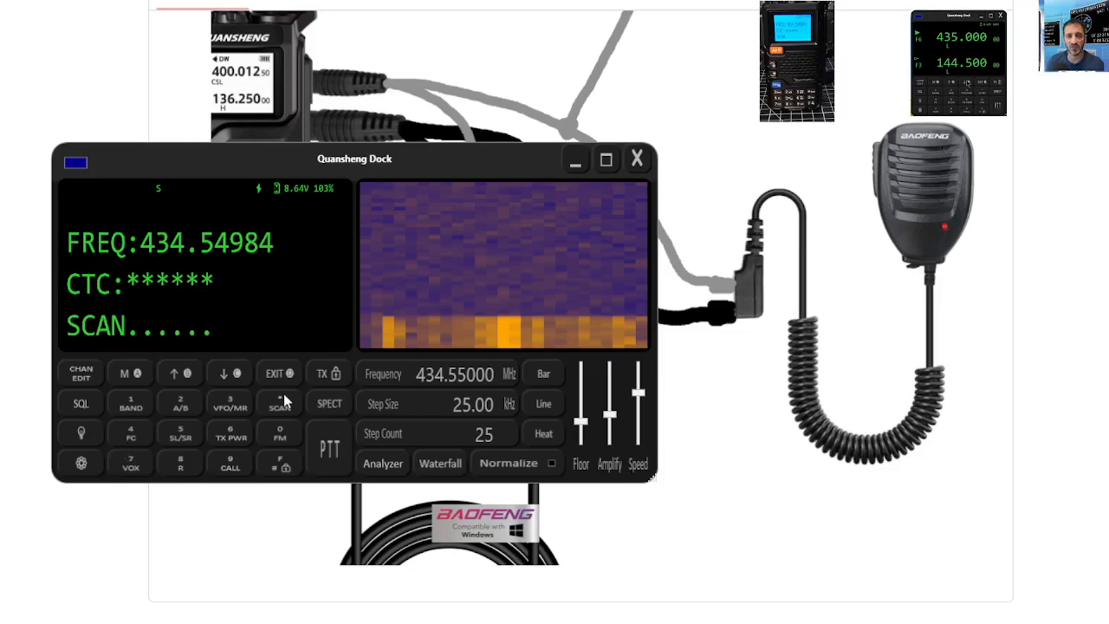
left_click(279, 403)
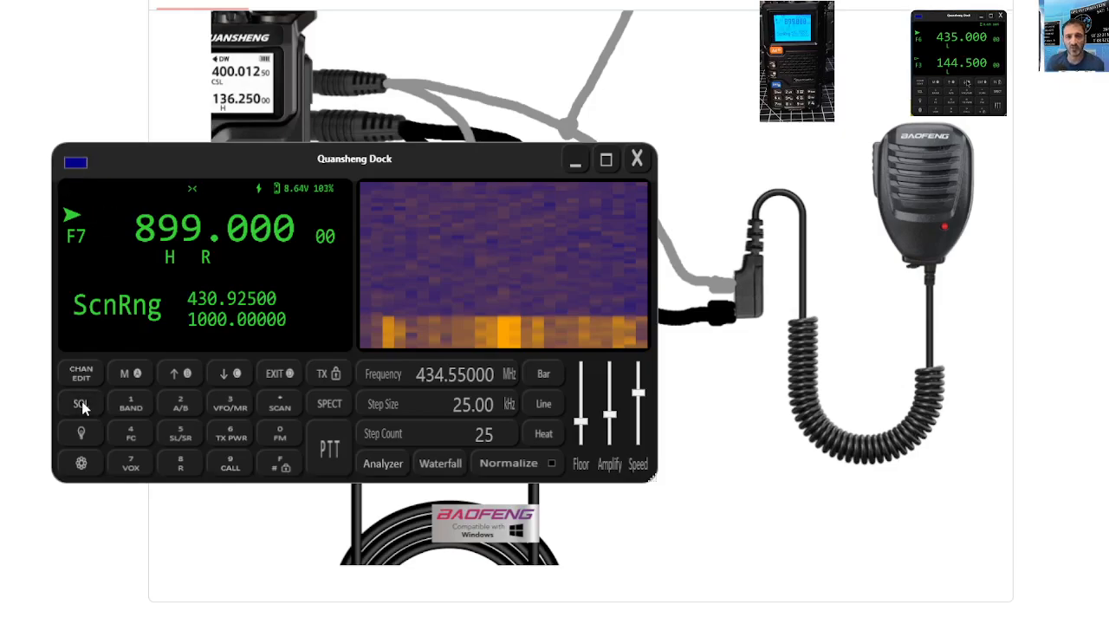
Switch the upper channel's transmit power to low with 6 TX PWR and clear stray digit entry
left_click(81, 403)
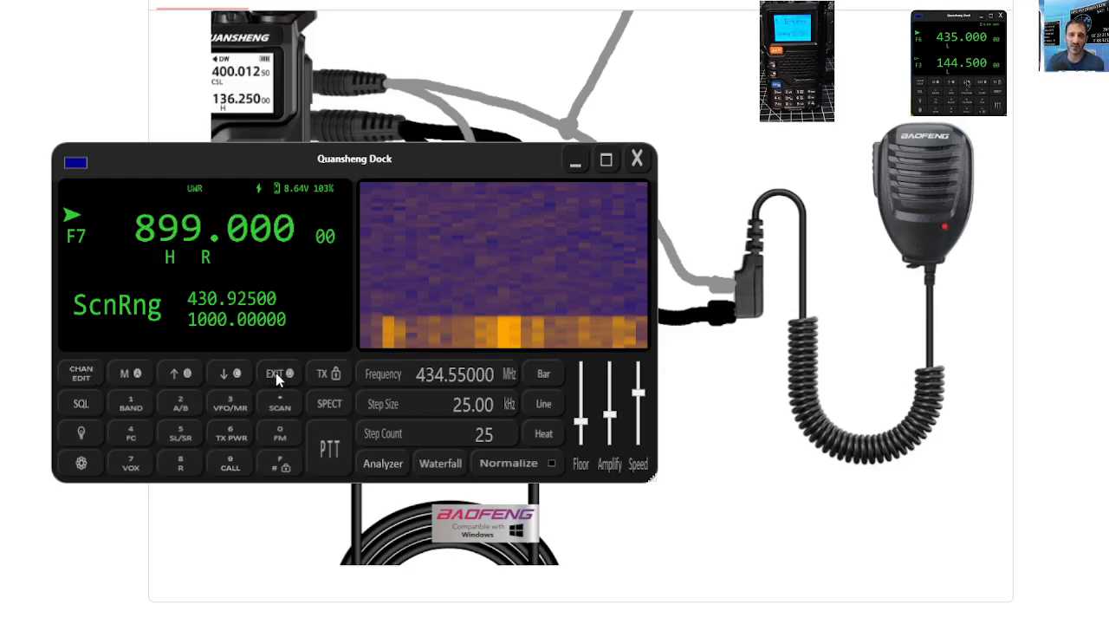
mouse_move(231, 435)
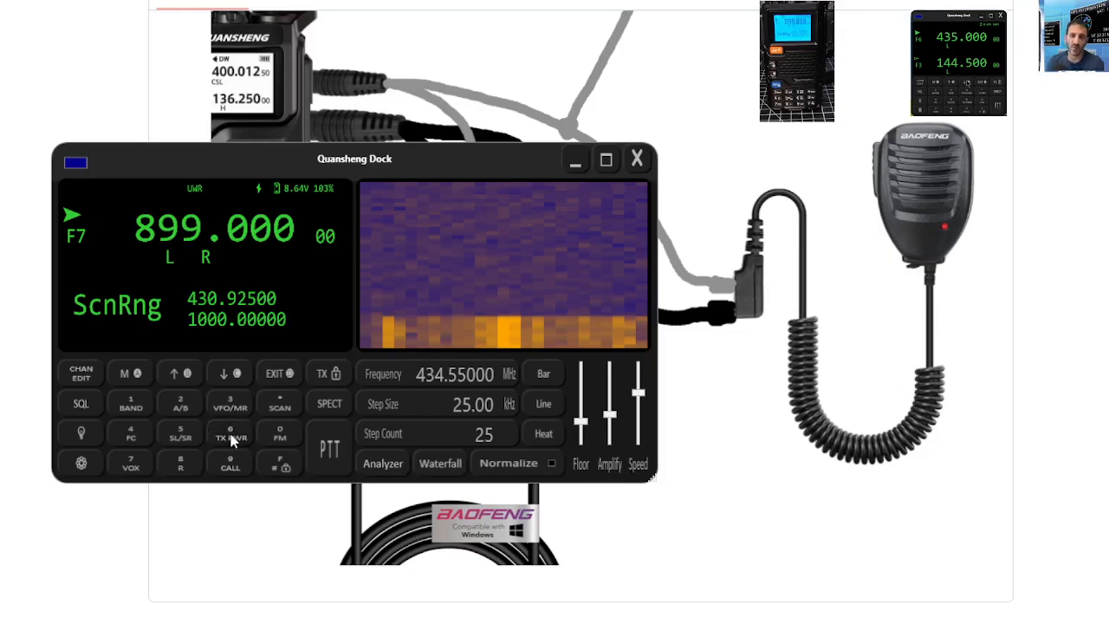
left_click(279, 372)
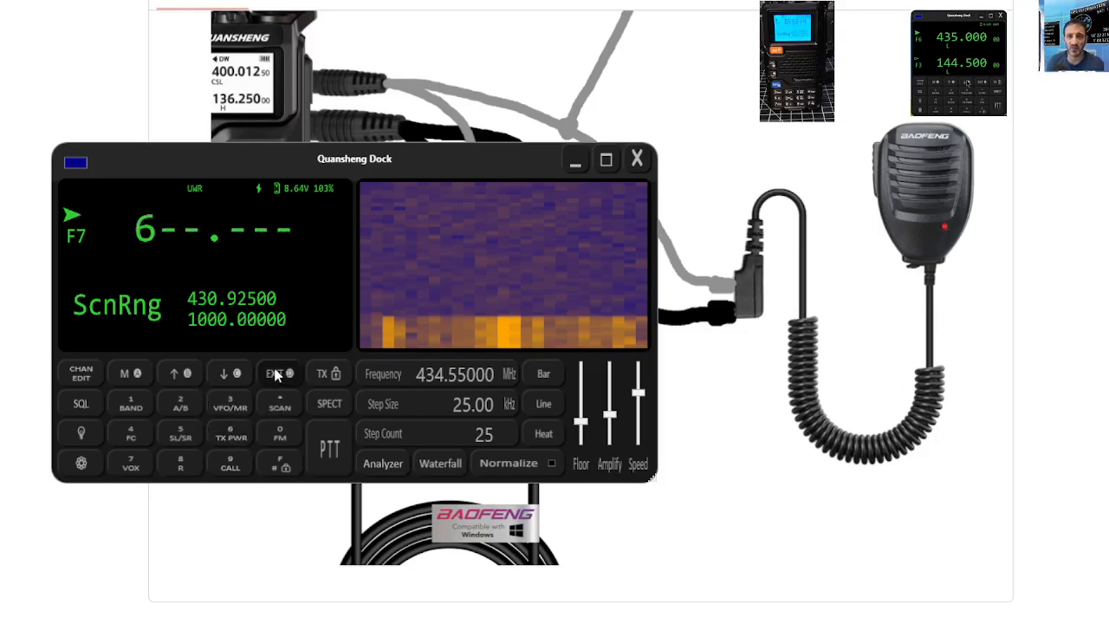
left_click(279, 372)
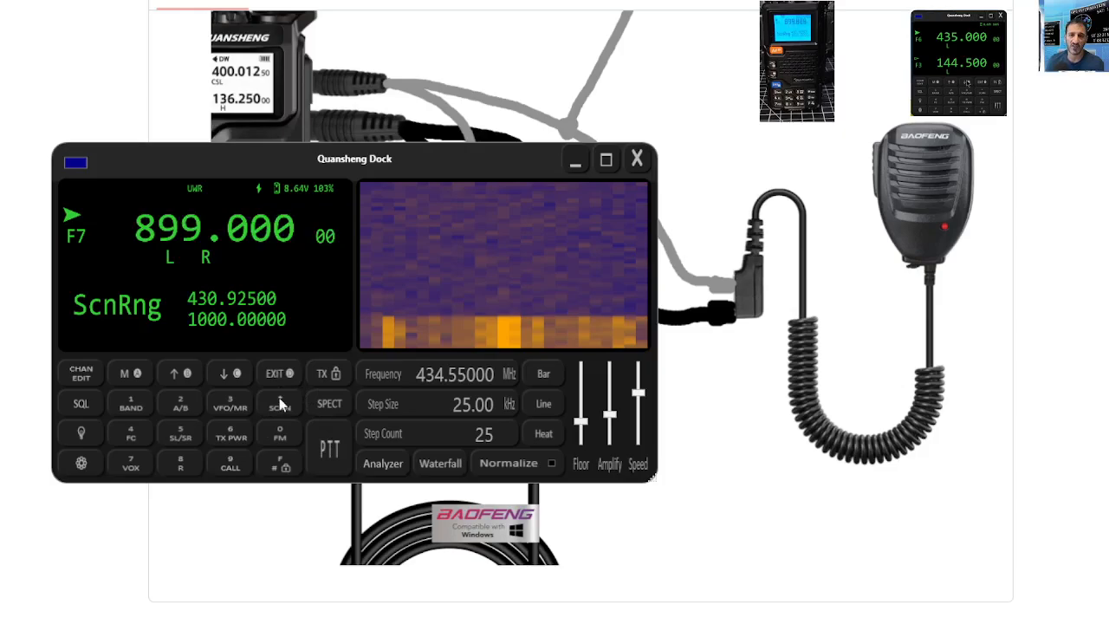
mouse_move(280, 414)
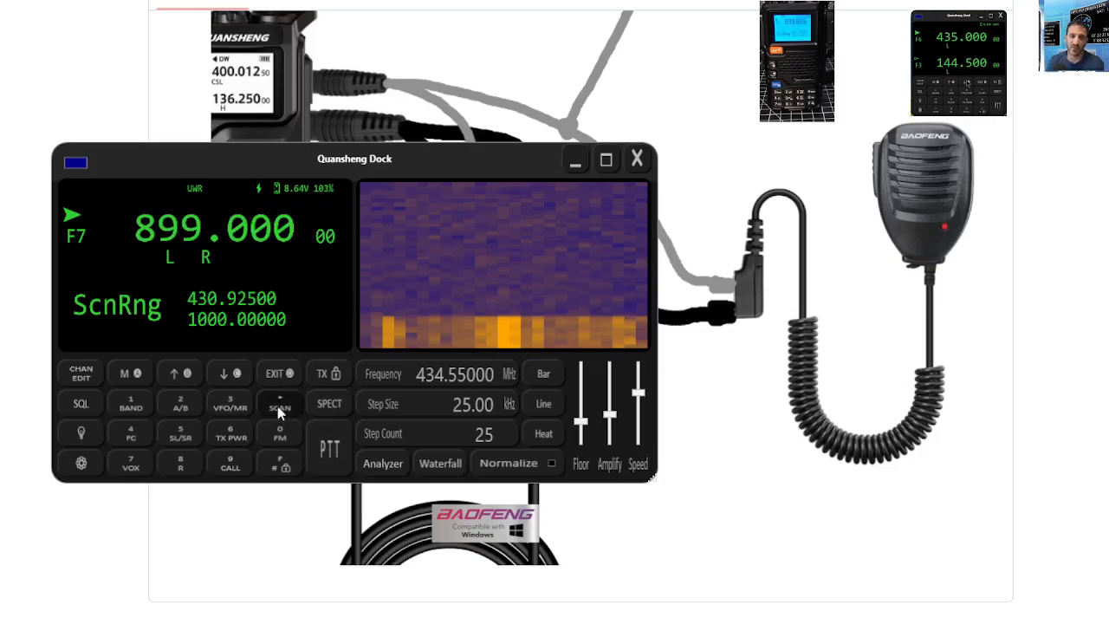
Run a brief scan for active frequencies on 899.00000 and stop it with EXIT
left_click(279, 402)
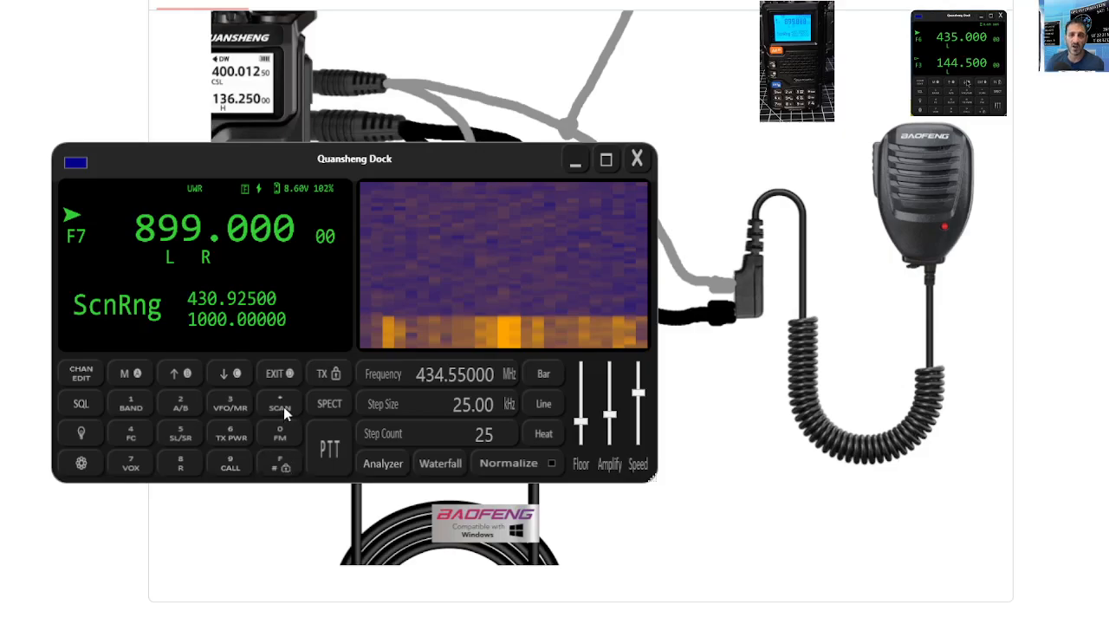
left_click(279, 402)
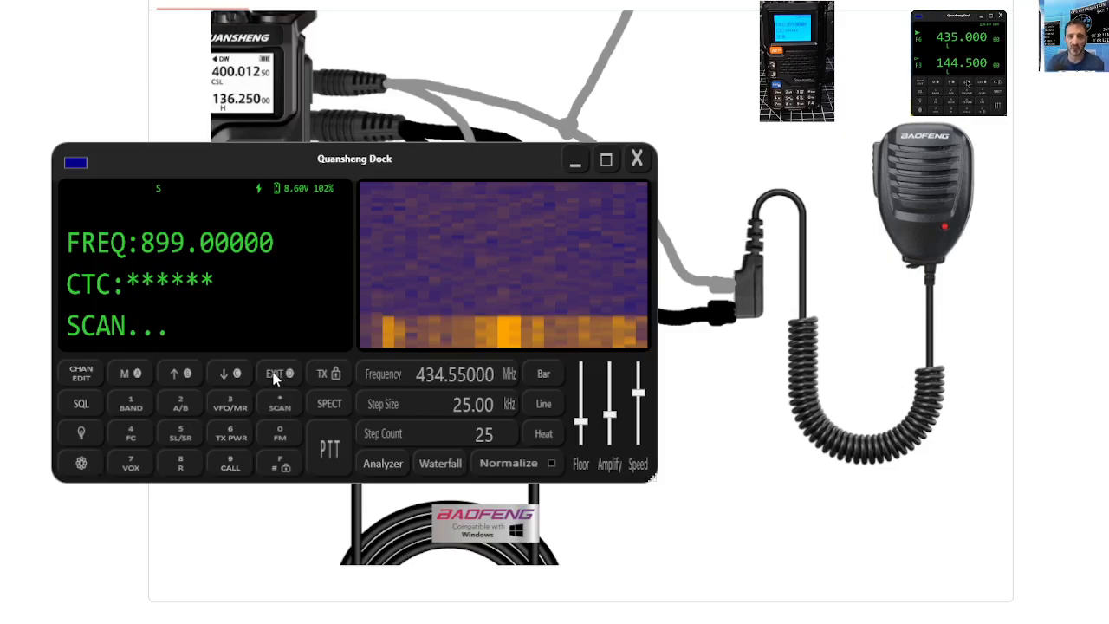
left_click(279, 373)
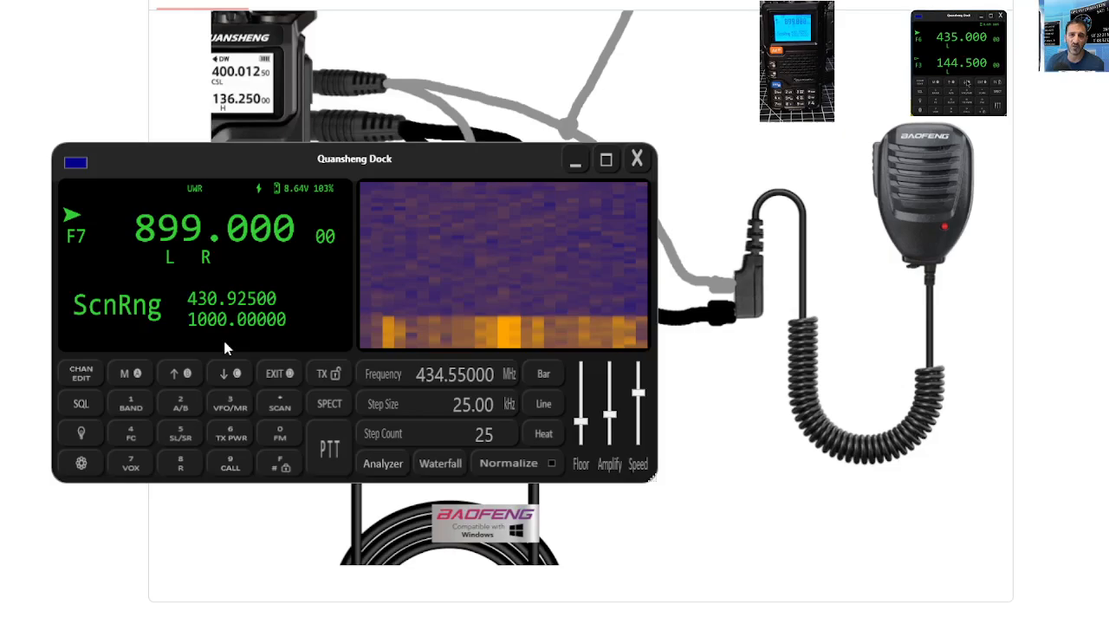
mouse_move(160, 444)
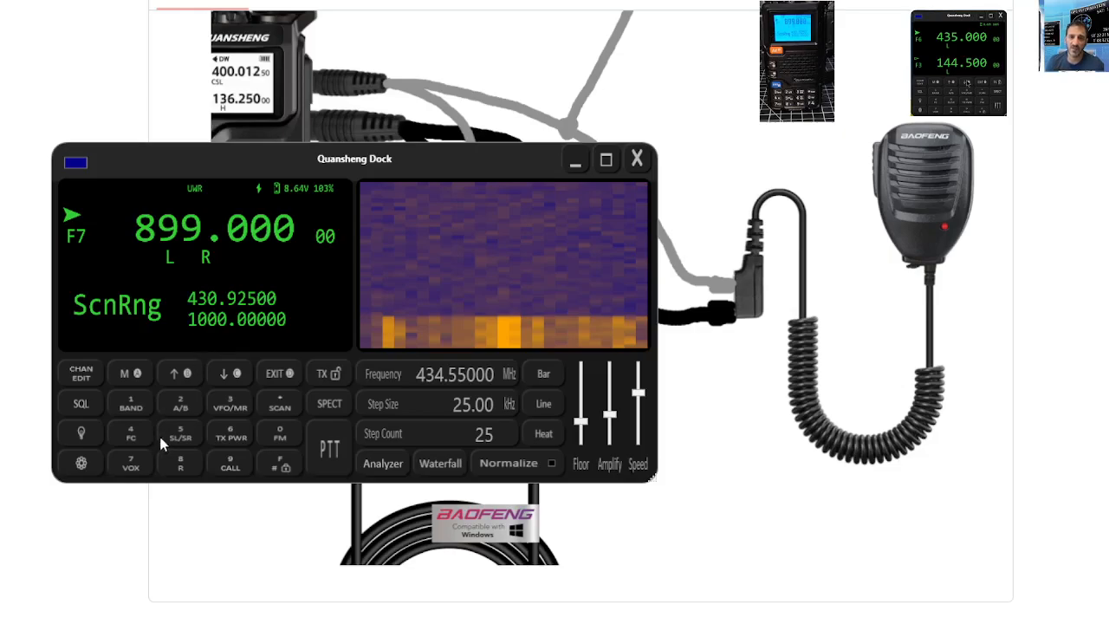
mouse_move(135, 379)
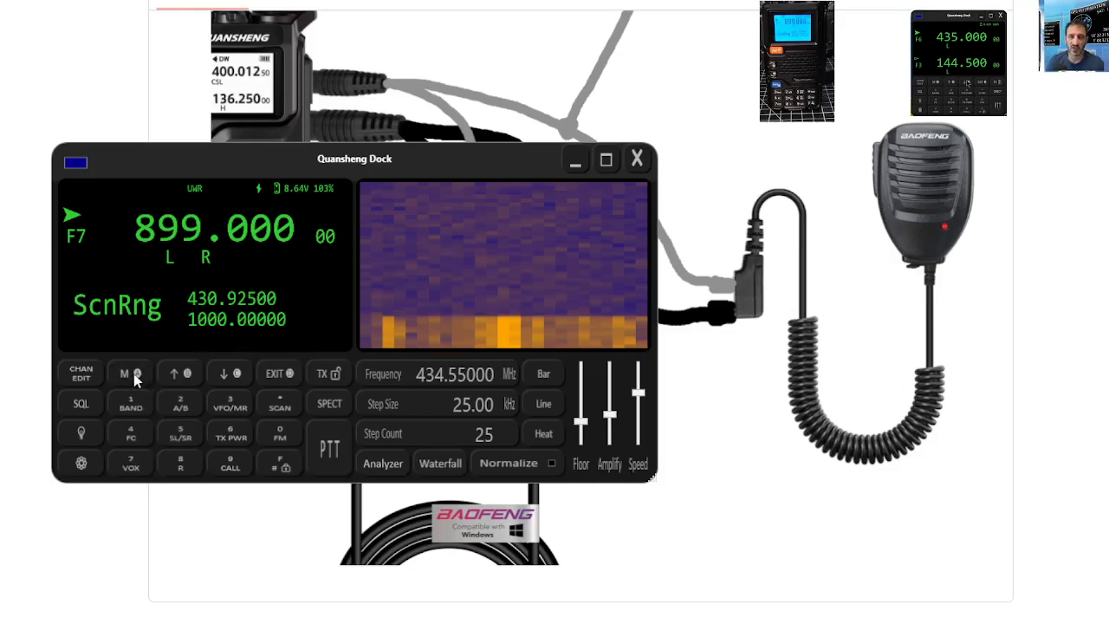
mouse_move(298, 415)
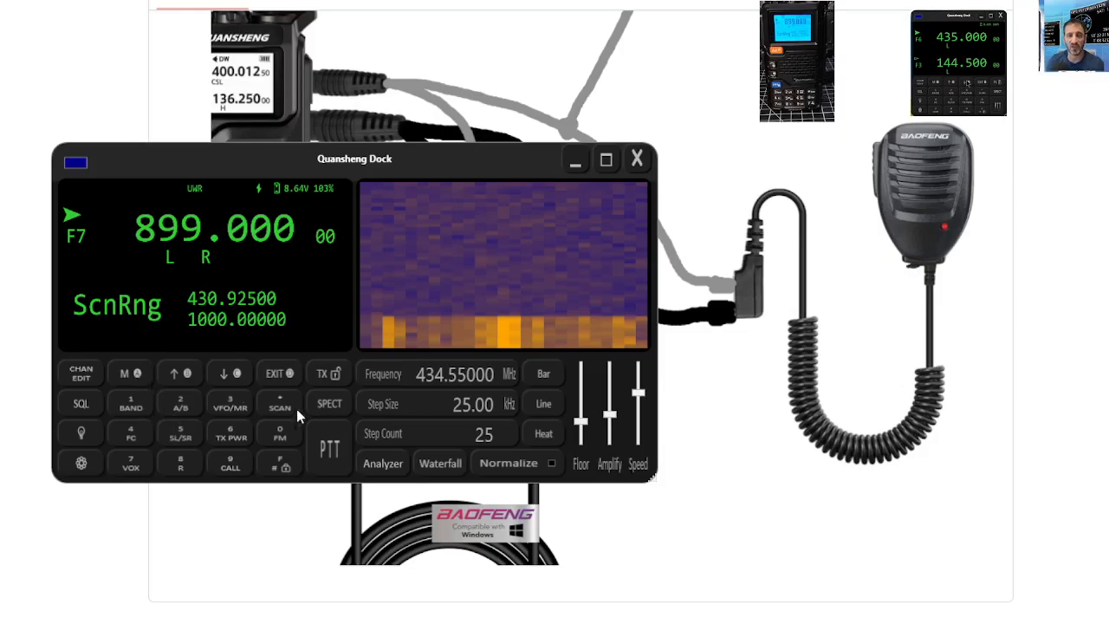
mouse_move(229, 403)
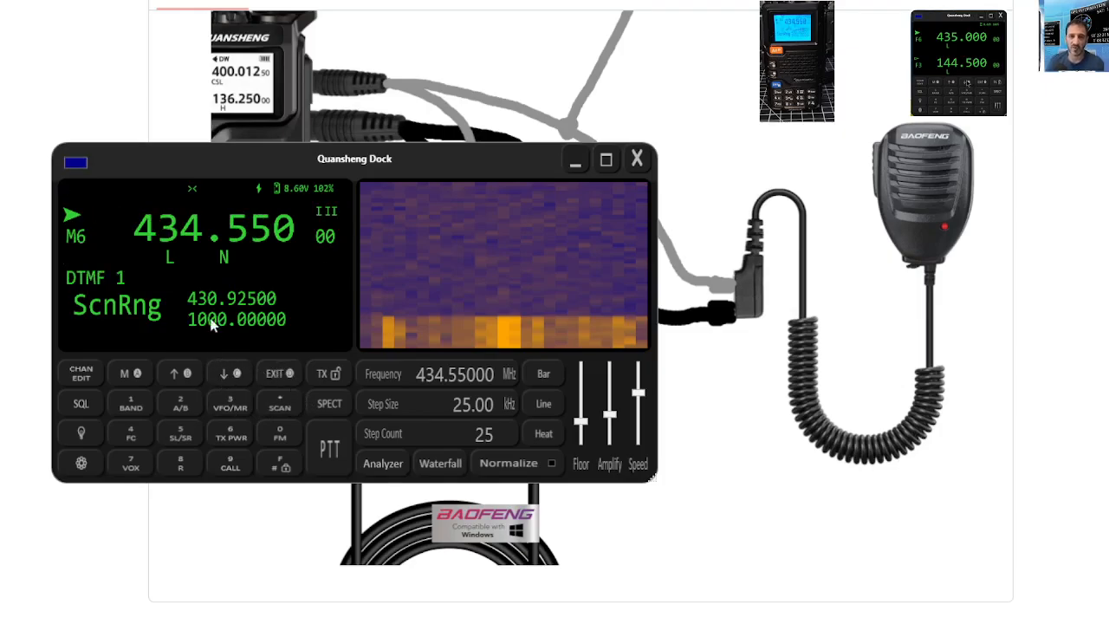
Step the channel up arrow from M6 to memory channel M7 at 430.925 MHz
left_click(181, 373)
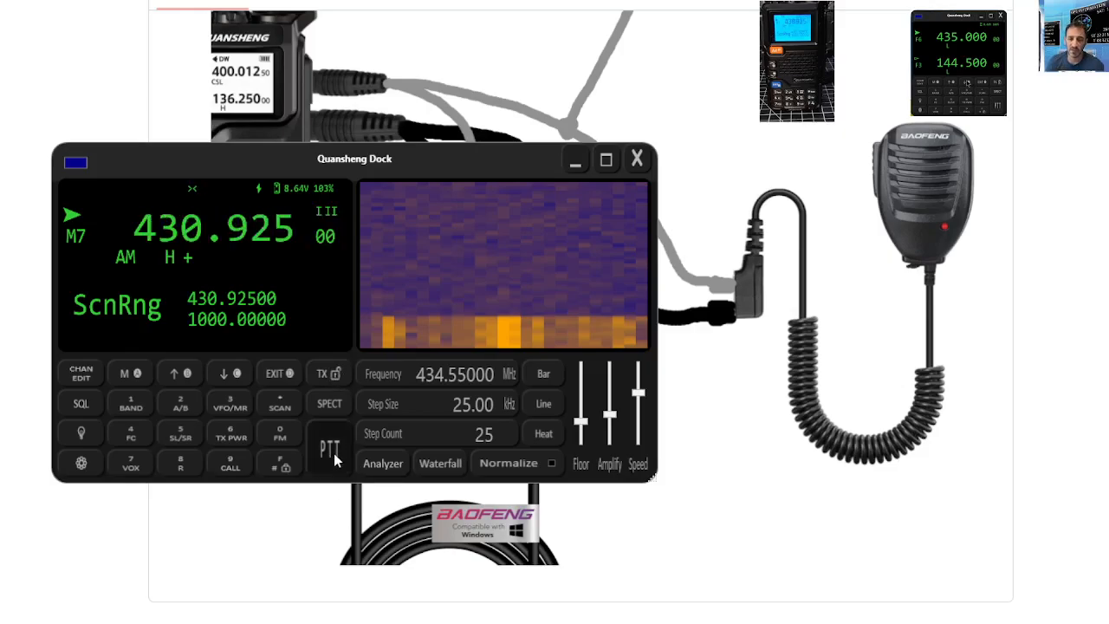
left_click(329, 449)
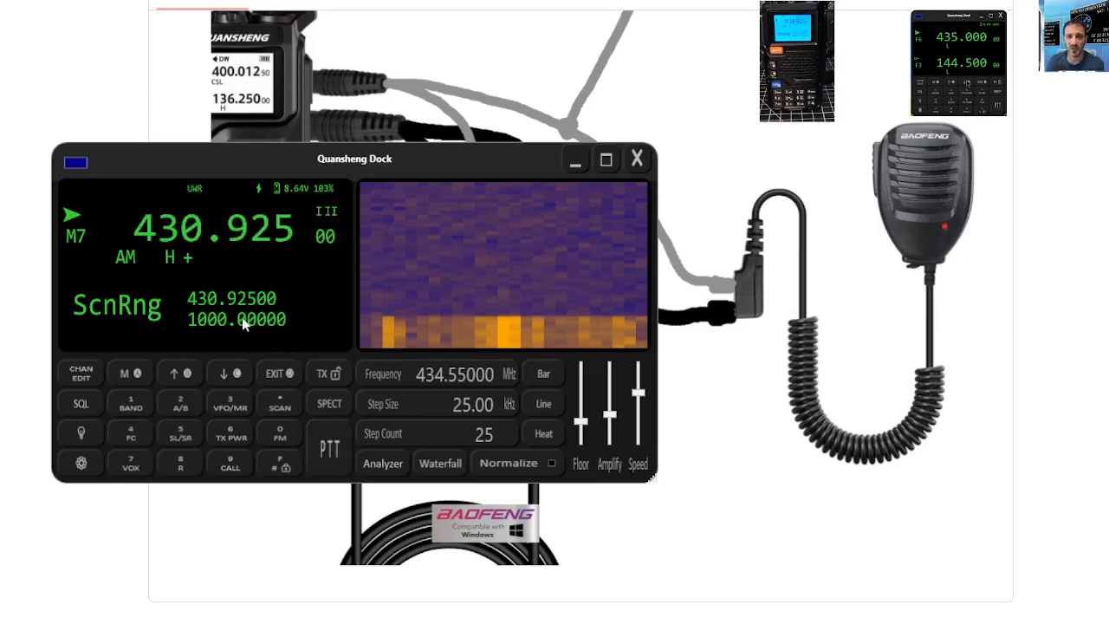
mouse_move(151, 399)
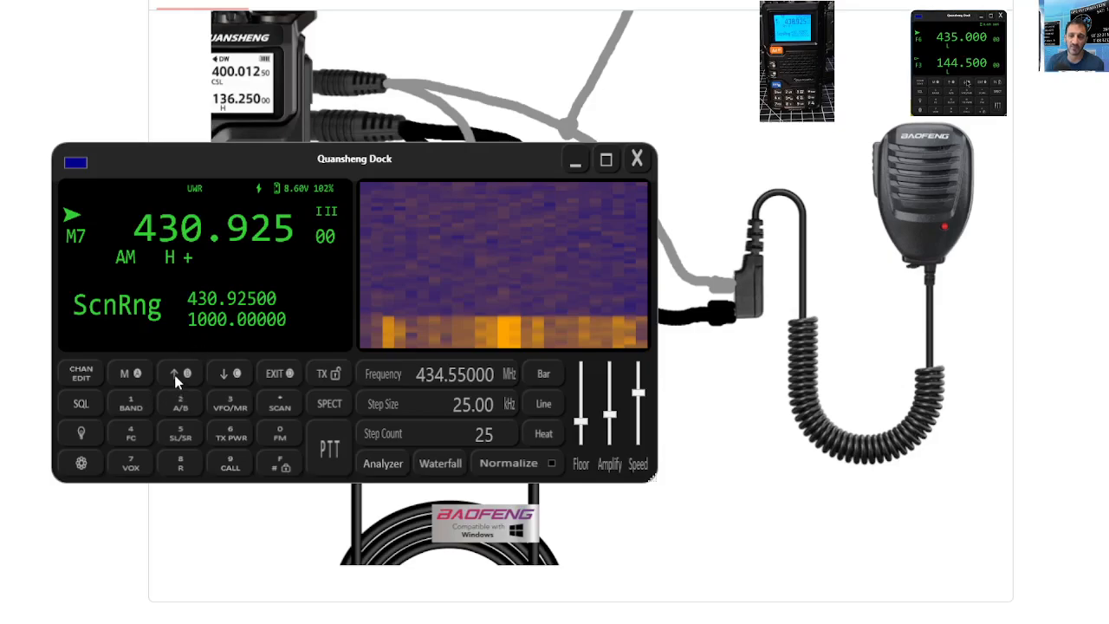
mouse_move(87, 380)
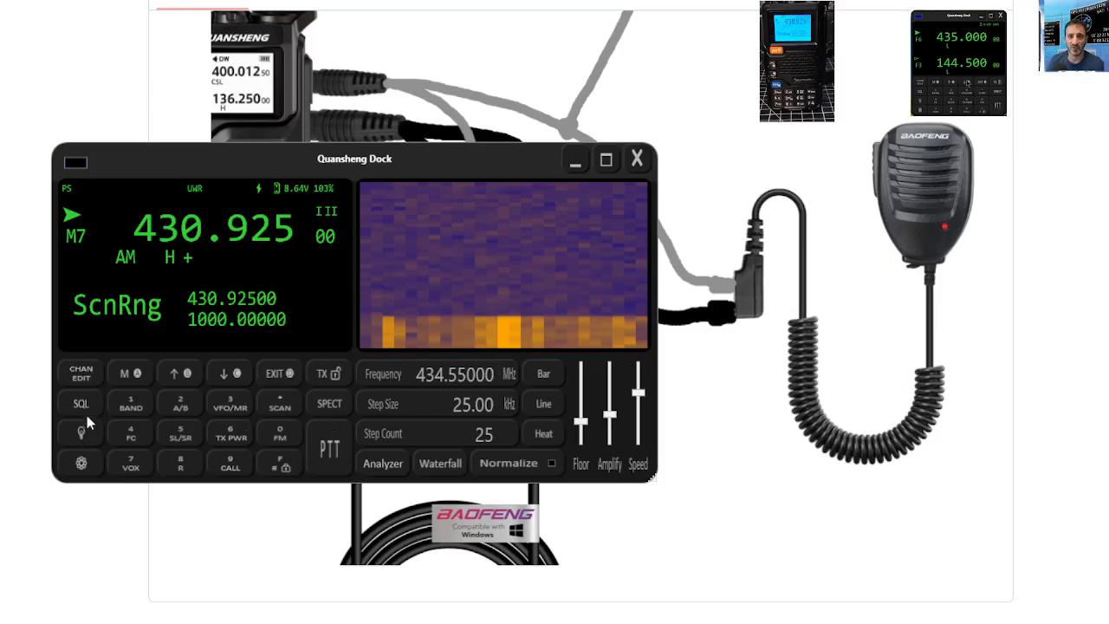
Enter the radio menu and step down past offset, scrambler and BCL to the Demodu setting
left_click(80, 403)
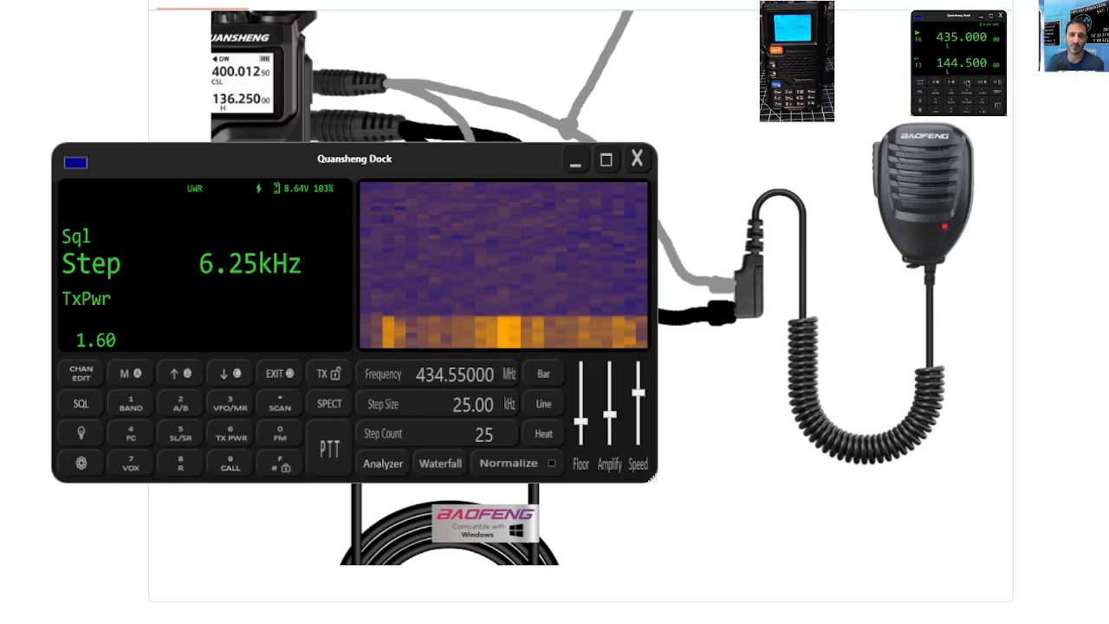
mouse_move(201, 399)
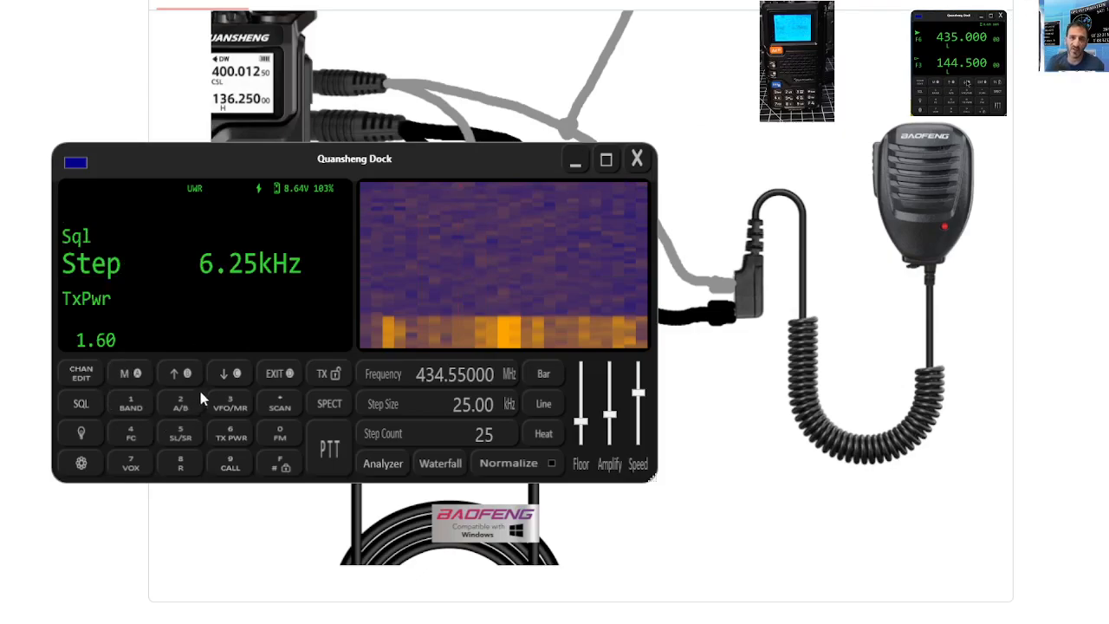
left_click(229, 373)
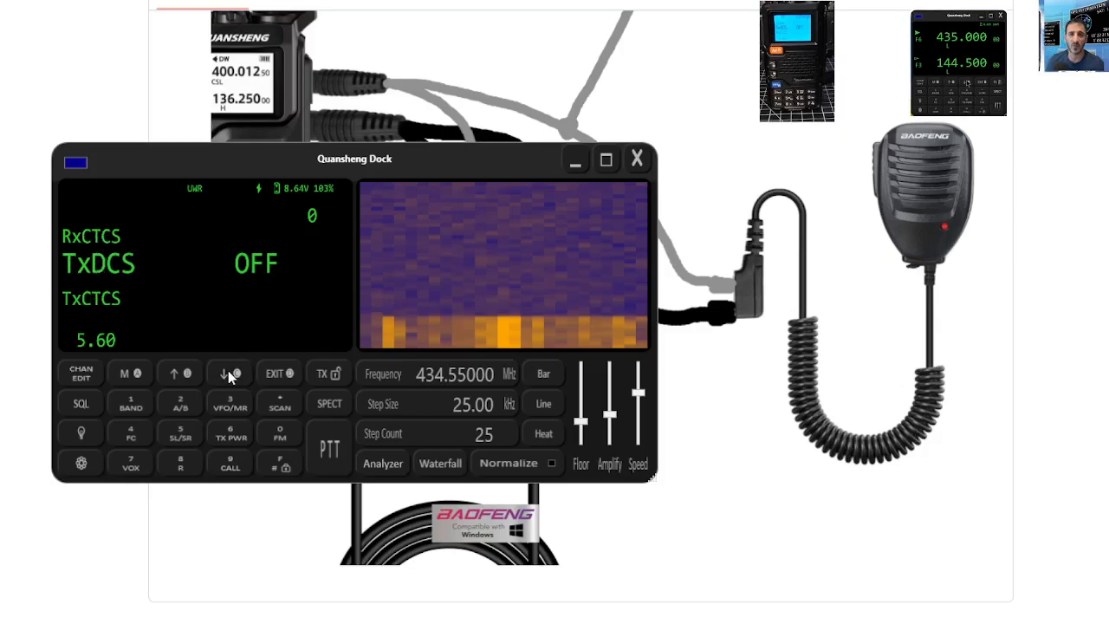
left_click(229, 372)
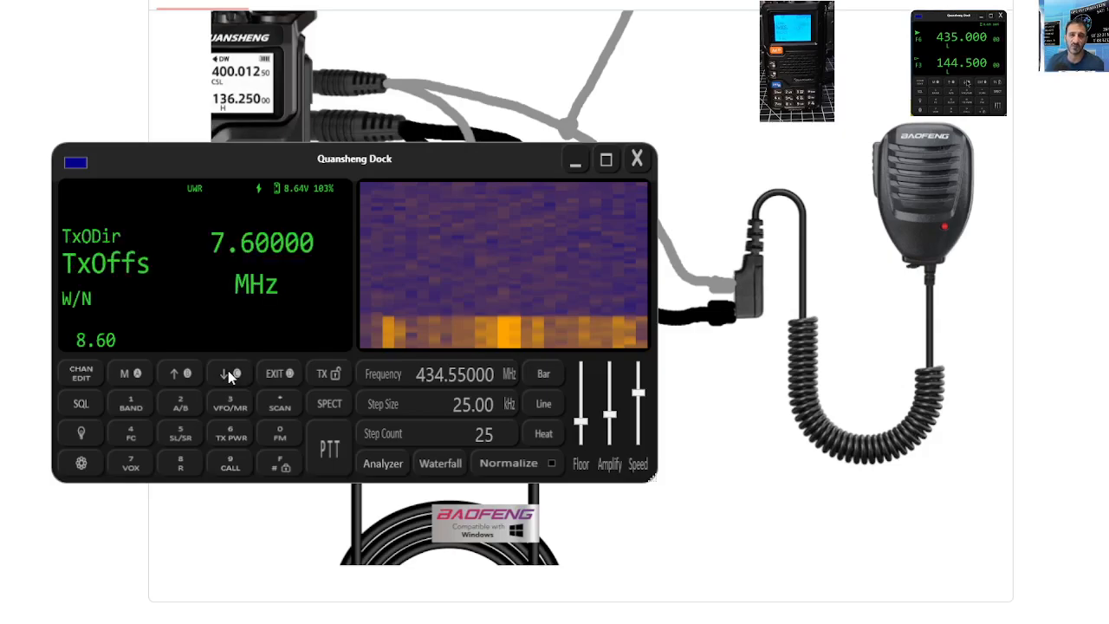
left_click(230, 372)
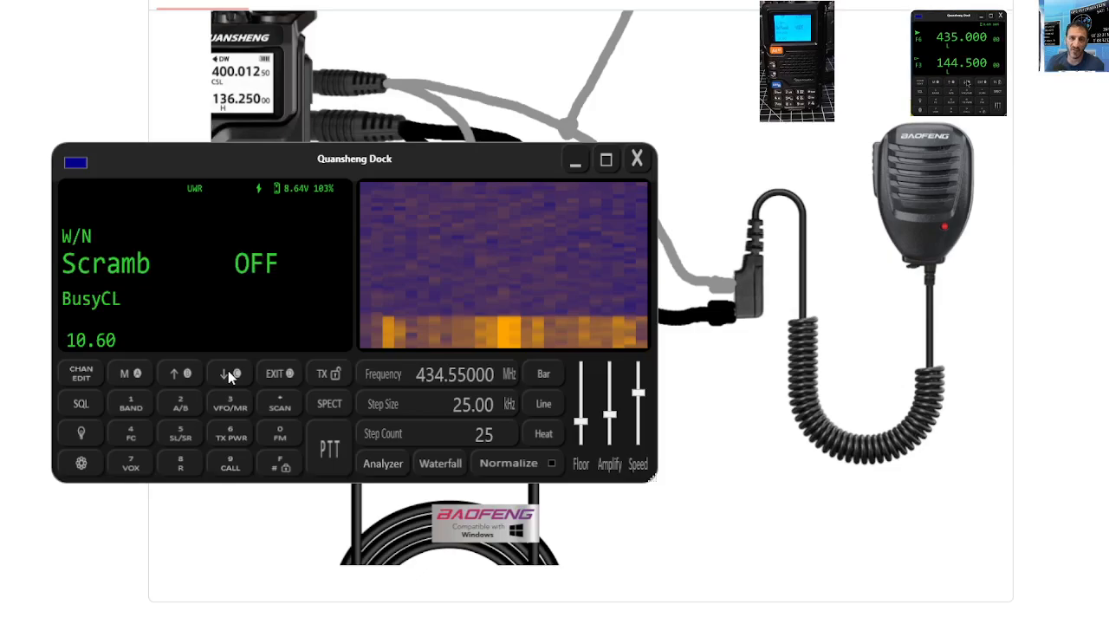
left_click(230, 373)
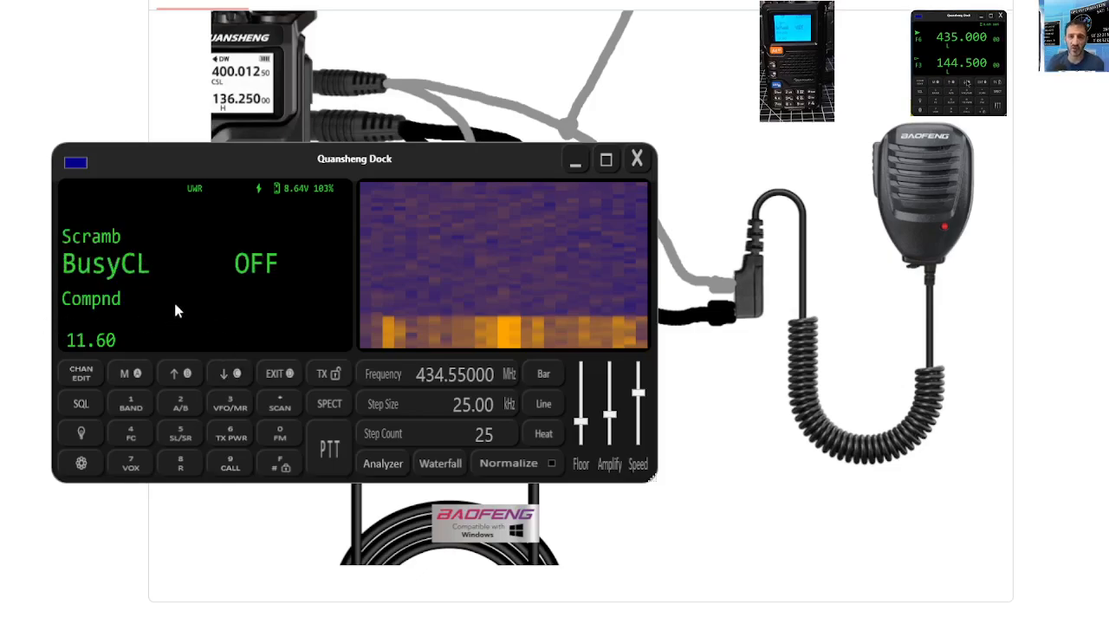
mouse_move(76, 355)
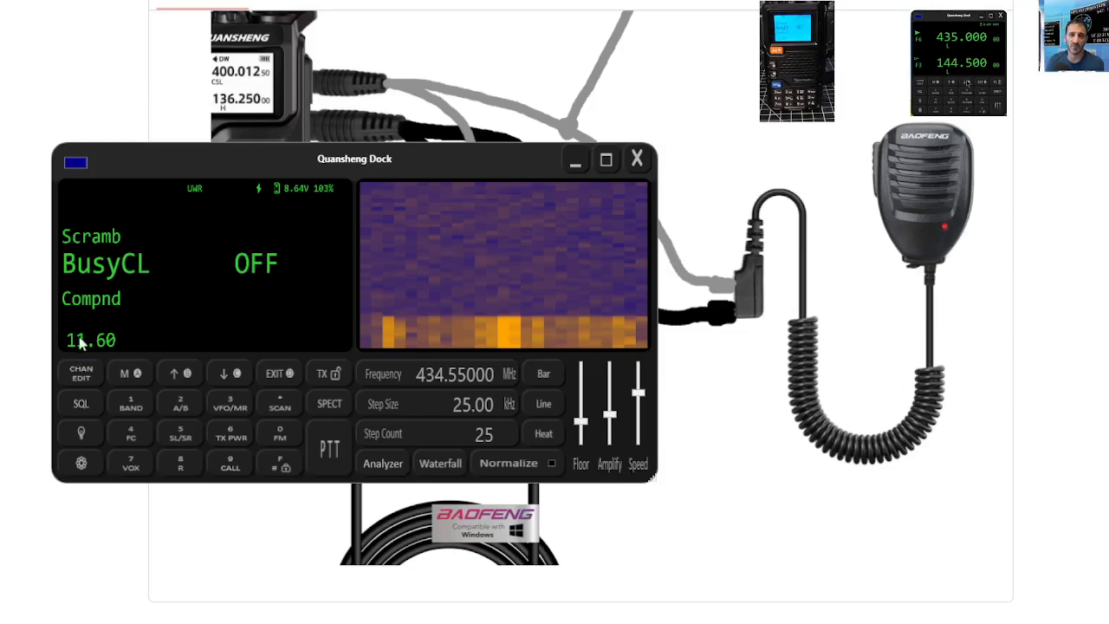
mouse_move(117, 341)
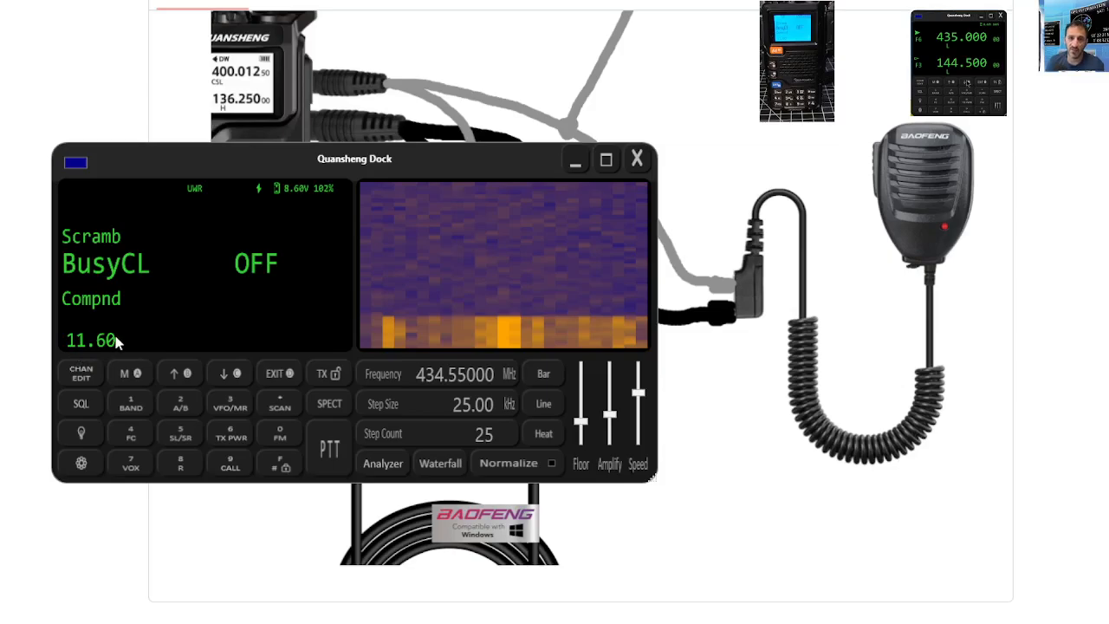
mouse_move(275, 366)
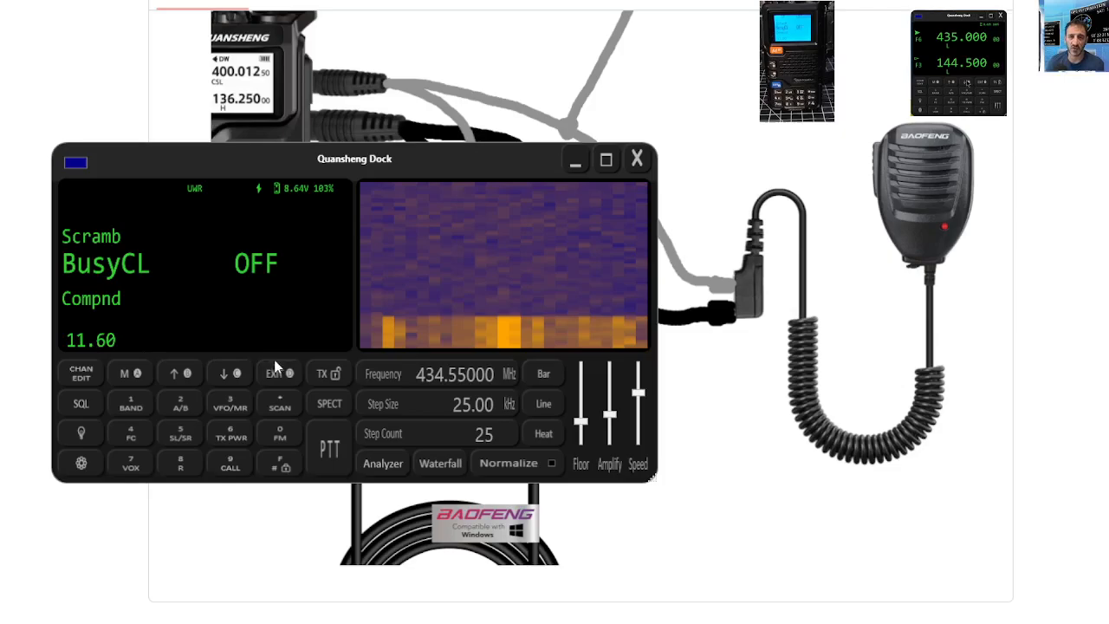
left_click(230, 373)
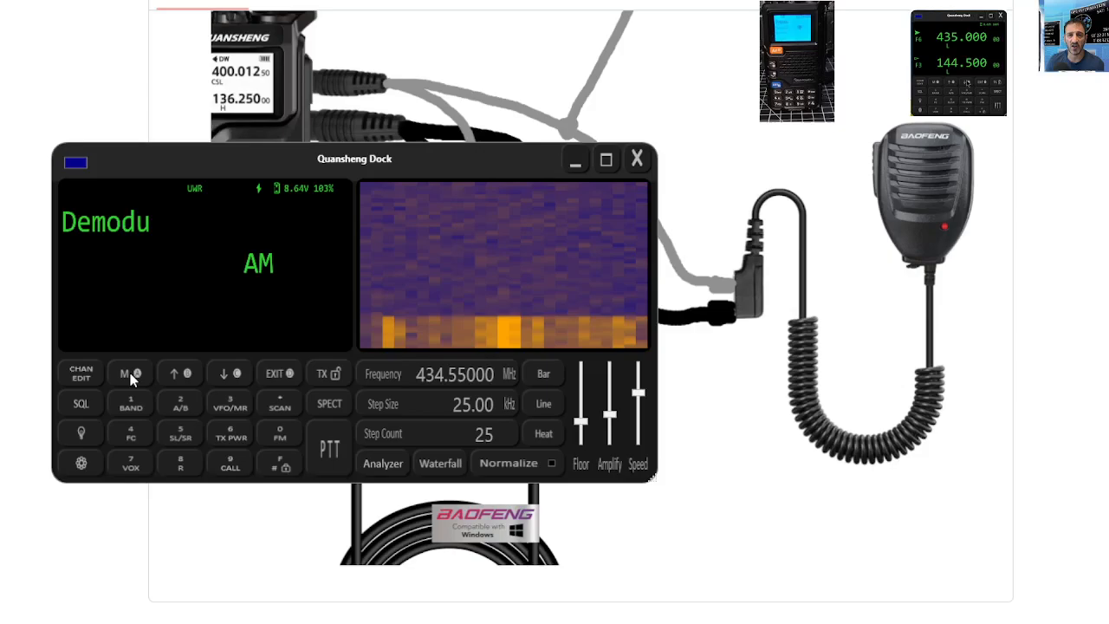
Change demodulation from AM past USB to FM and save, returning to M7 at 430.925
left_click(230, 372)
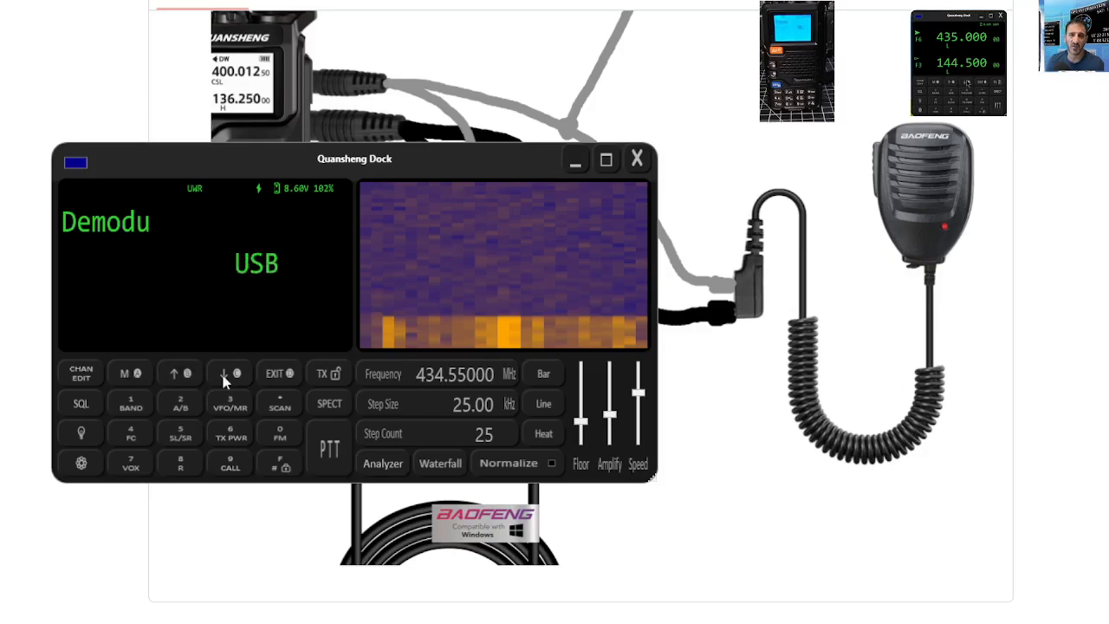
left_click(180, 372)
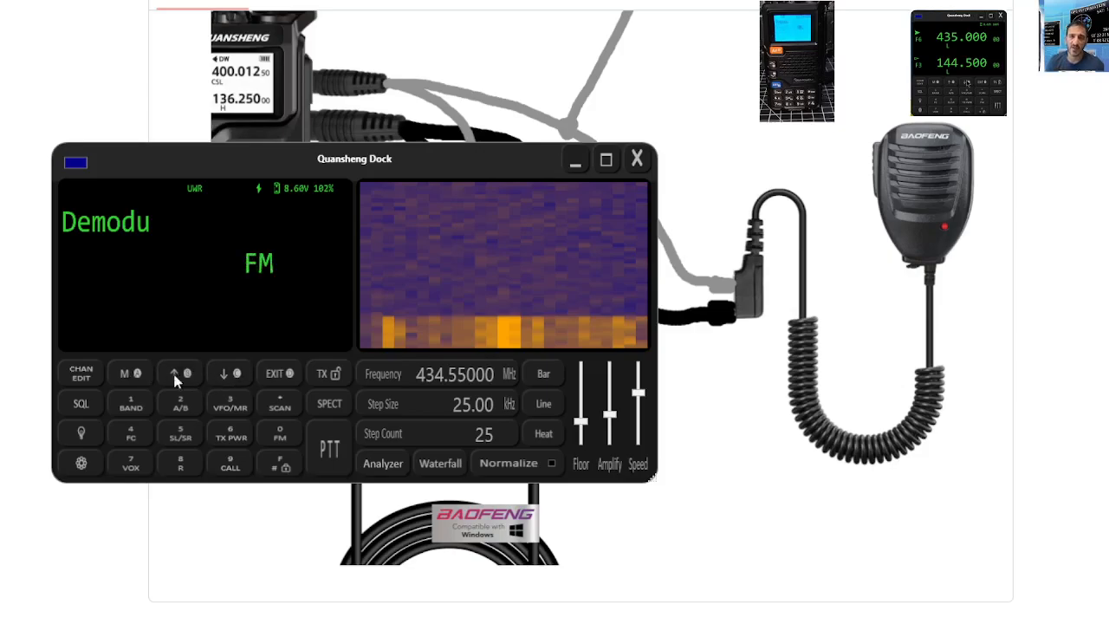
mouse_move(125, 379)
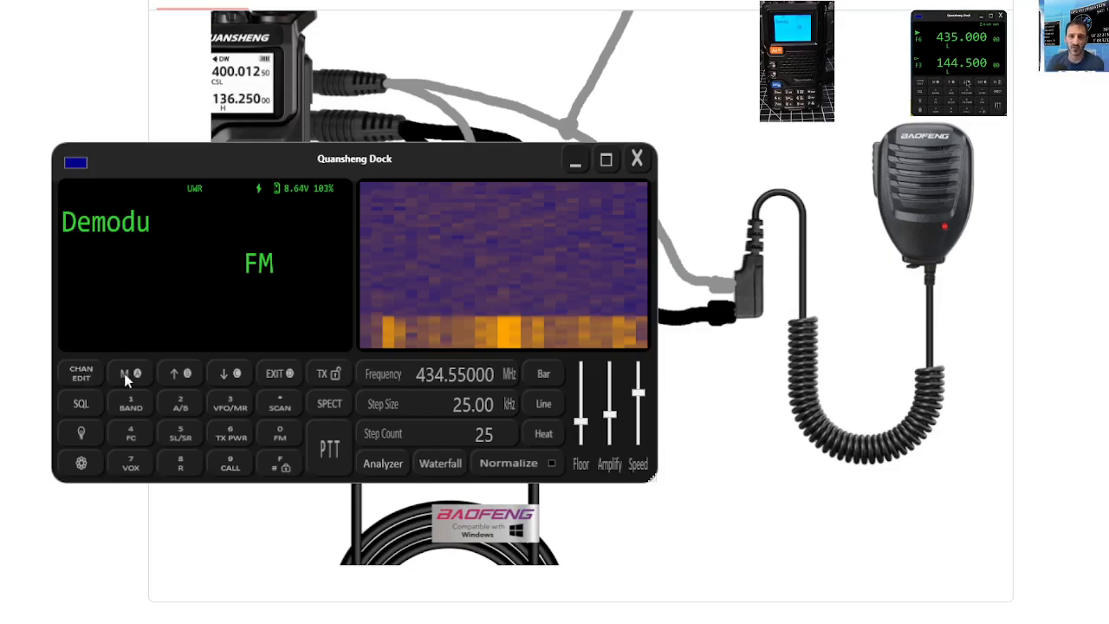
left_click(130, 372)
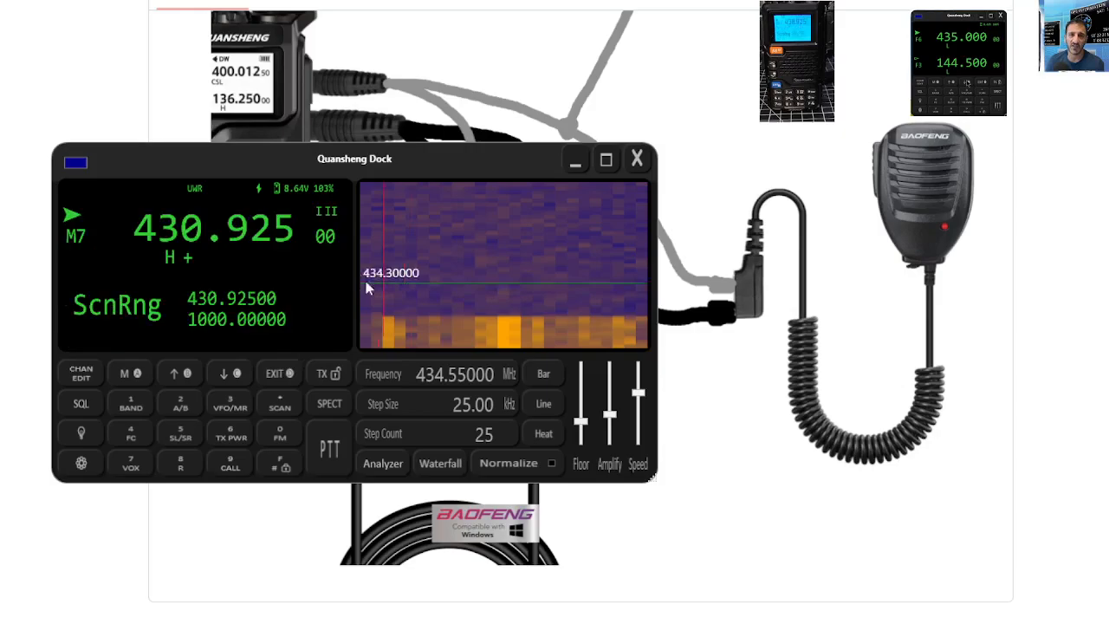
mouse_move(189, 262)
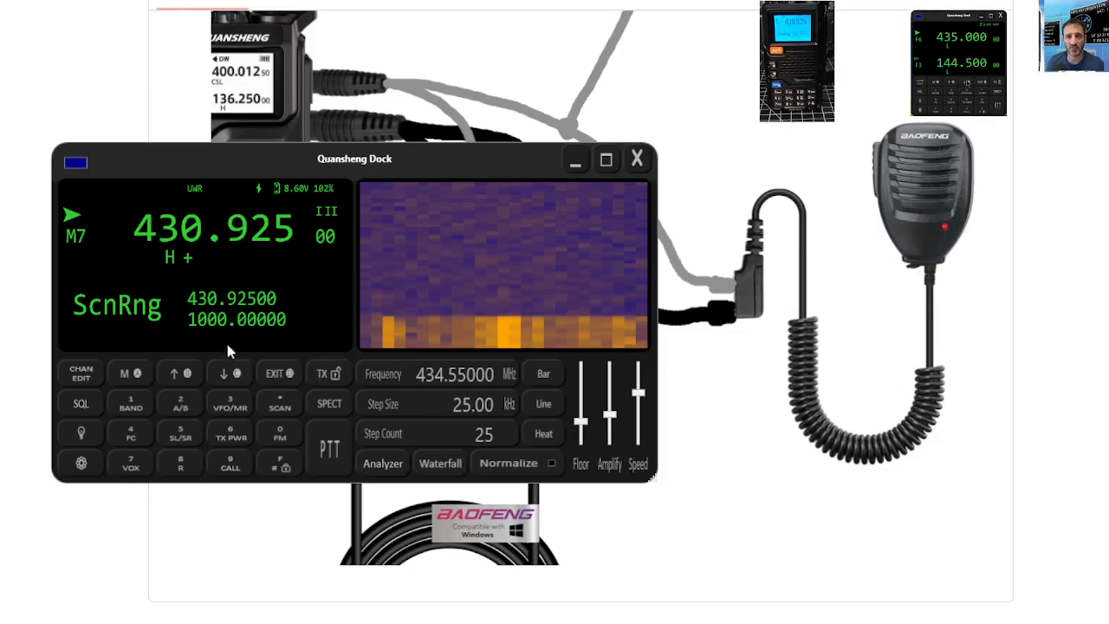
mouse_move(100, 318)
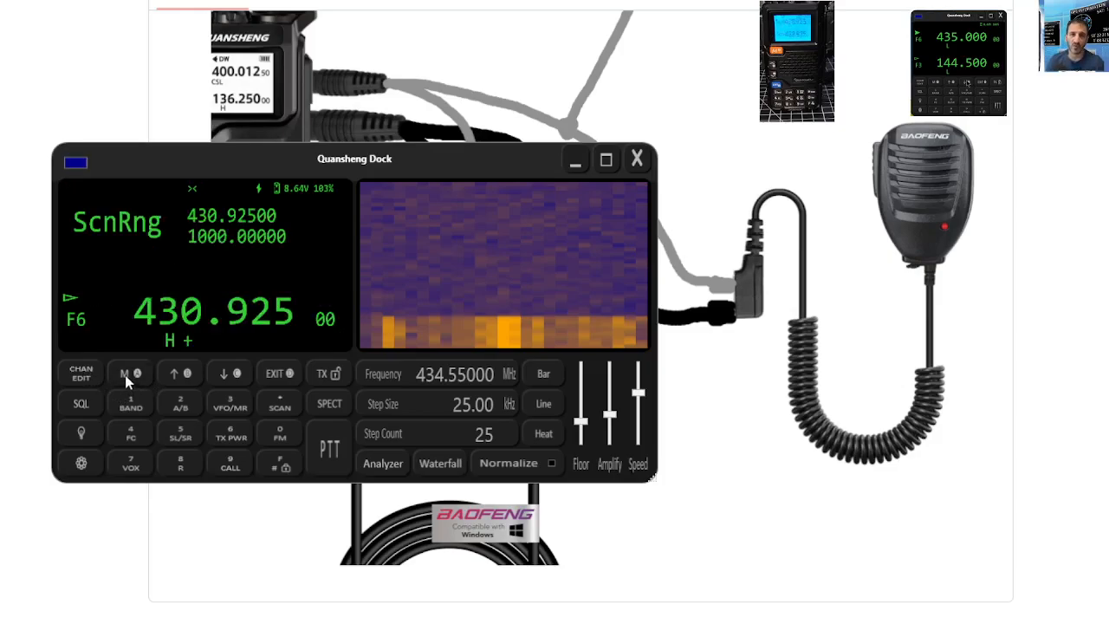
left_click(125, 372)
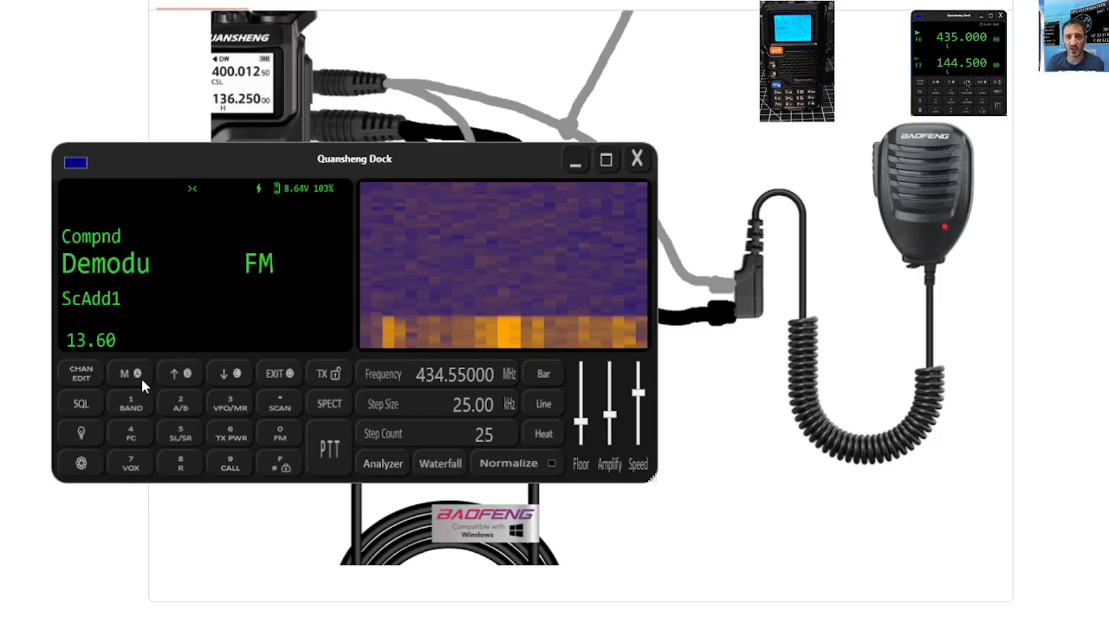
left_click(174, 373)
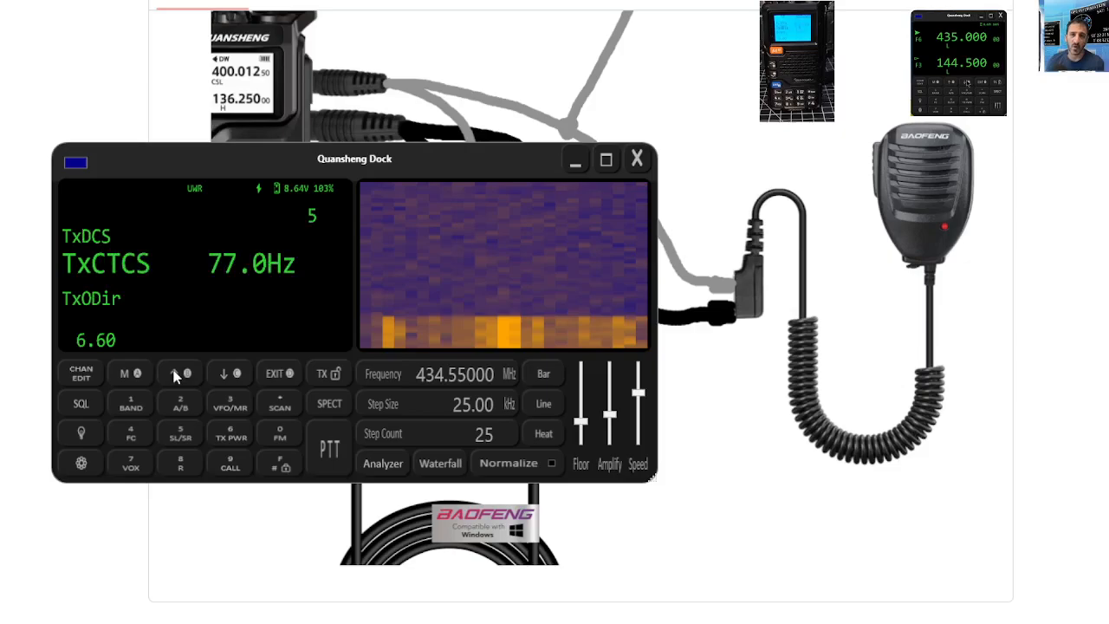
left_click(179, 372)
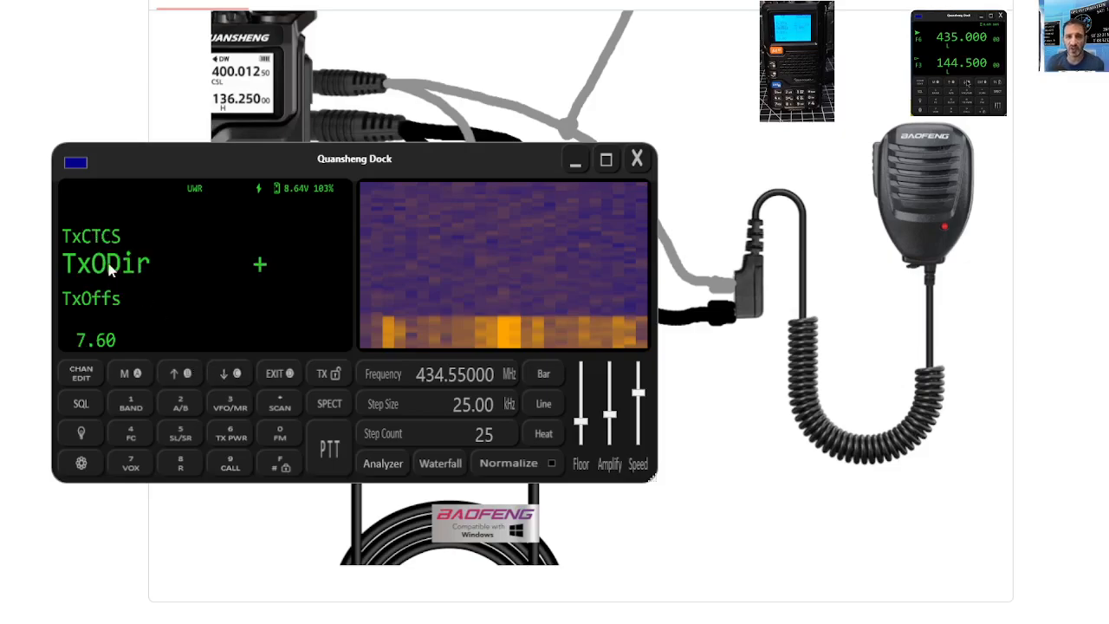
left_click(230, 373)
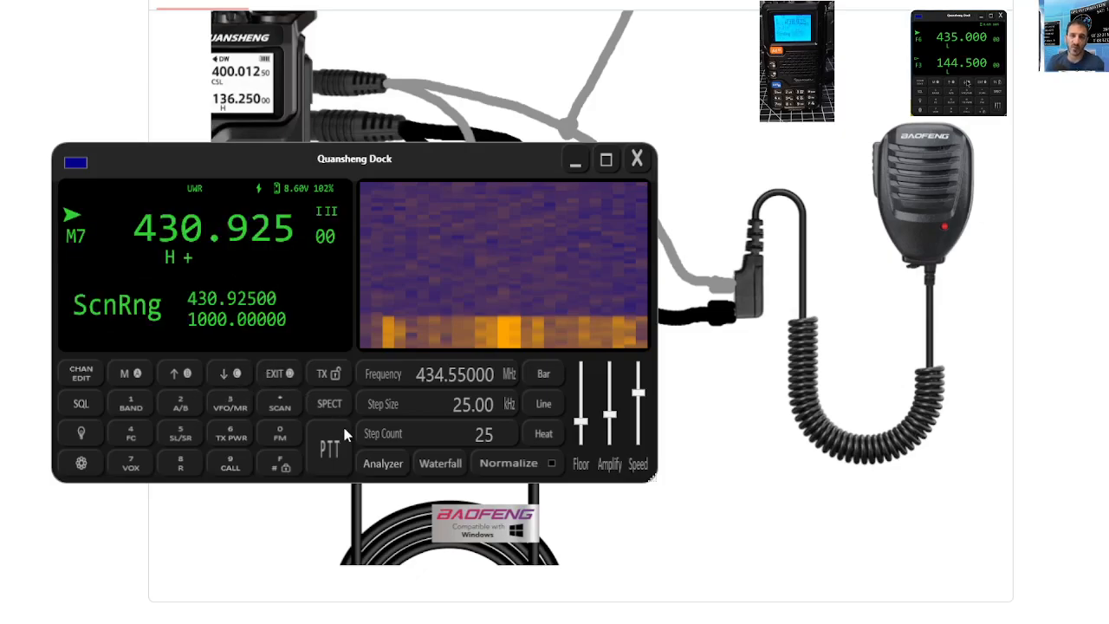
mouse_move(322, 449)
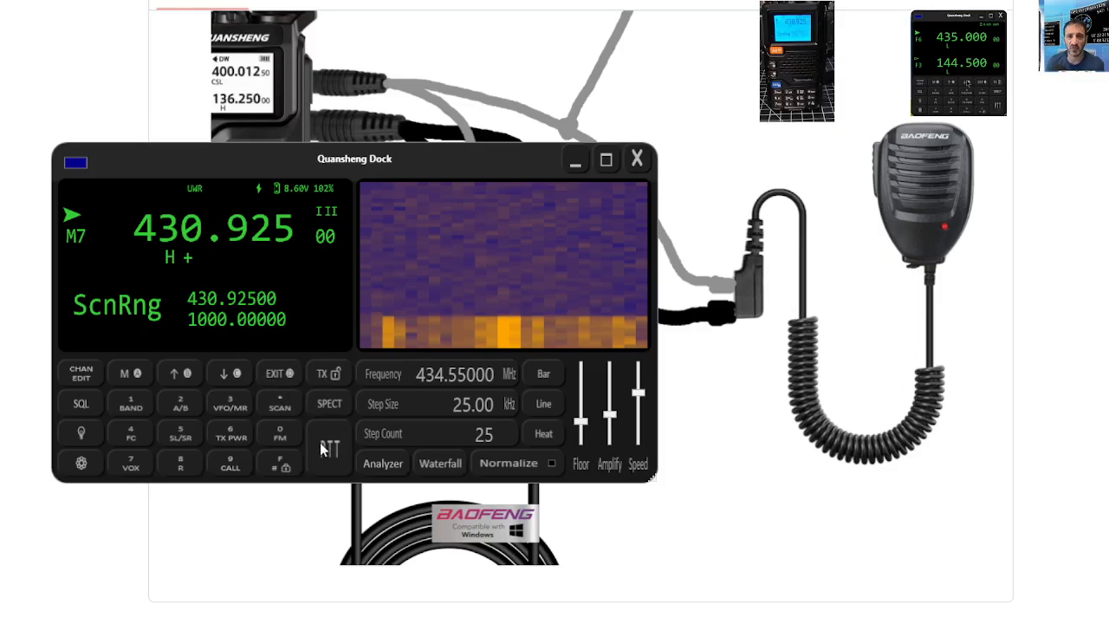
Hold PTT to transmit briefly on M7 at 430.925 MHz as a test
left_click(329, 448)
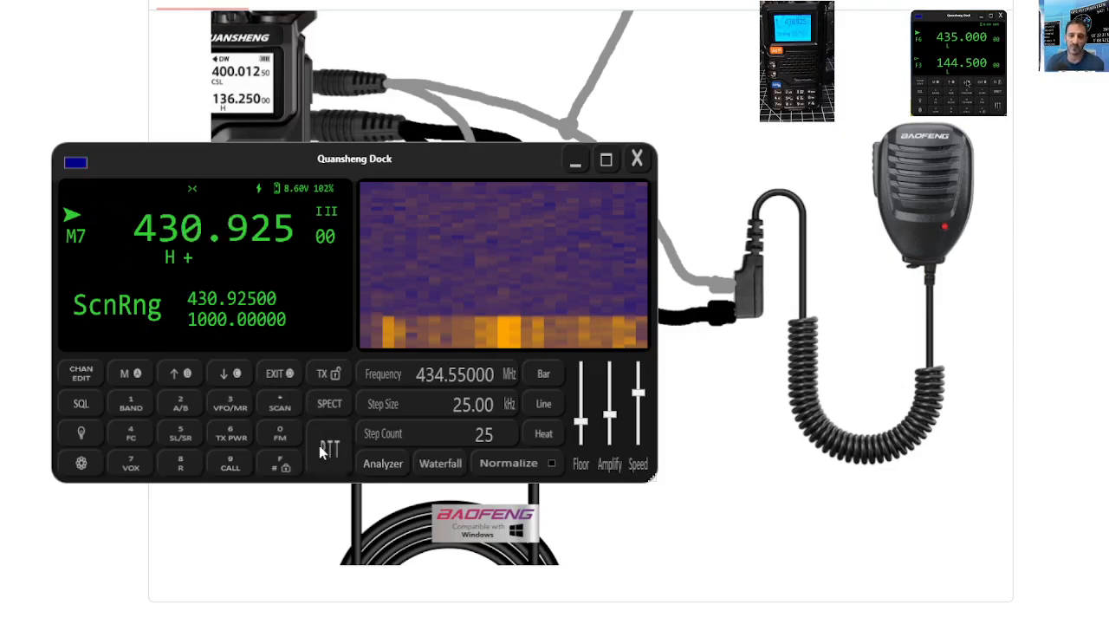
mouse_move(316, 454)
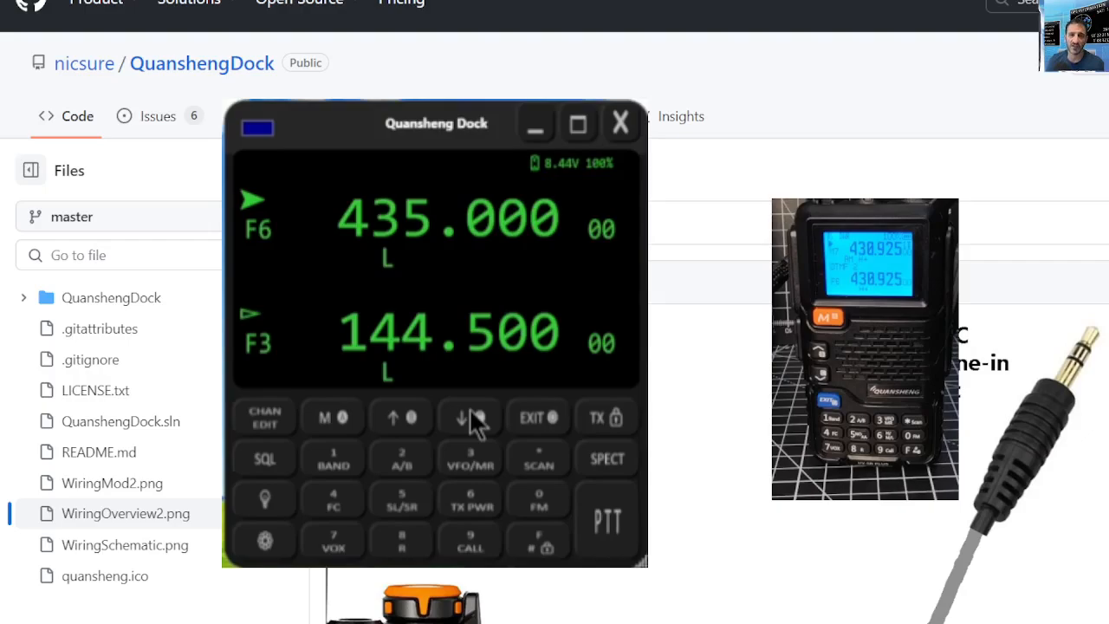
mouse_move(1068, 270)
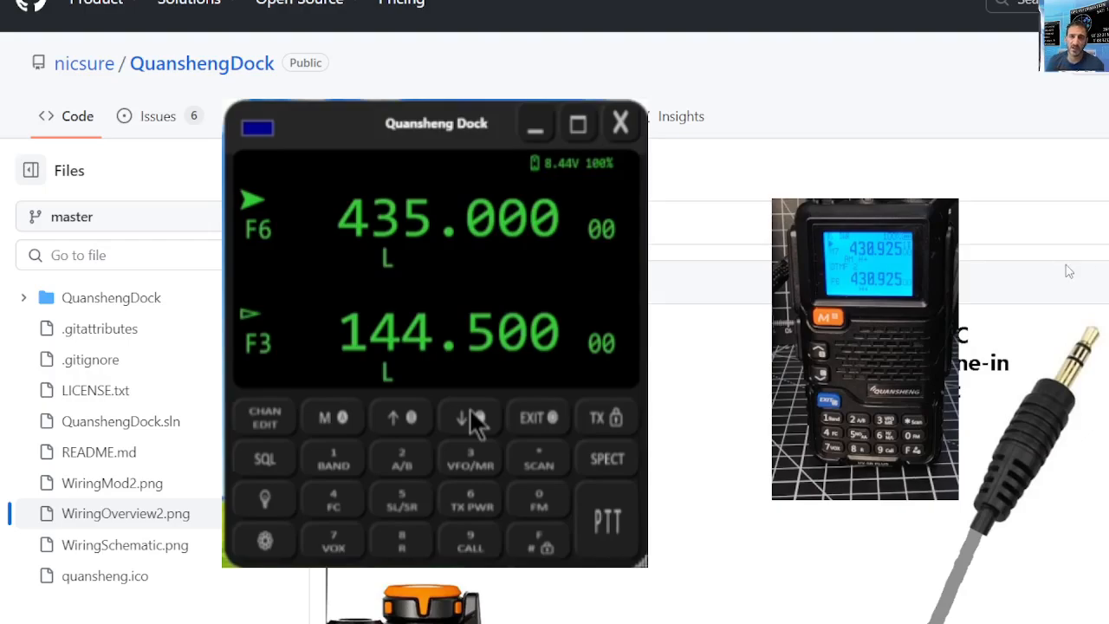